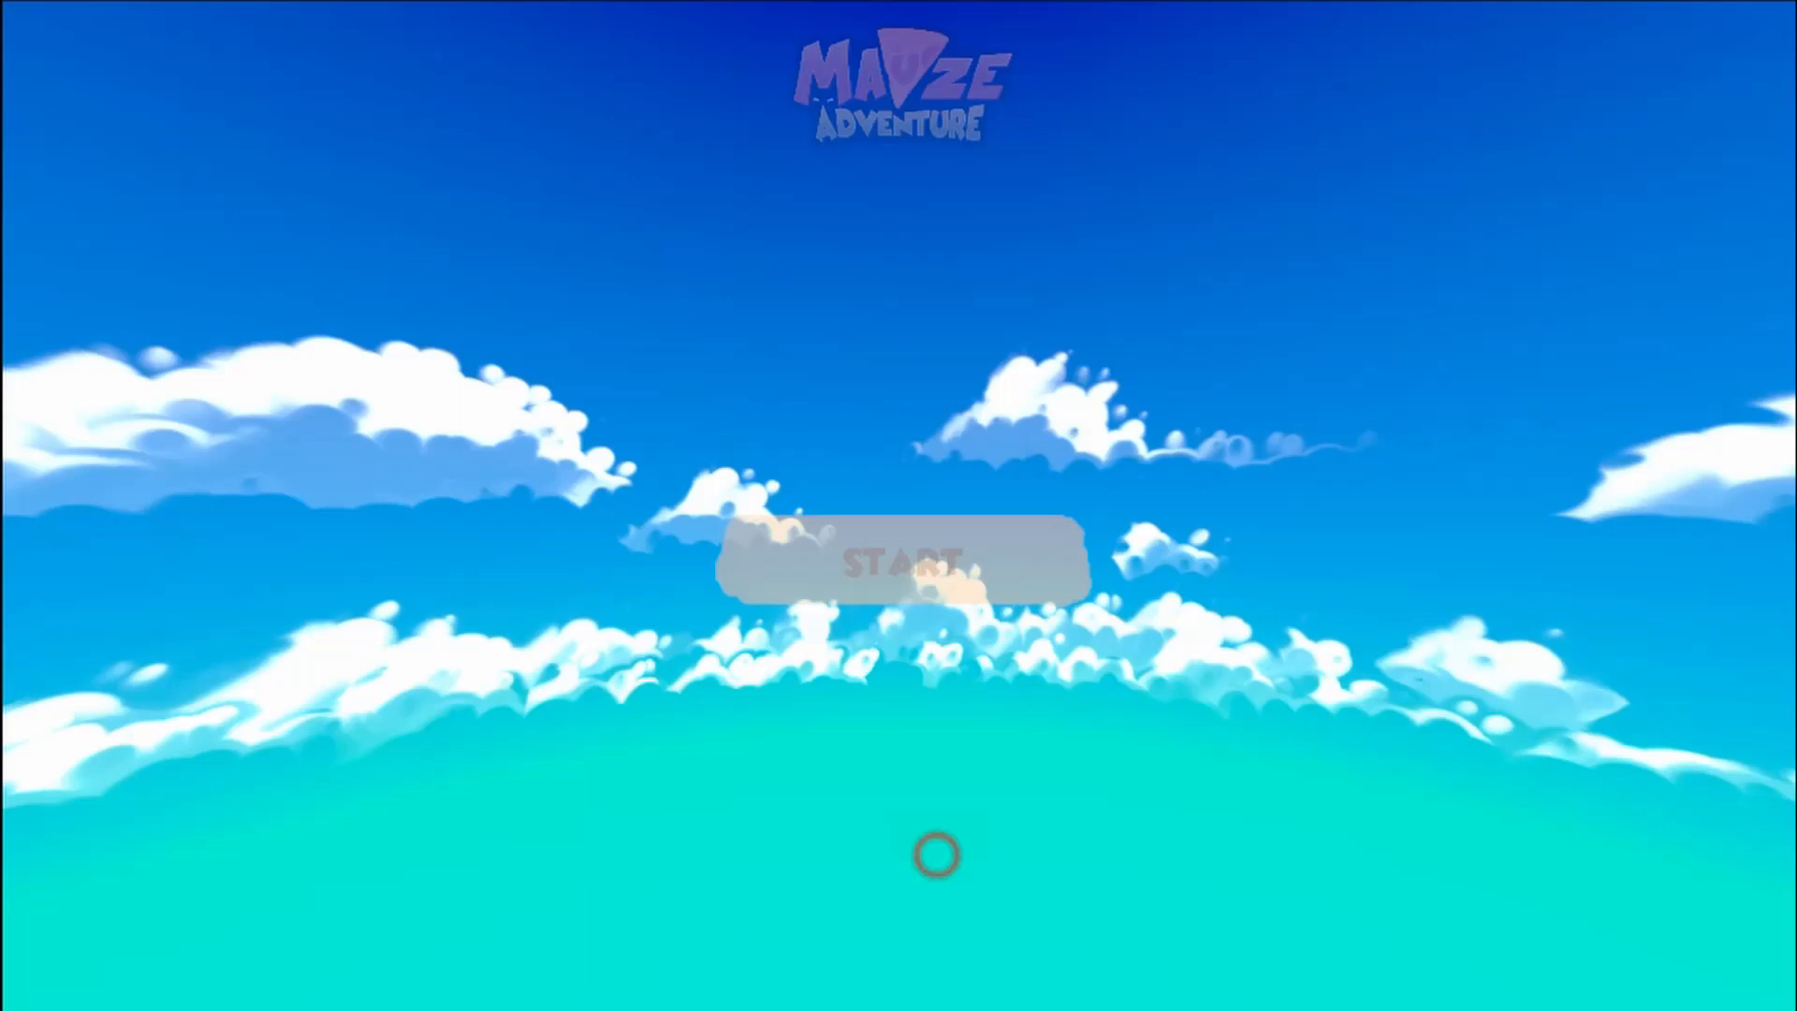
# Step: Press START on the Mauze Adventure title screen to begin playing
pyautogui.click(899, 561)
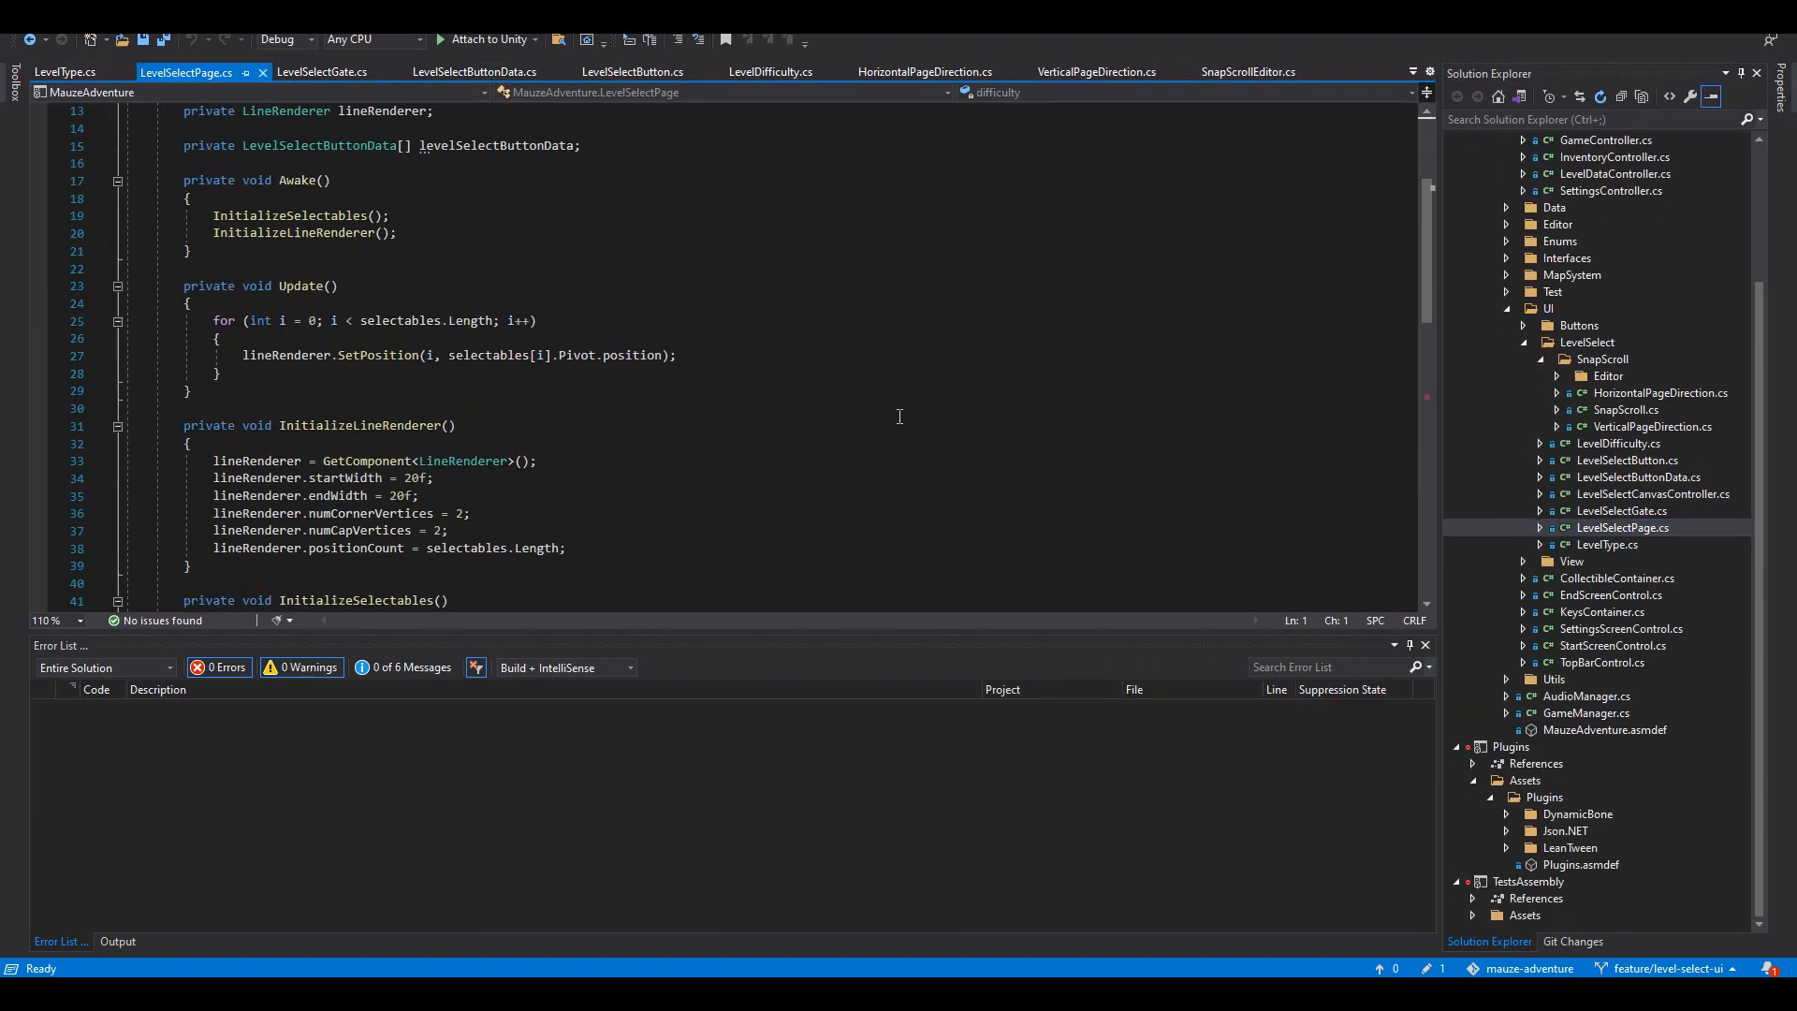
# Step: Scroll through the LevelSelectPage.cs and LevelSelectButton.cs code
pyautogui.scroll(-3)
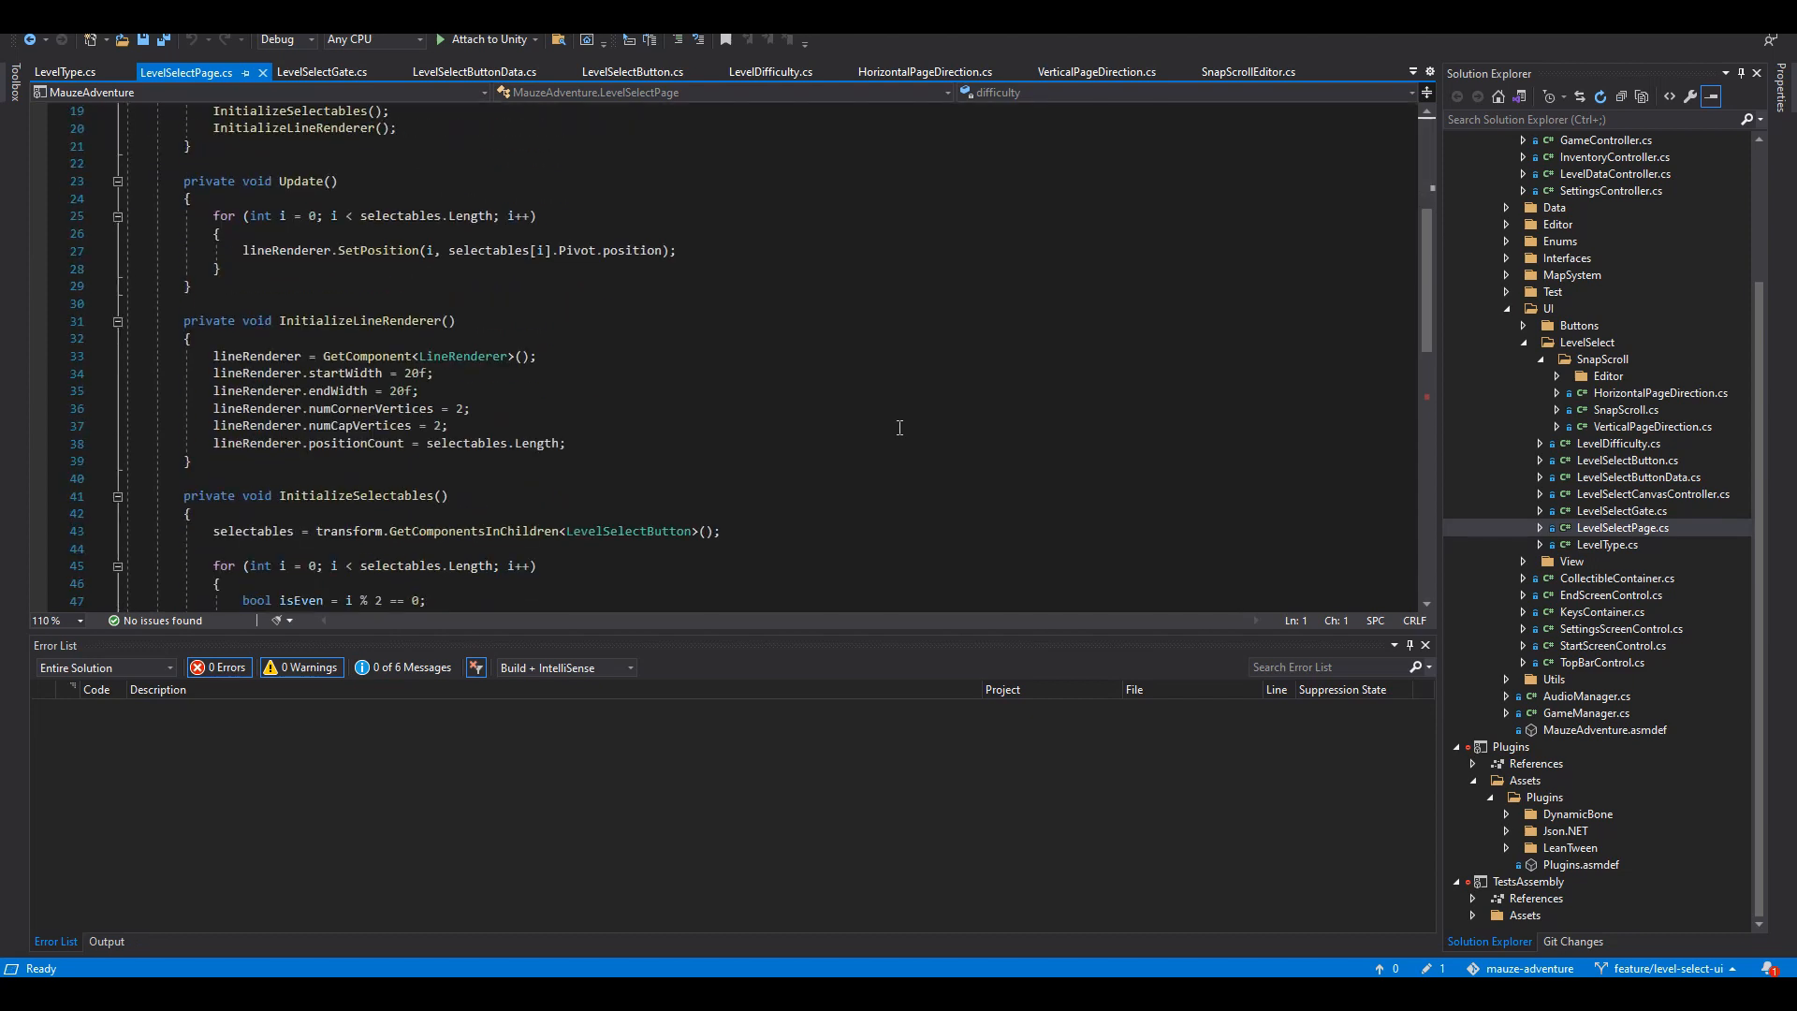
pyautogui.scroll(-3)
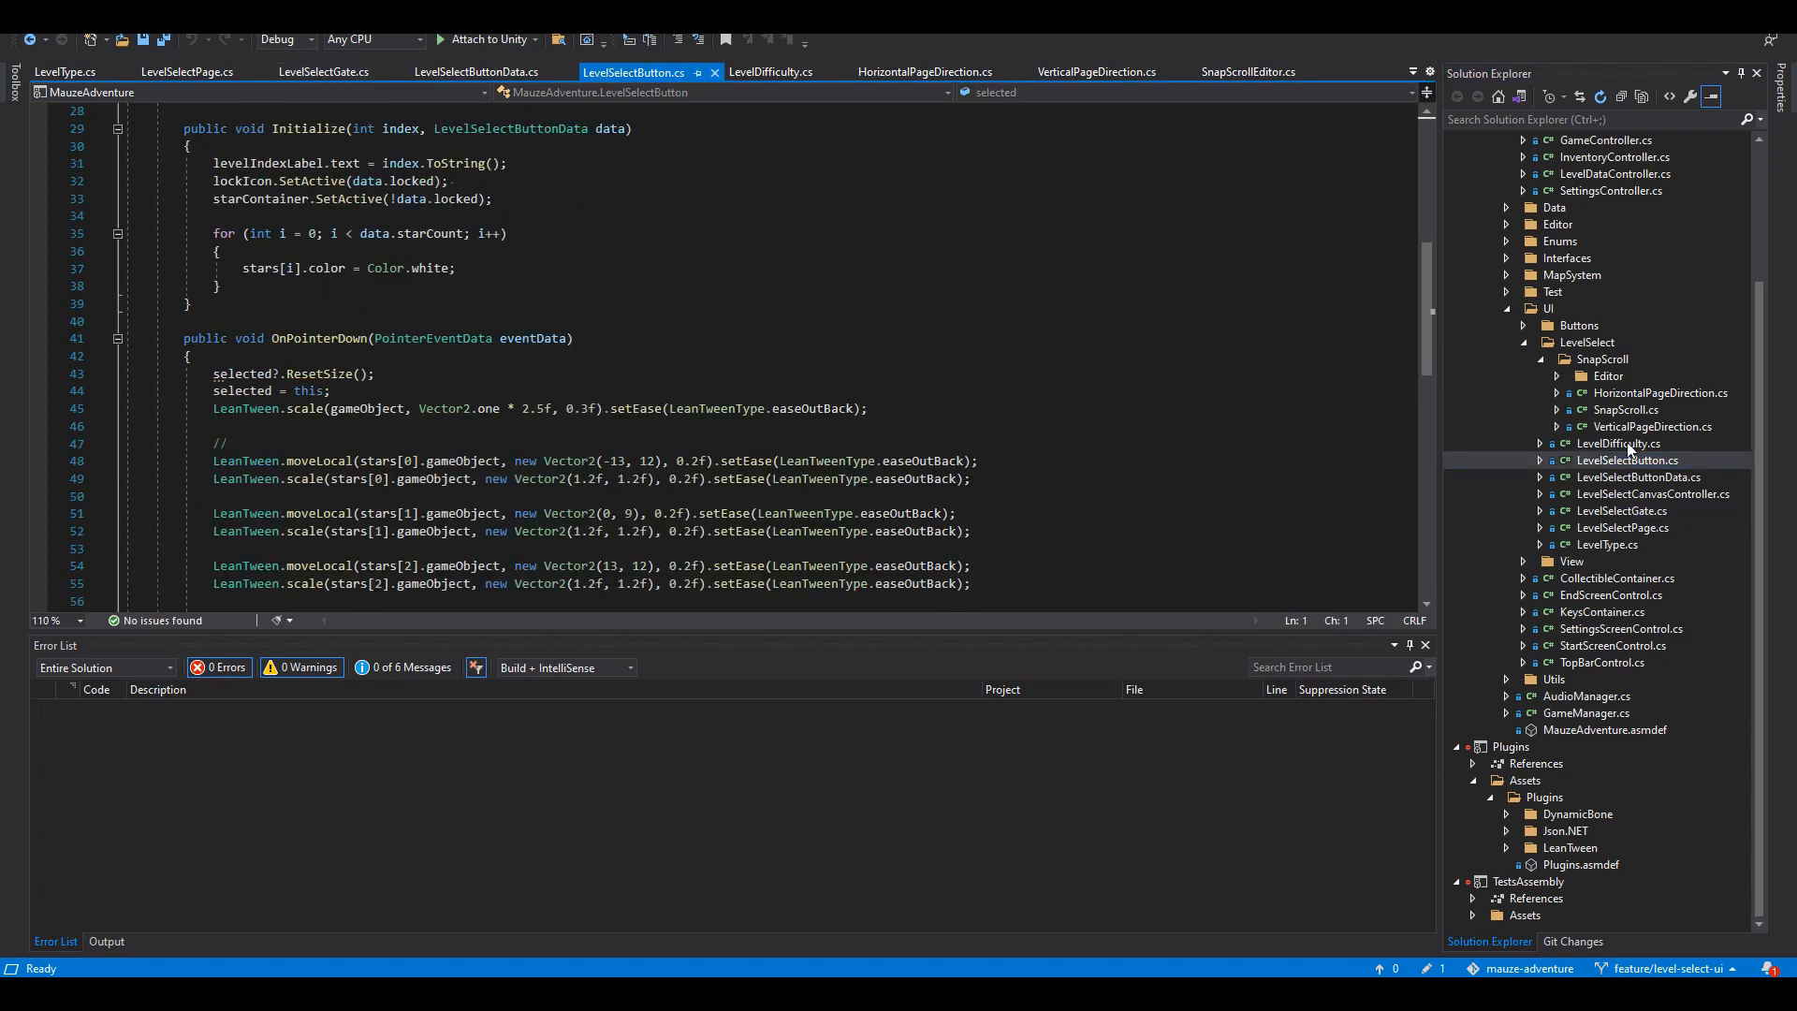
pyautogui.scroll(3)
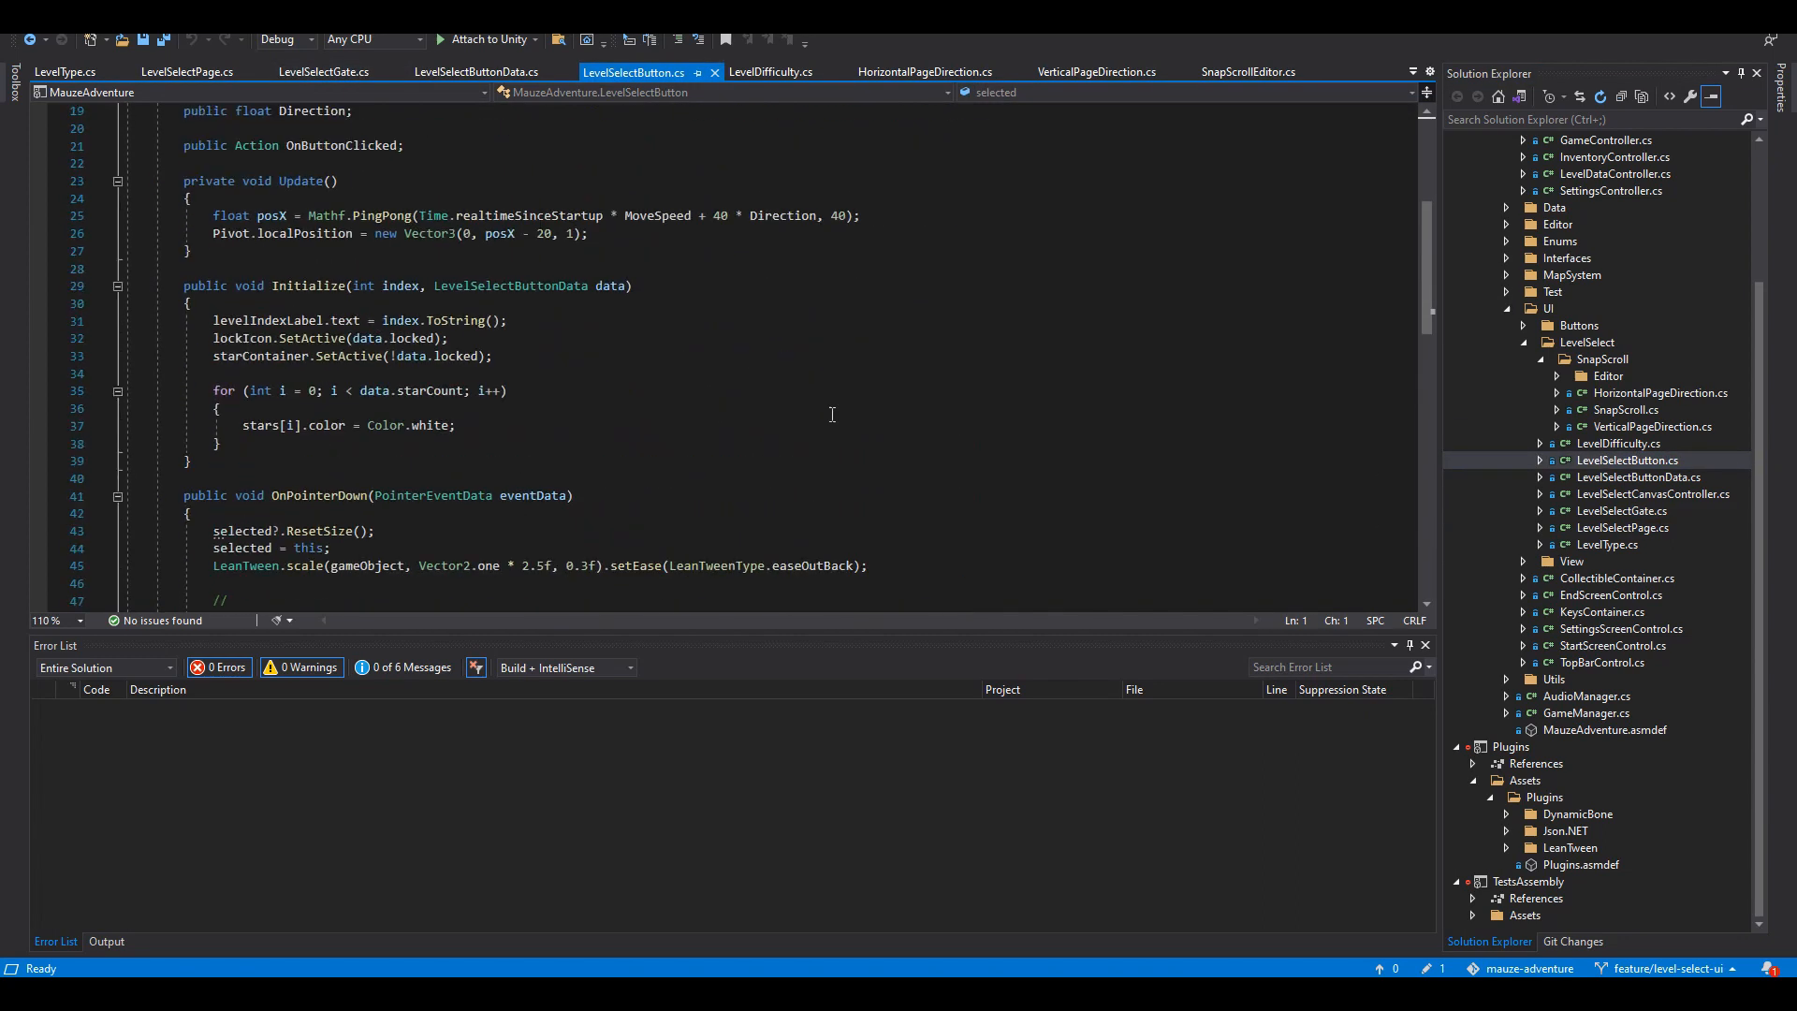
pyautogui.scroll(3)
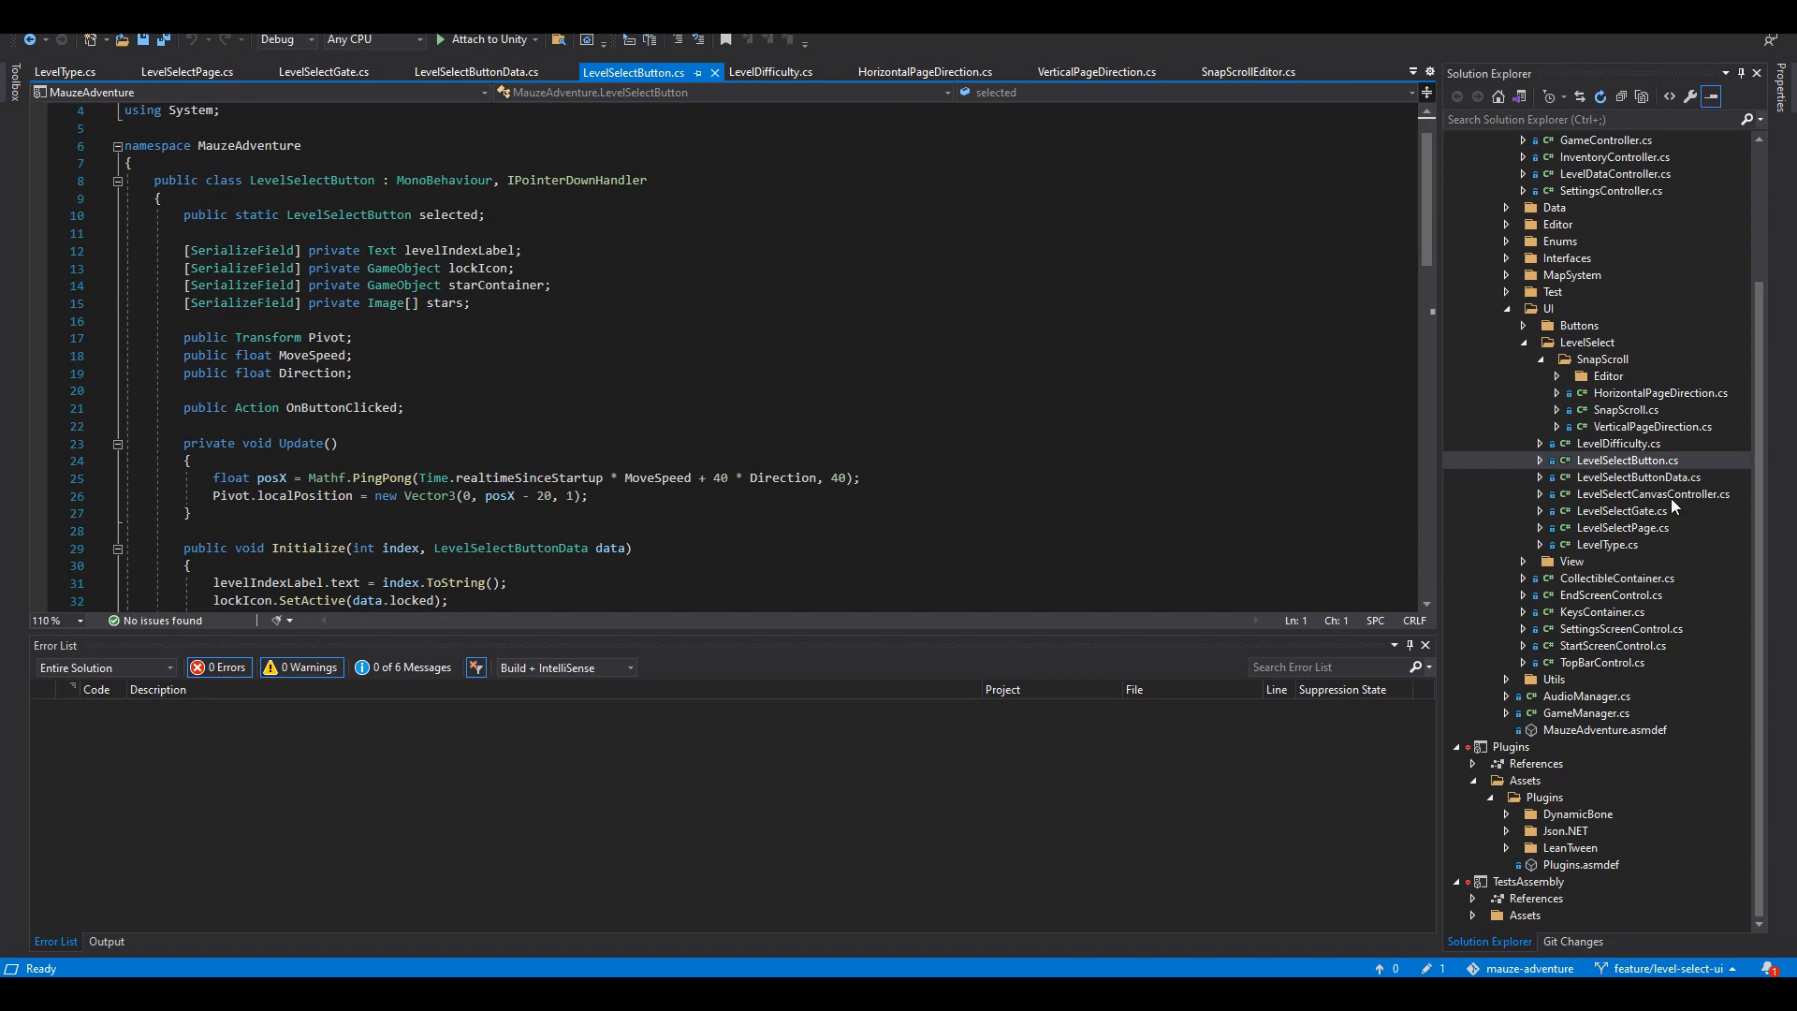
# Step: Open InventoryController.cs from Solution Explorer, then browse the SettingsController.cs script
pyautogui.doubleClick(1652, 494)
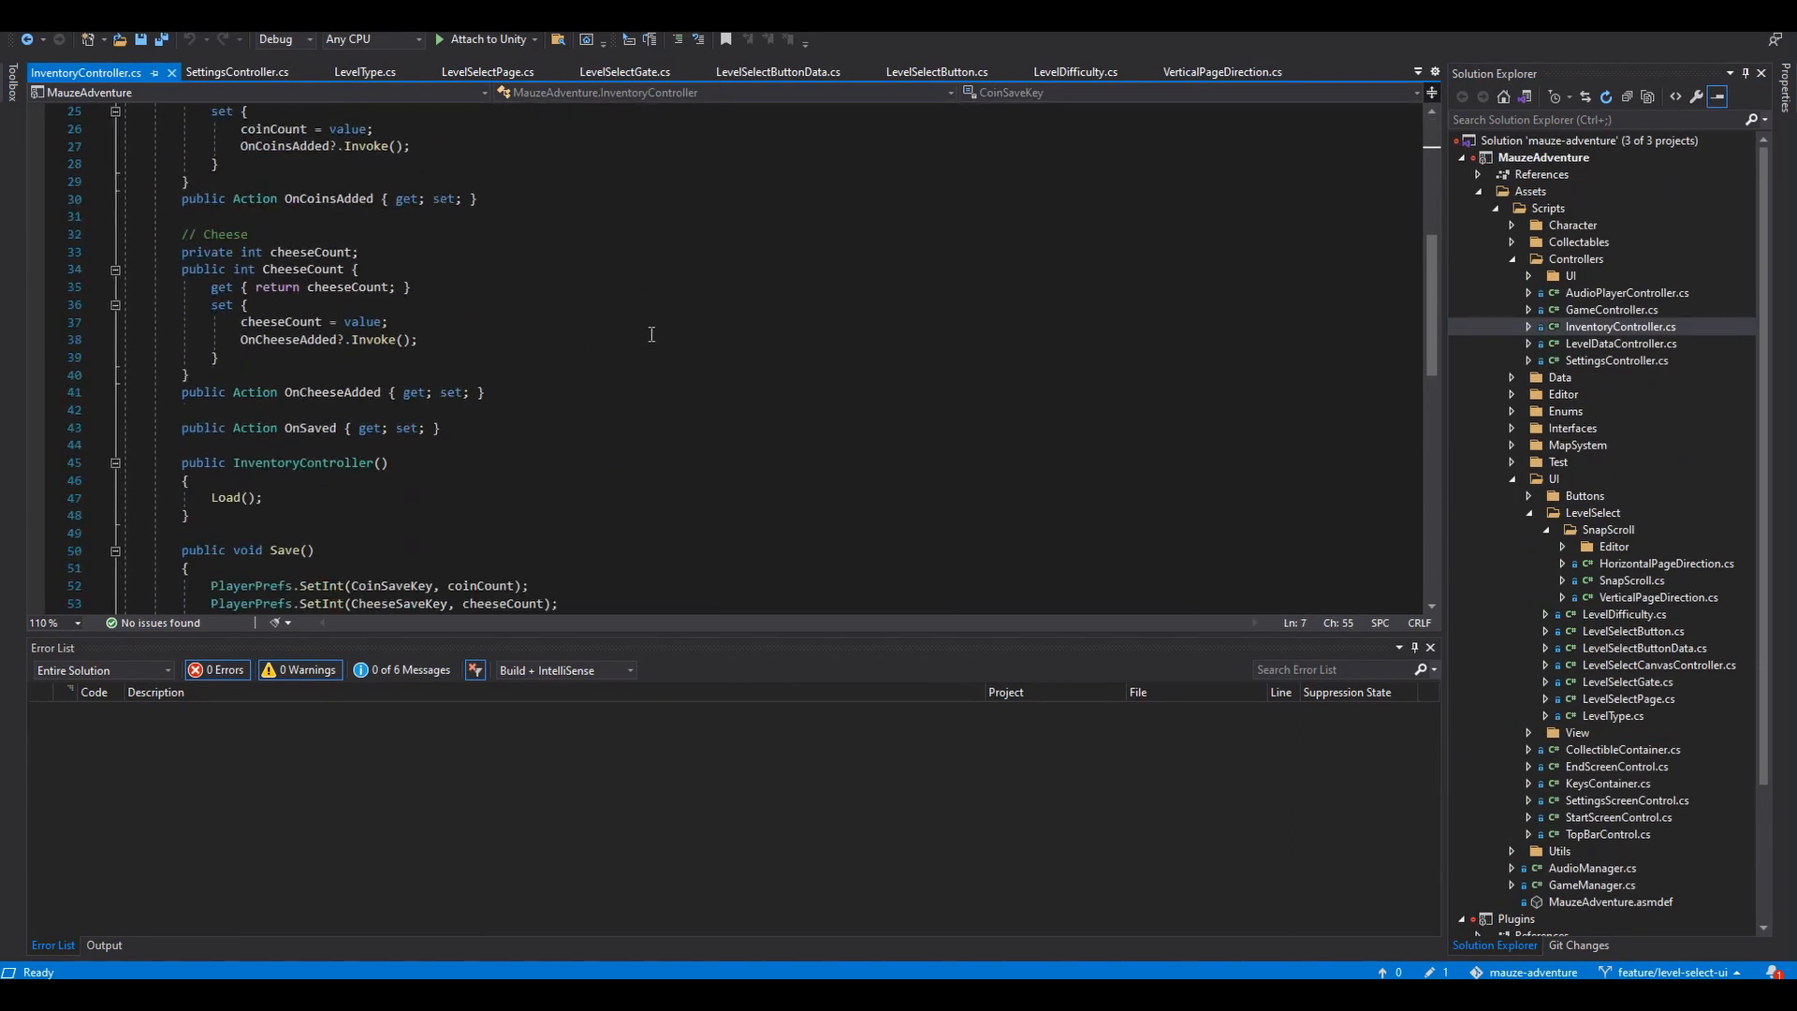
pyautogui.scroll(-3)
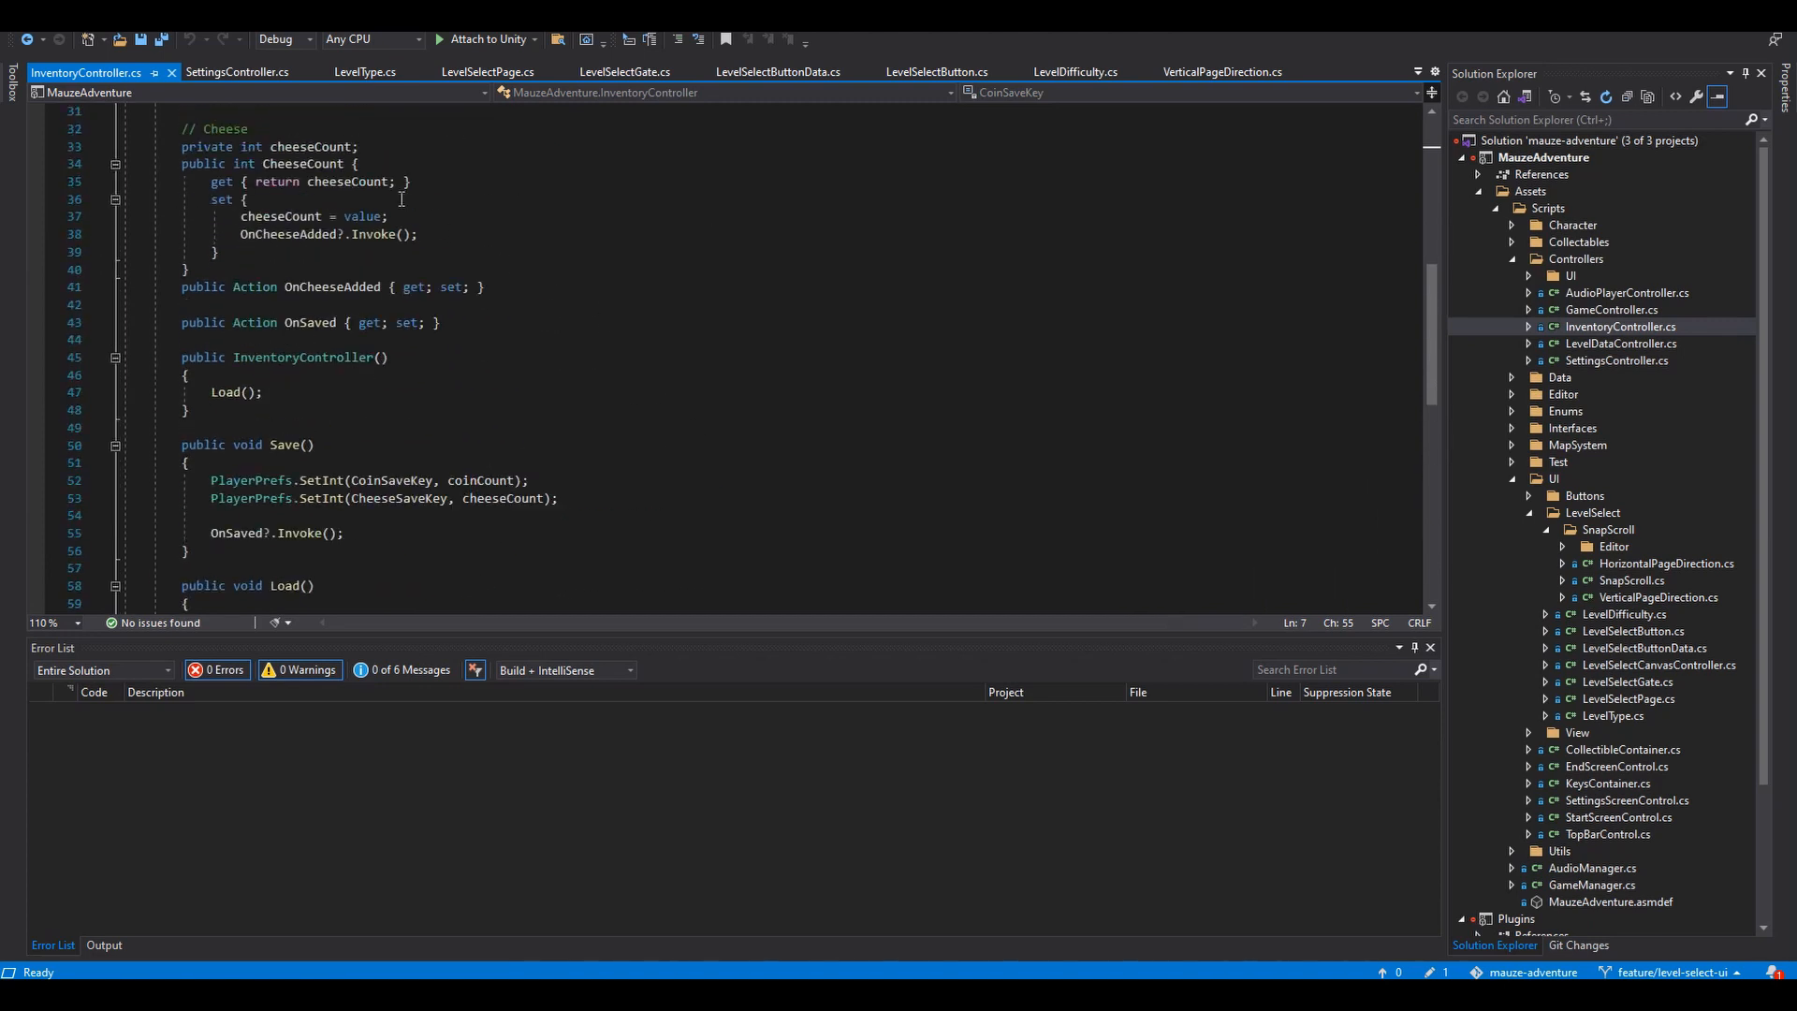
pyautogui.click(237, 71)
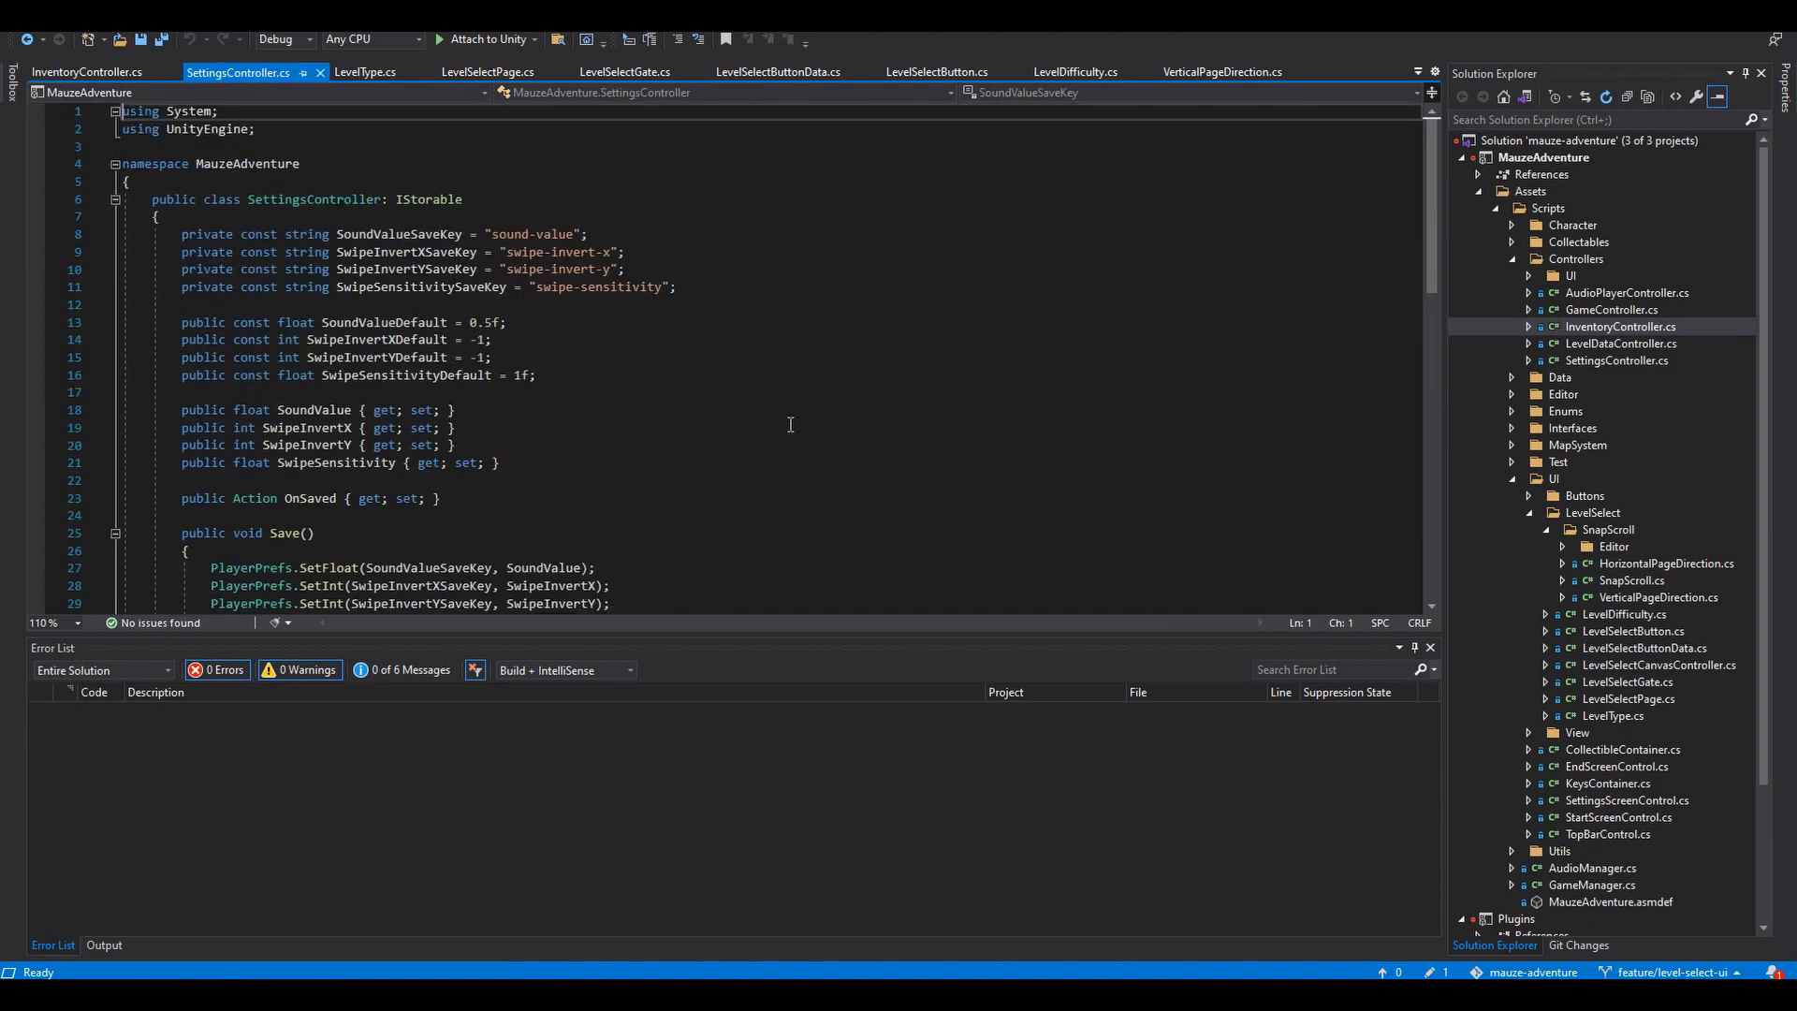
pyautogui.scroll(-3)
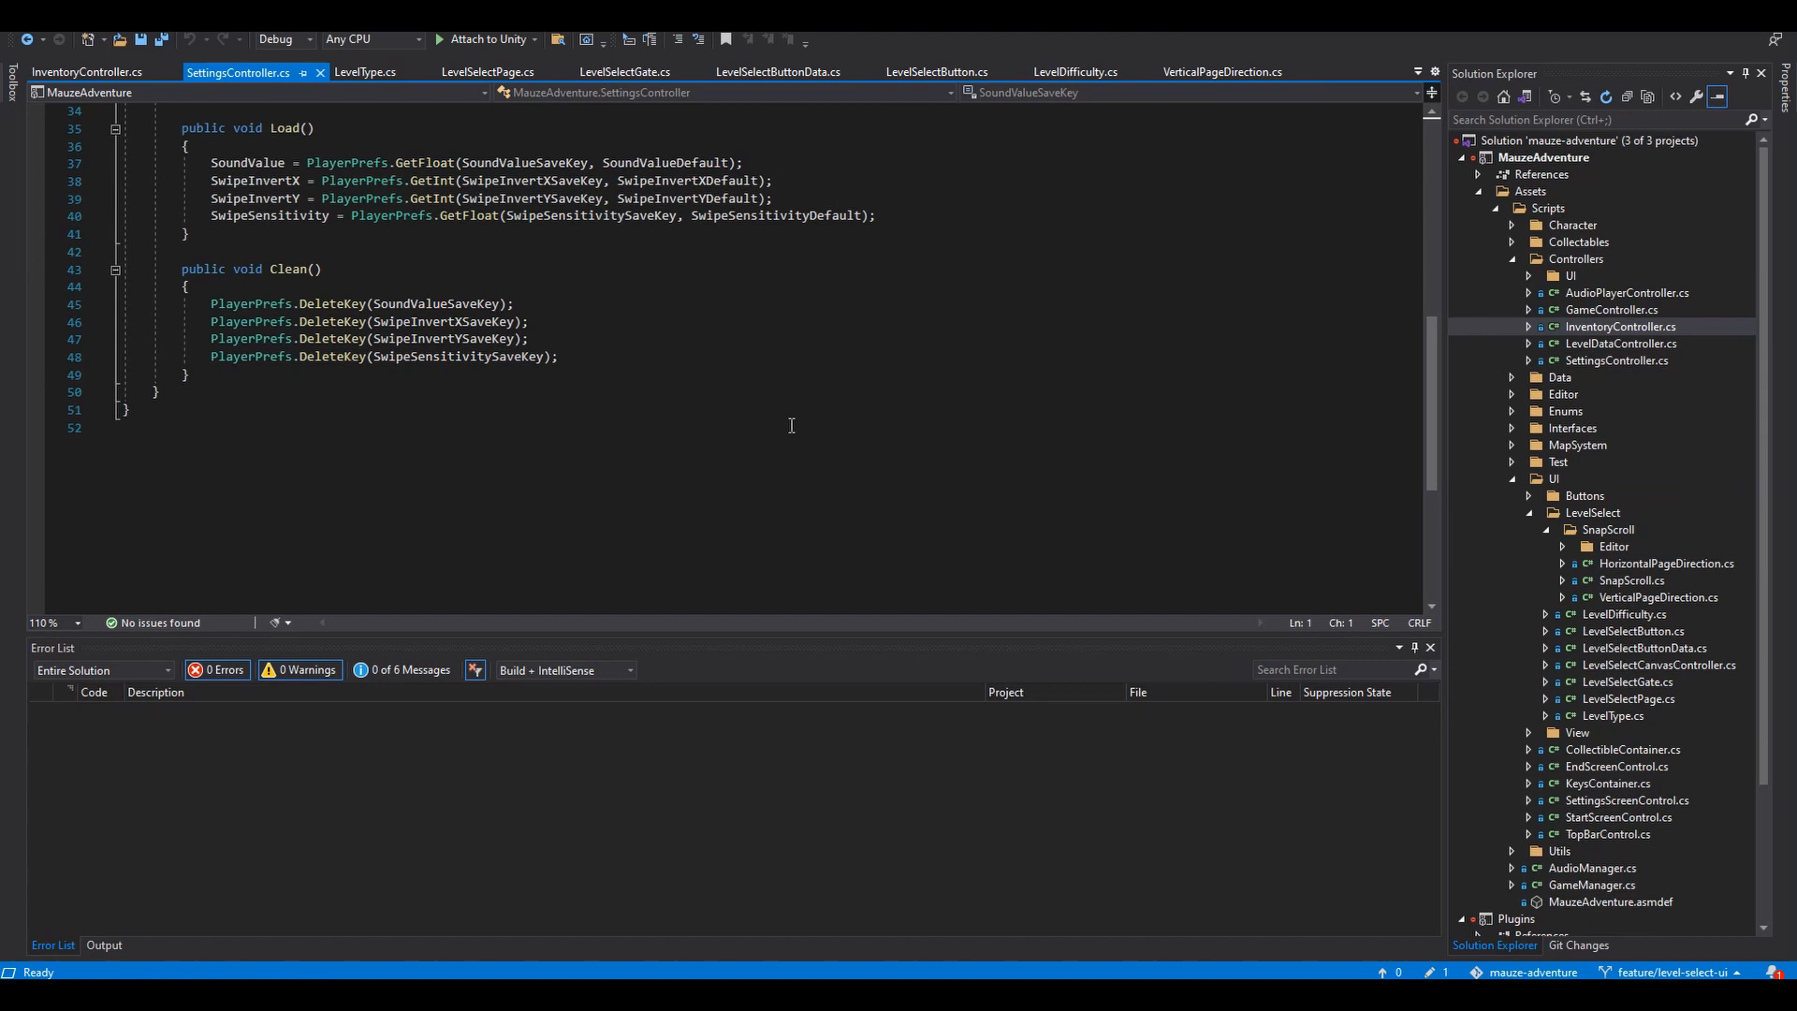
pyautogui.scroll(3)
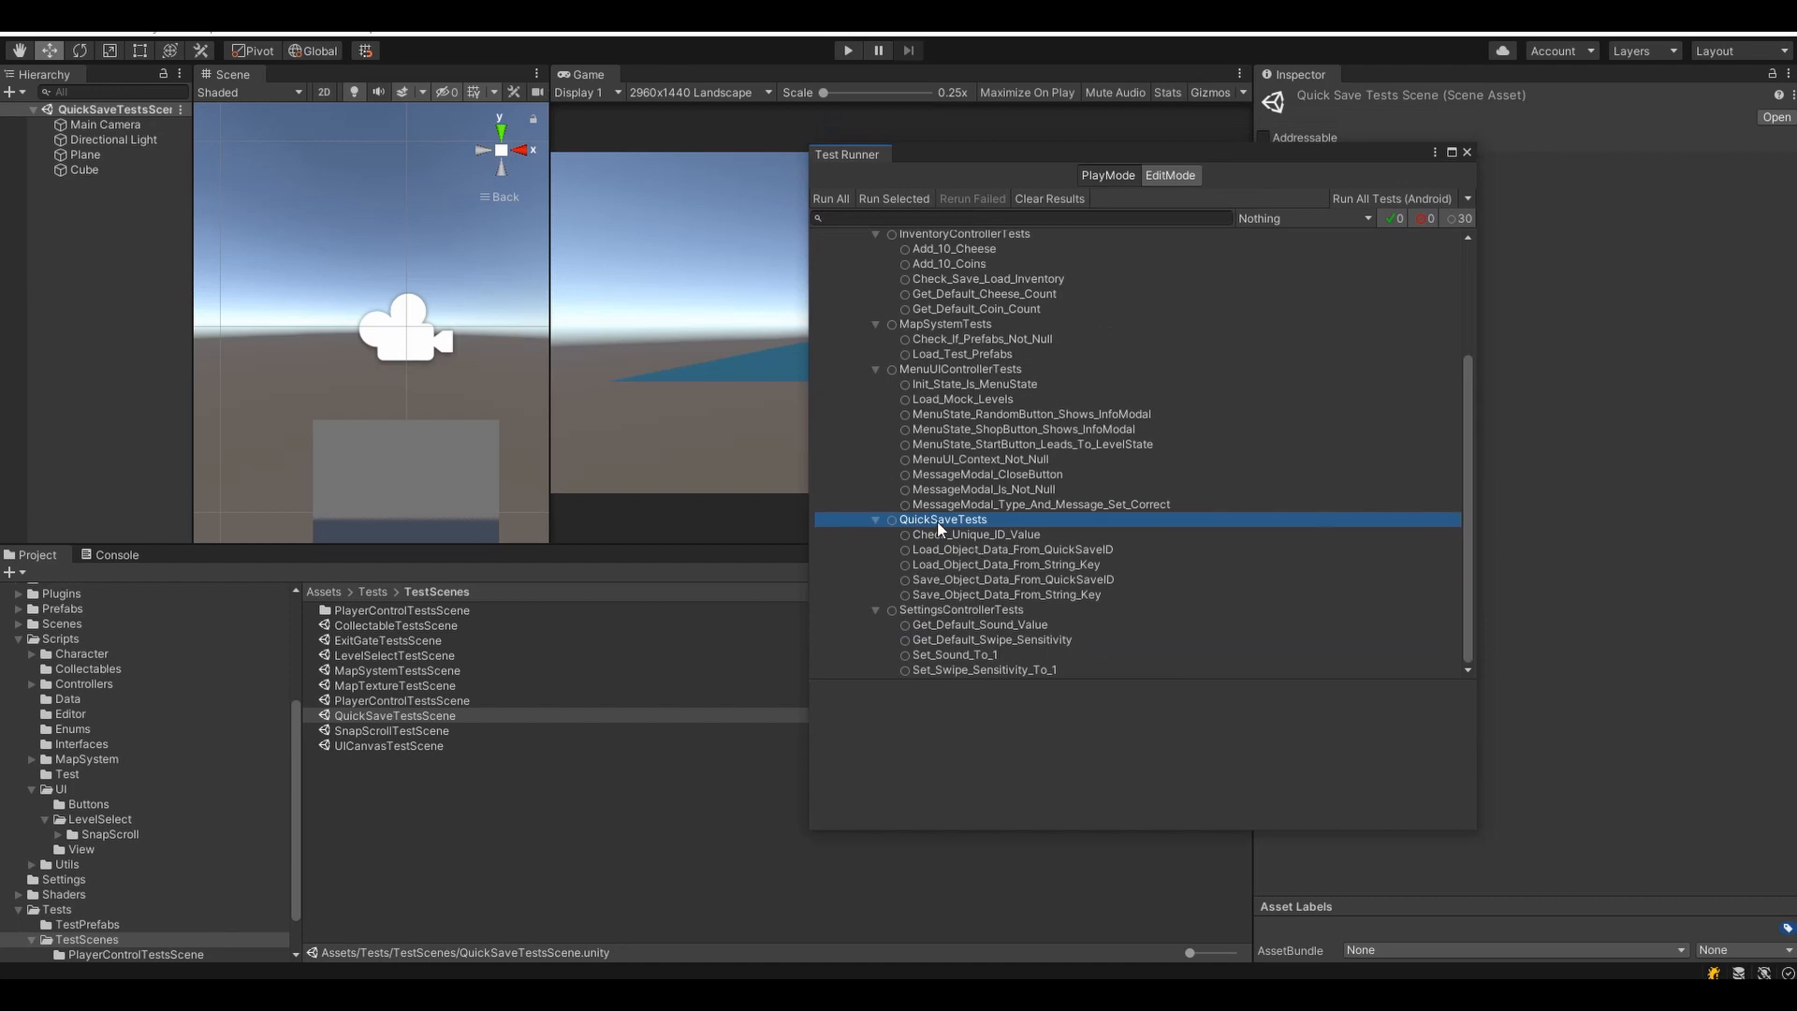
# Step: Select the QuickSaveTests group in Test Runner and run it
pyautogui.click(847, 49)
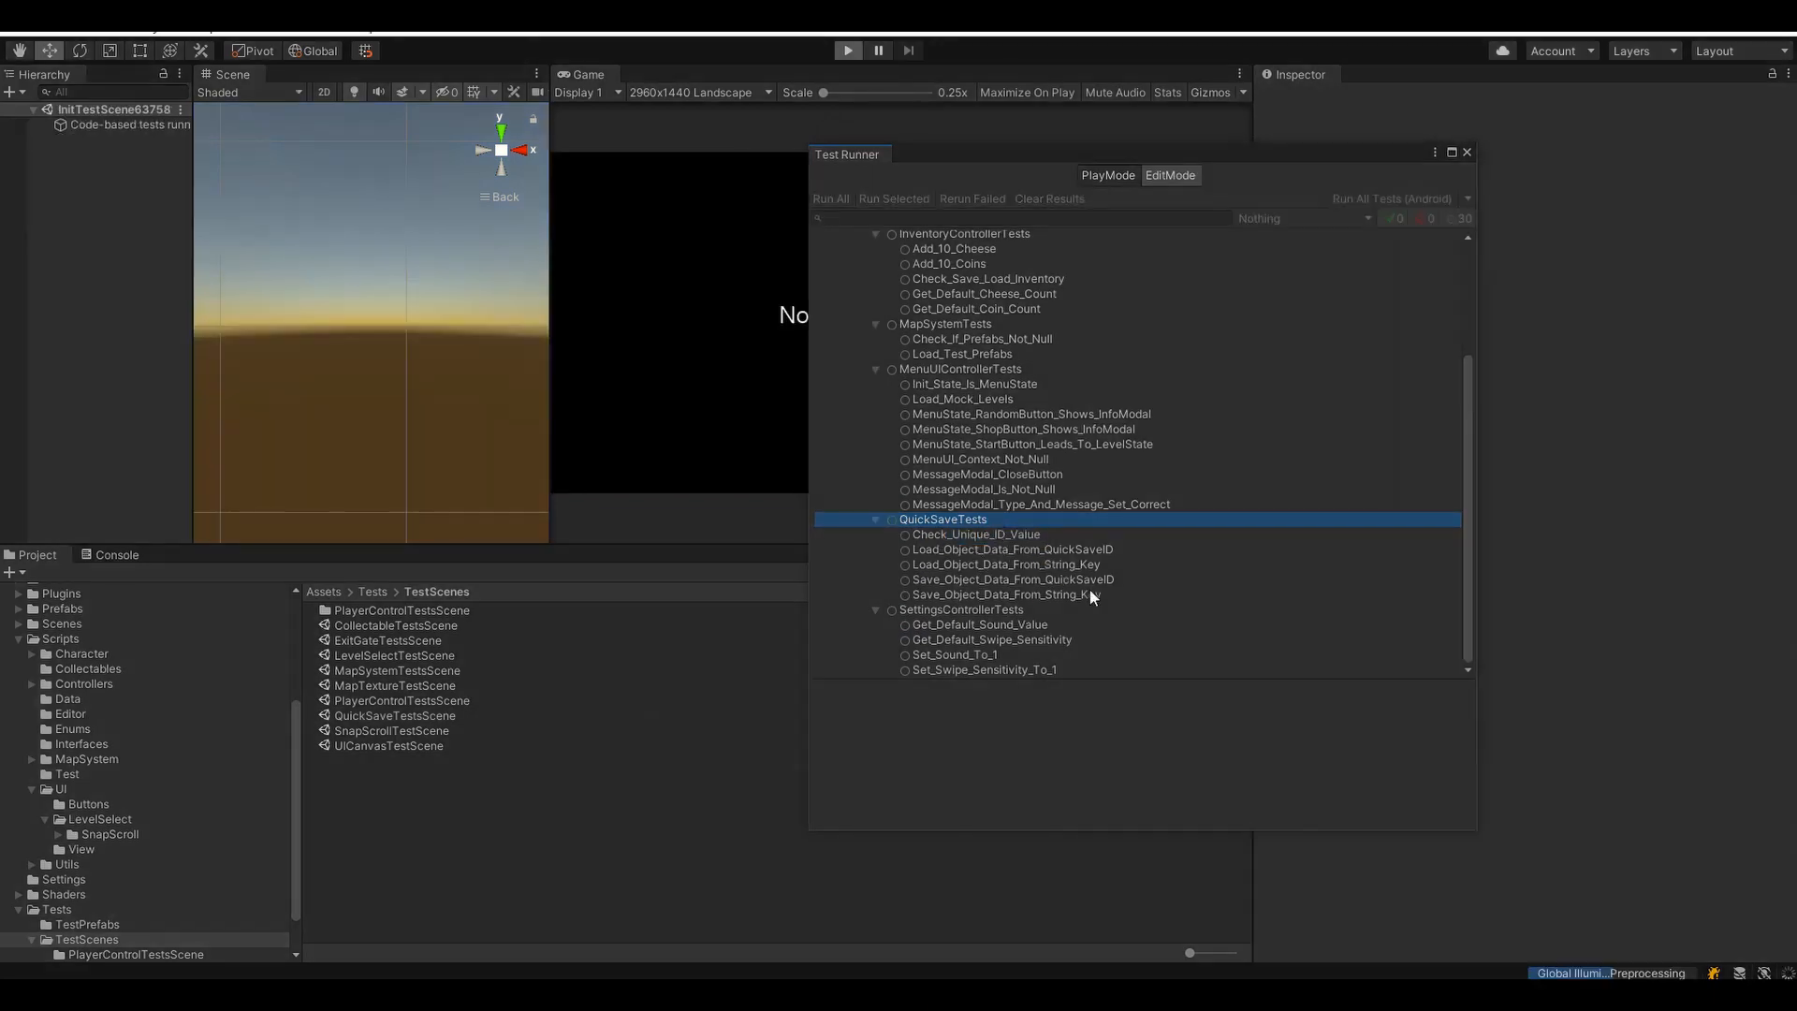
pyautogui.click(830, 198)
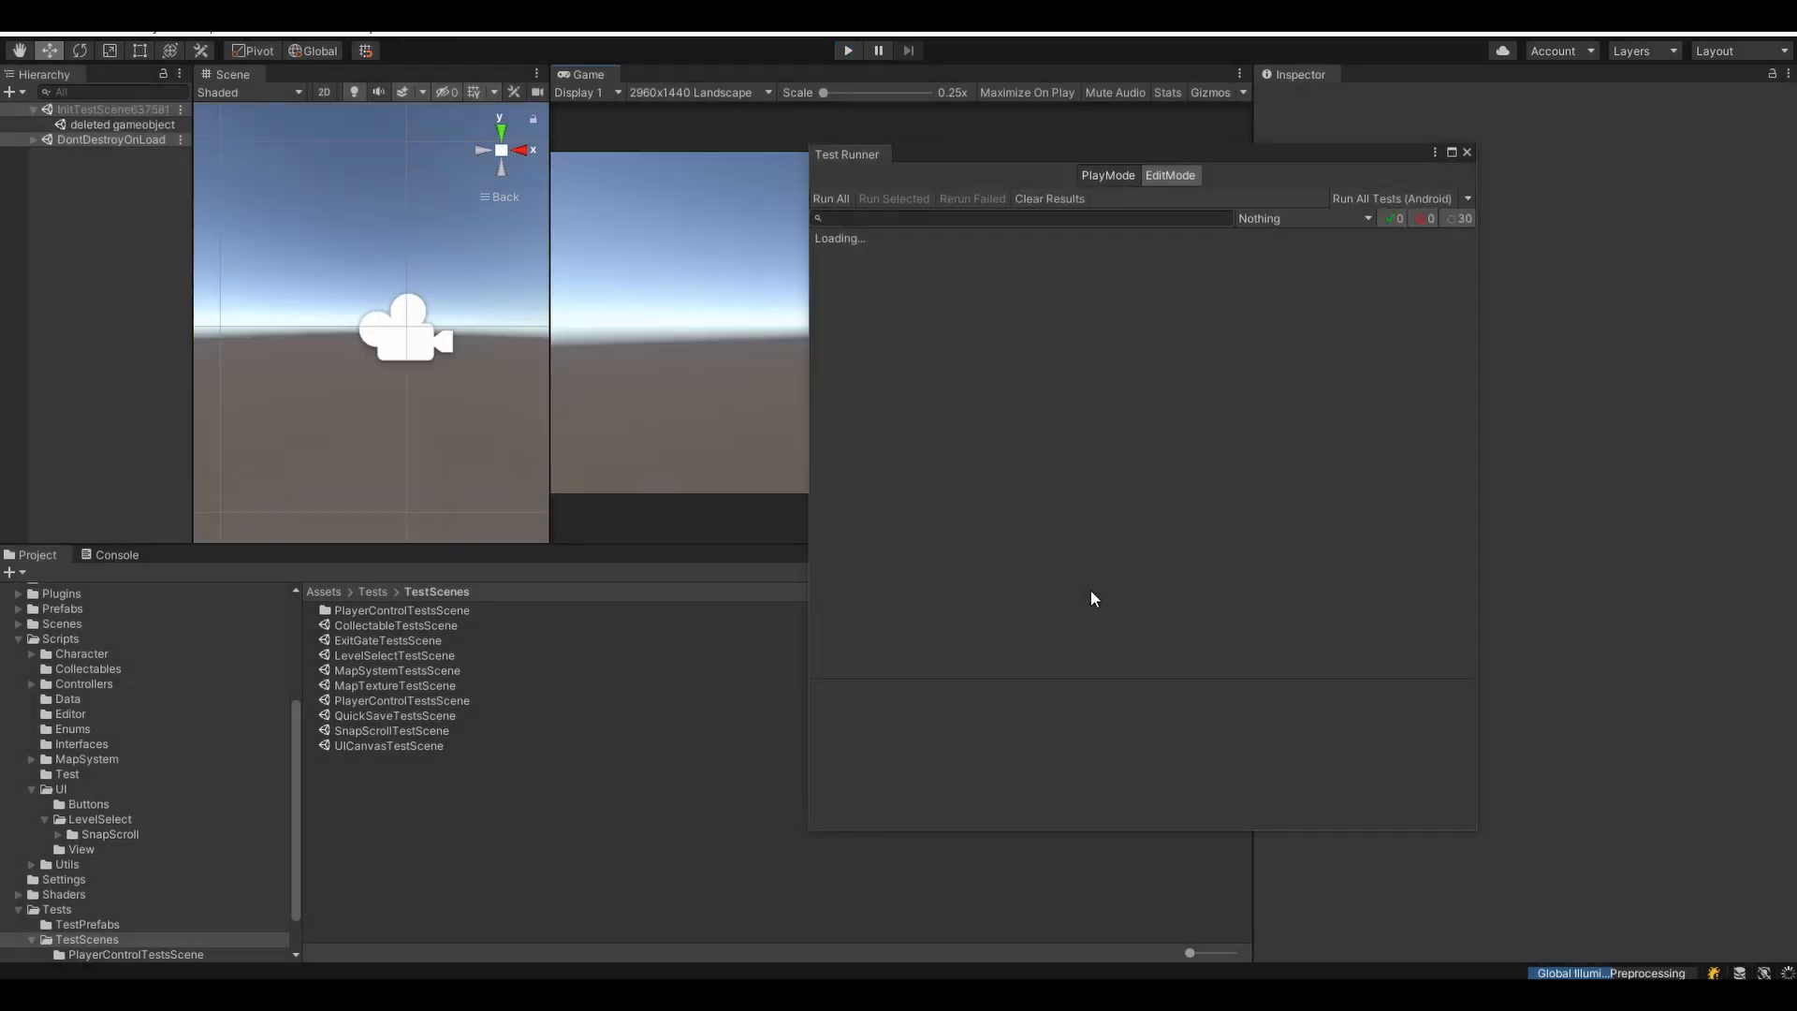
pyautogui.click(830, 198)
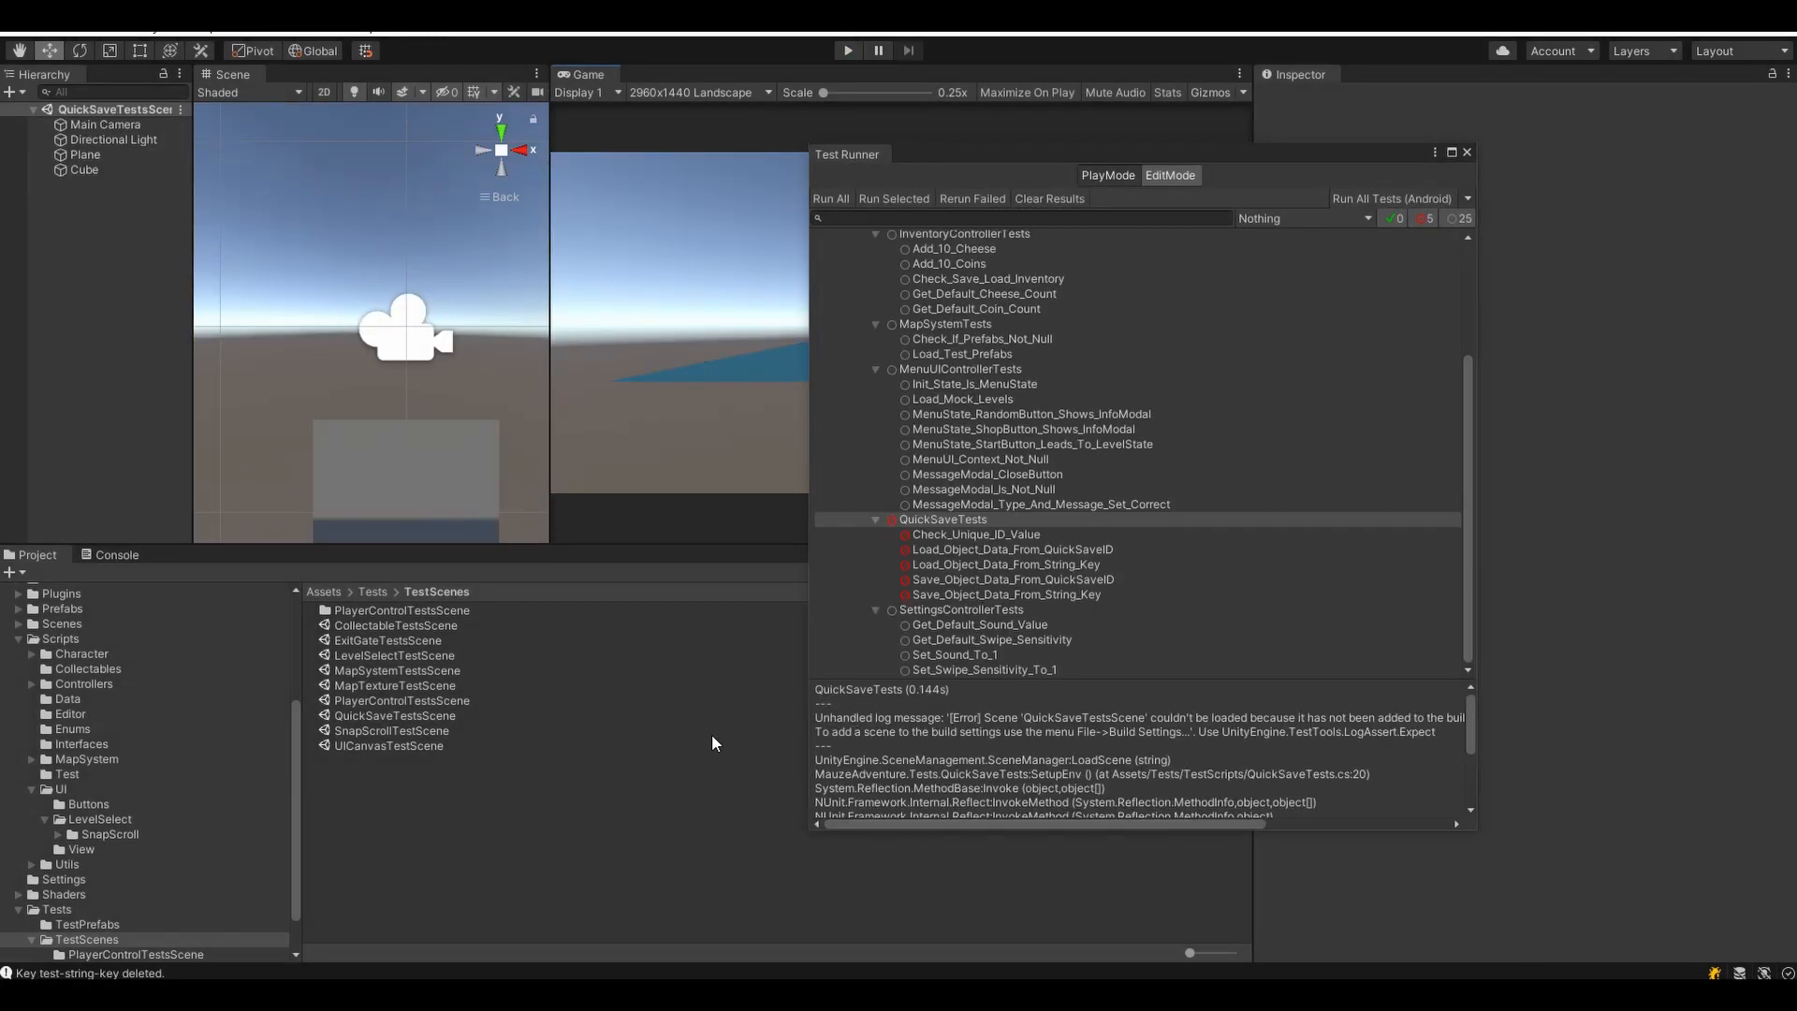
pyautogui.moveTo(1318, 634)
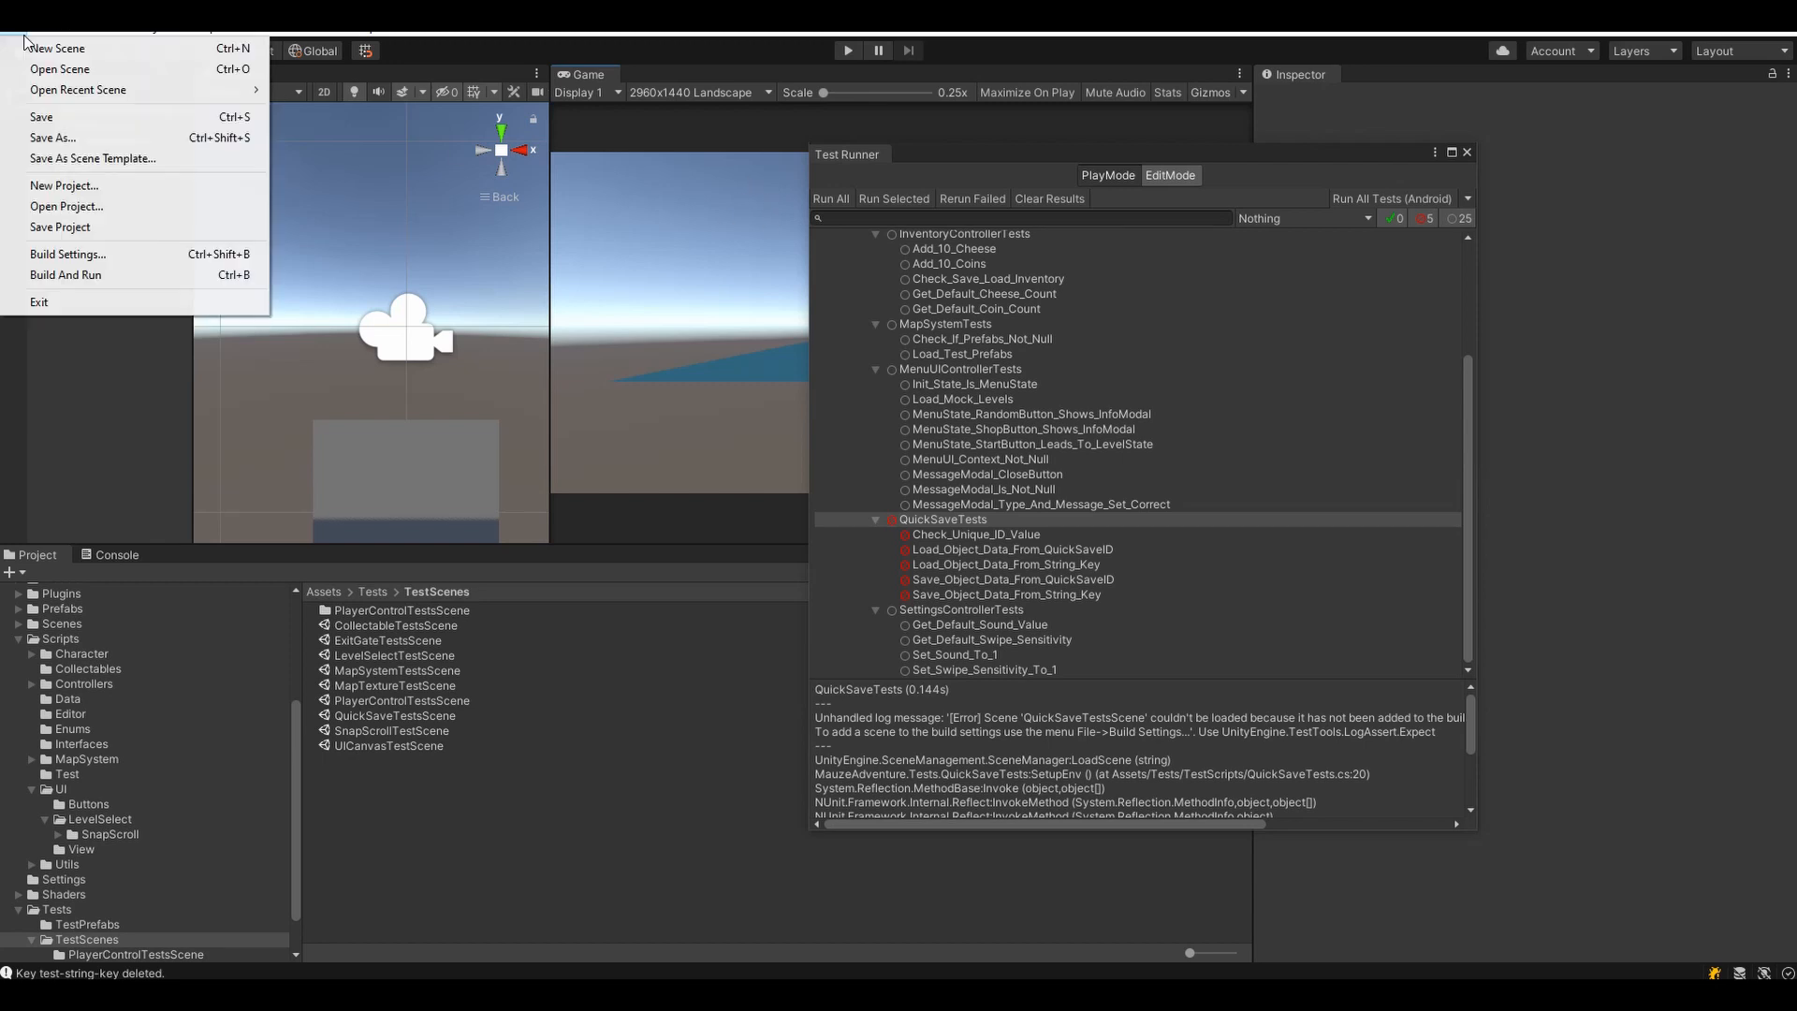
# Step: Check and close Build Settings, then rerun QuickSaveTests until all five pass
pyautogui.click(67, 253)
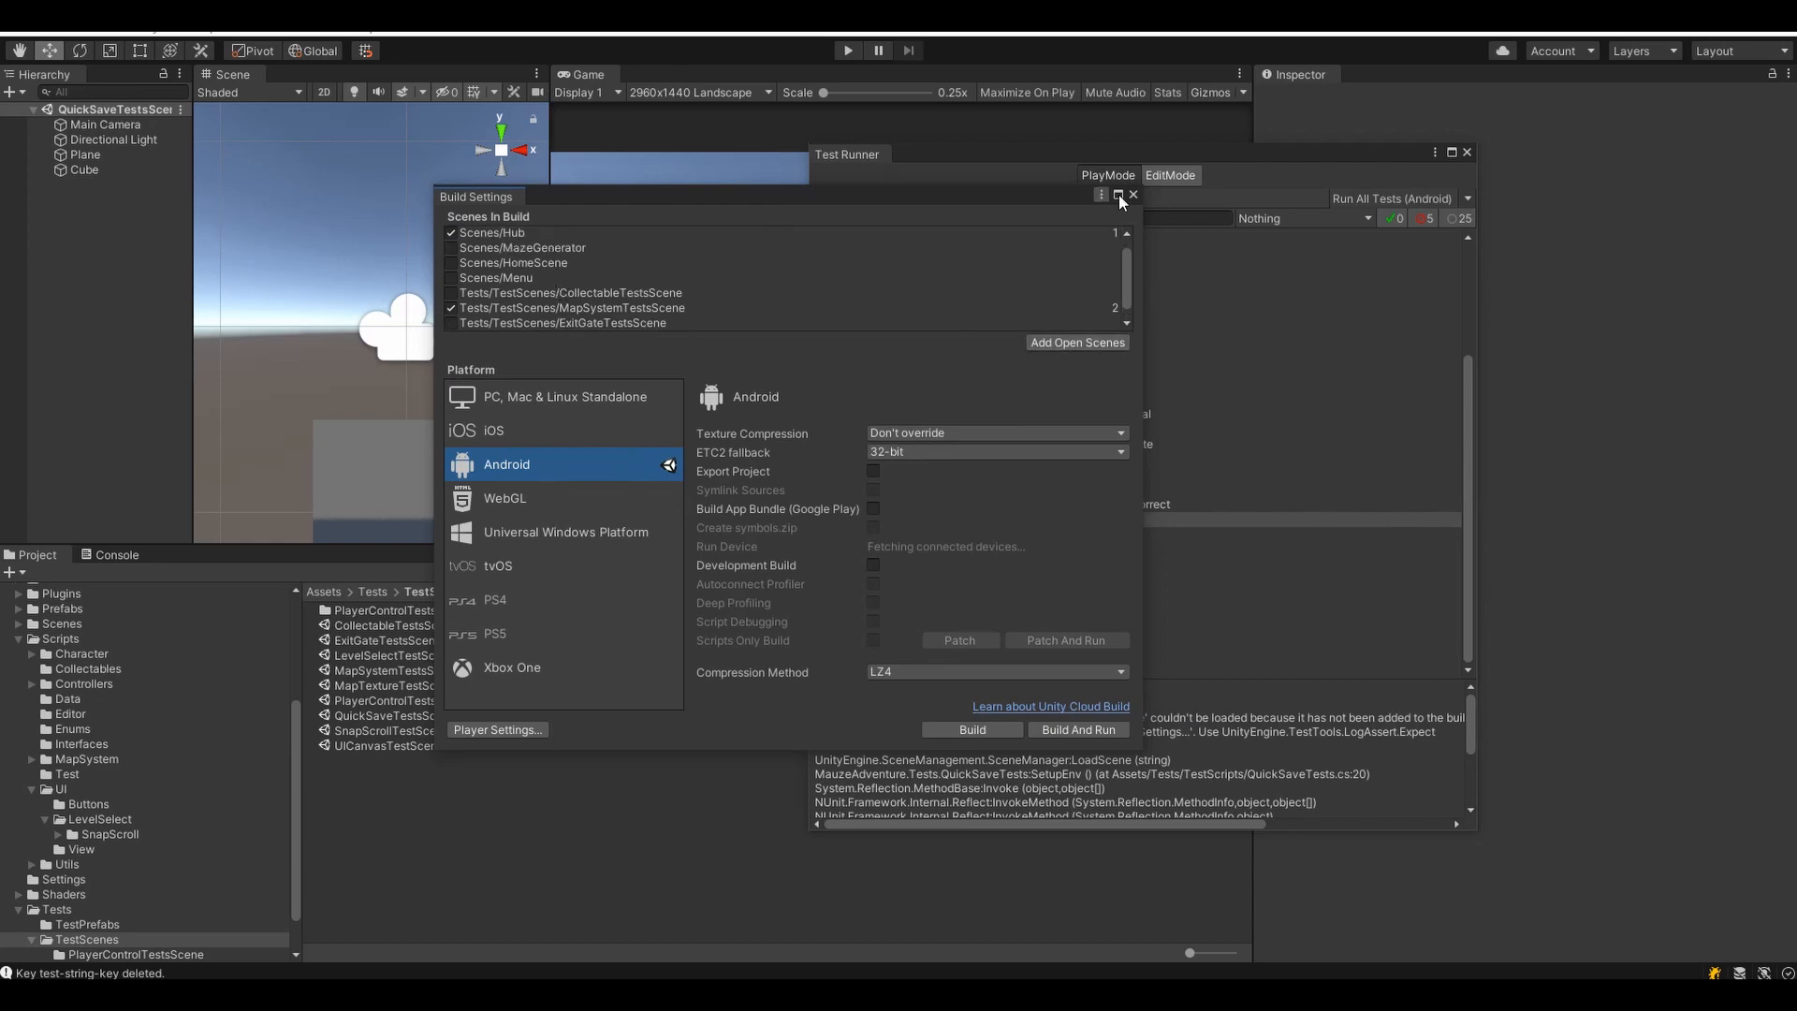
pyautogui.click(1132, 193)
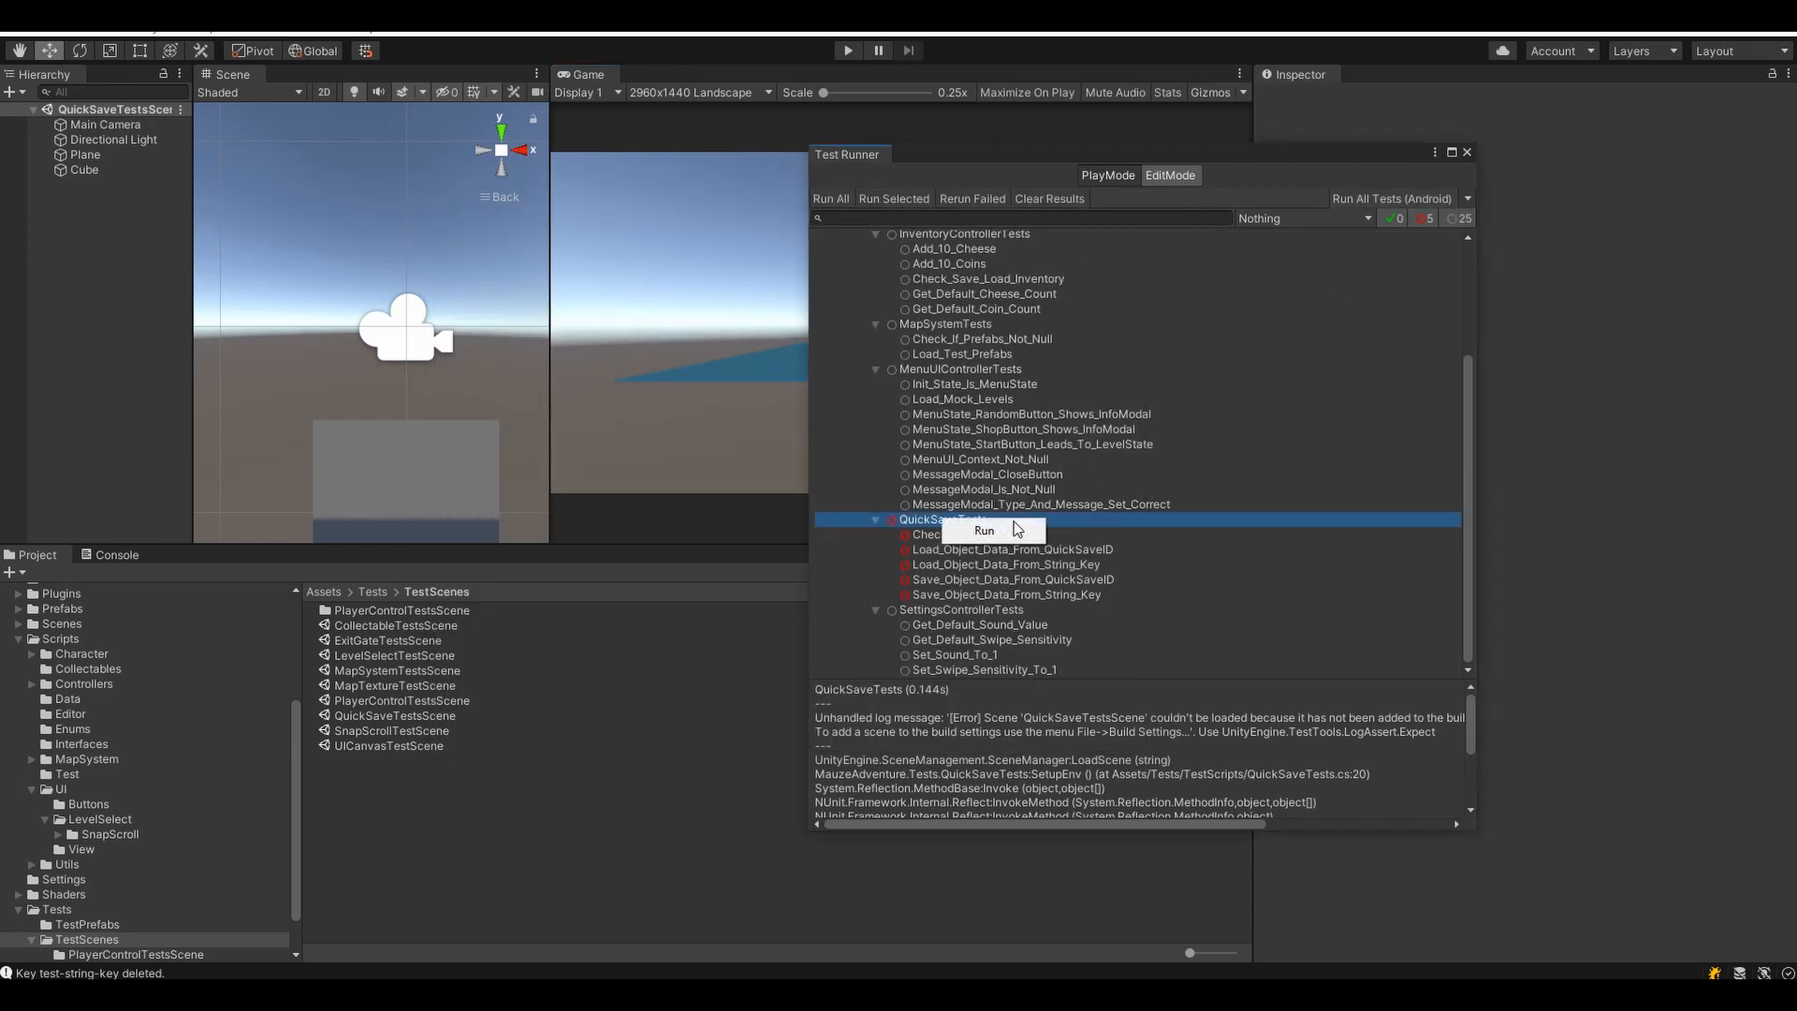
pyautogui.click(982, 530)
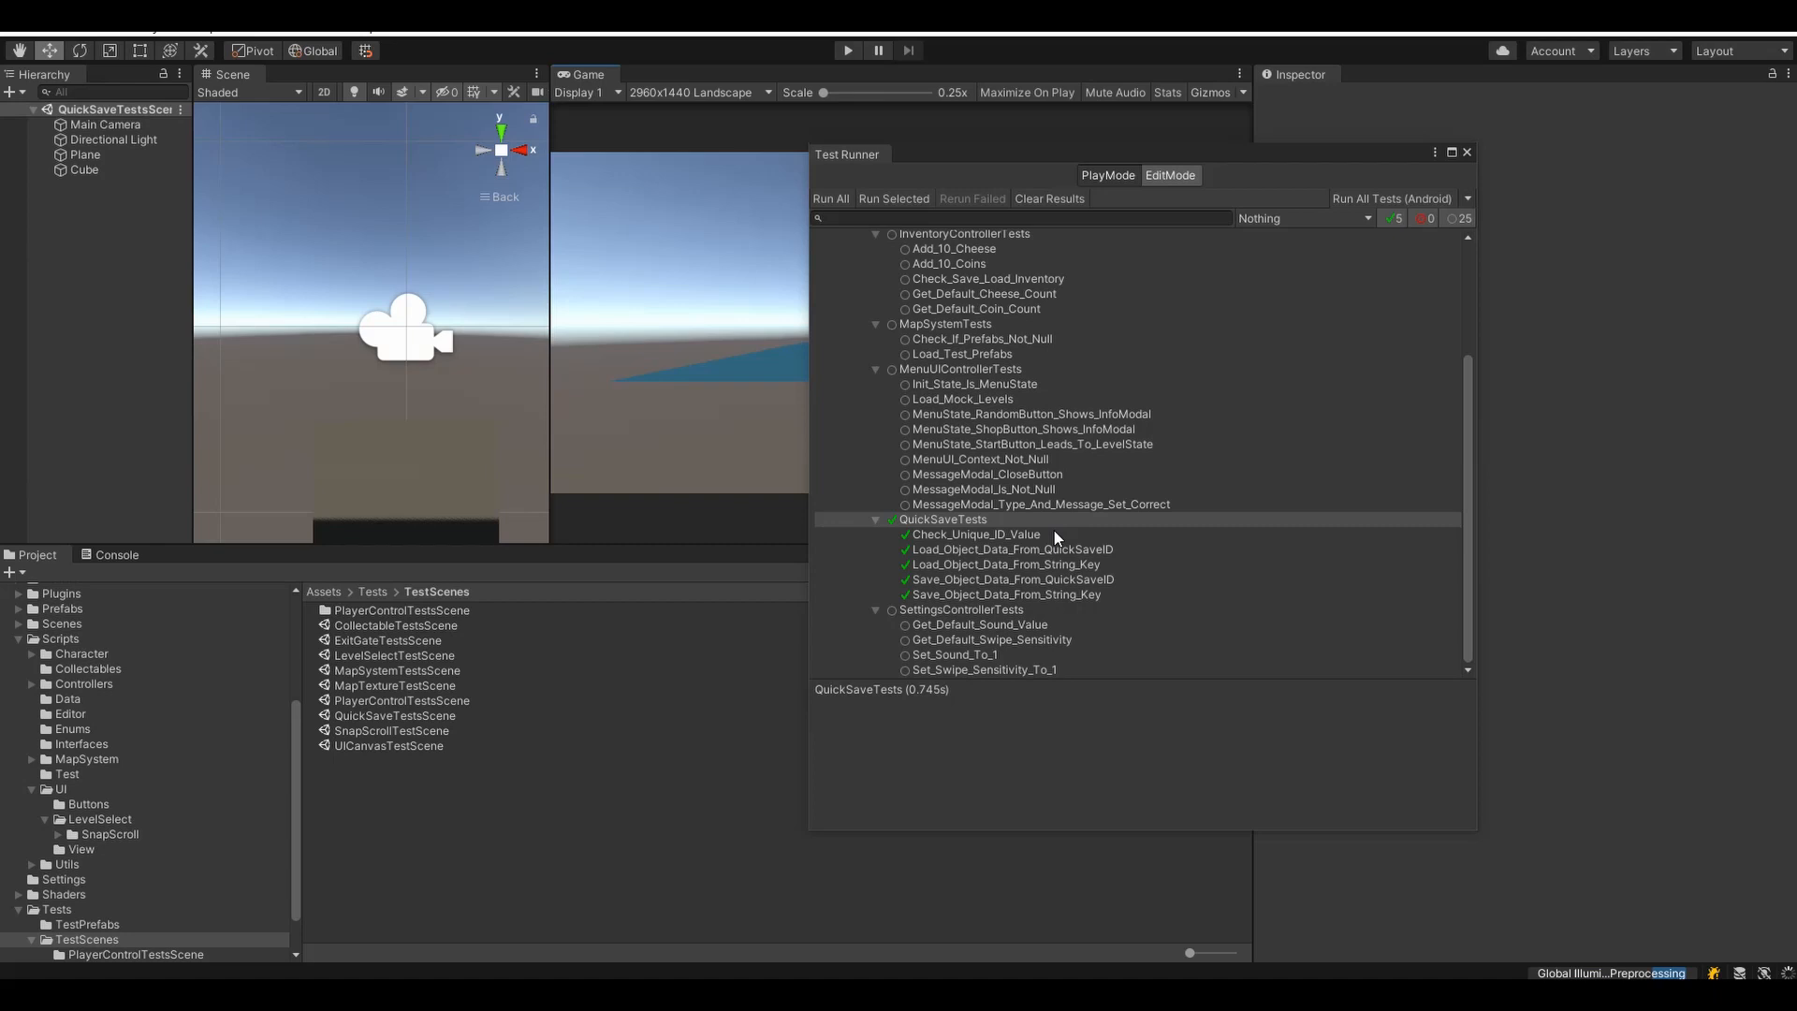
pyautogui.click(1012, 578)
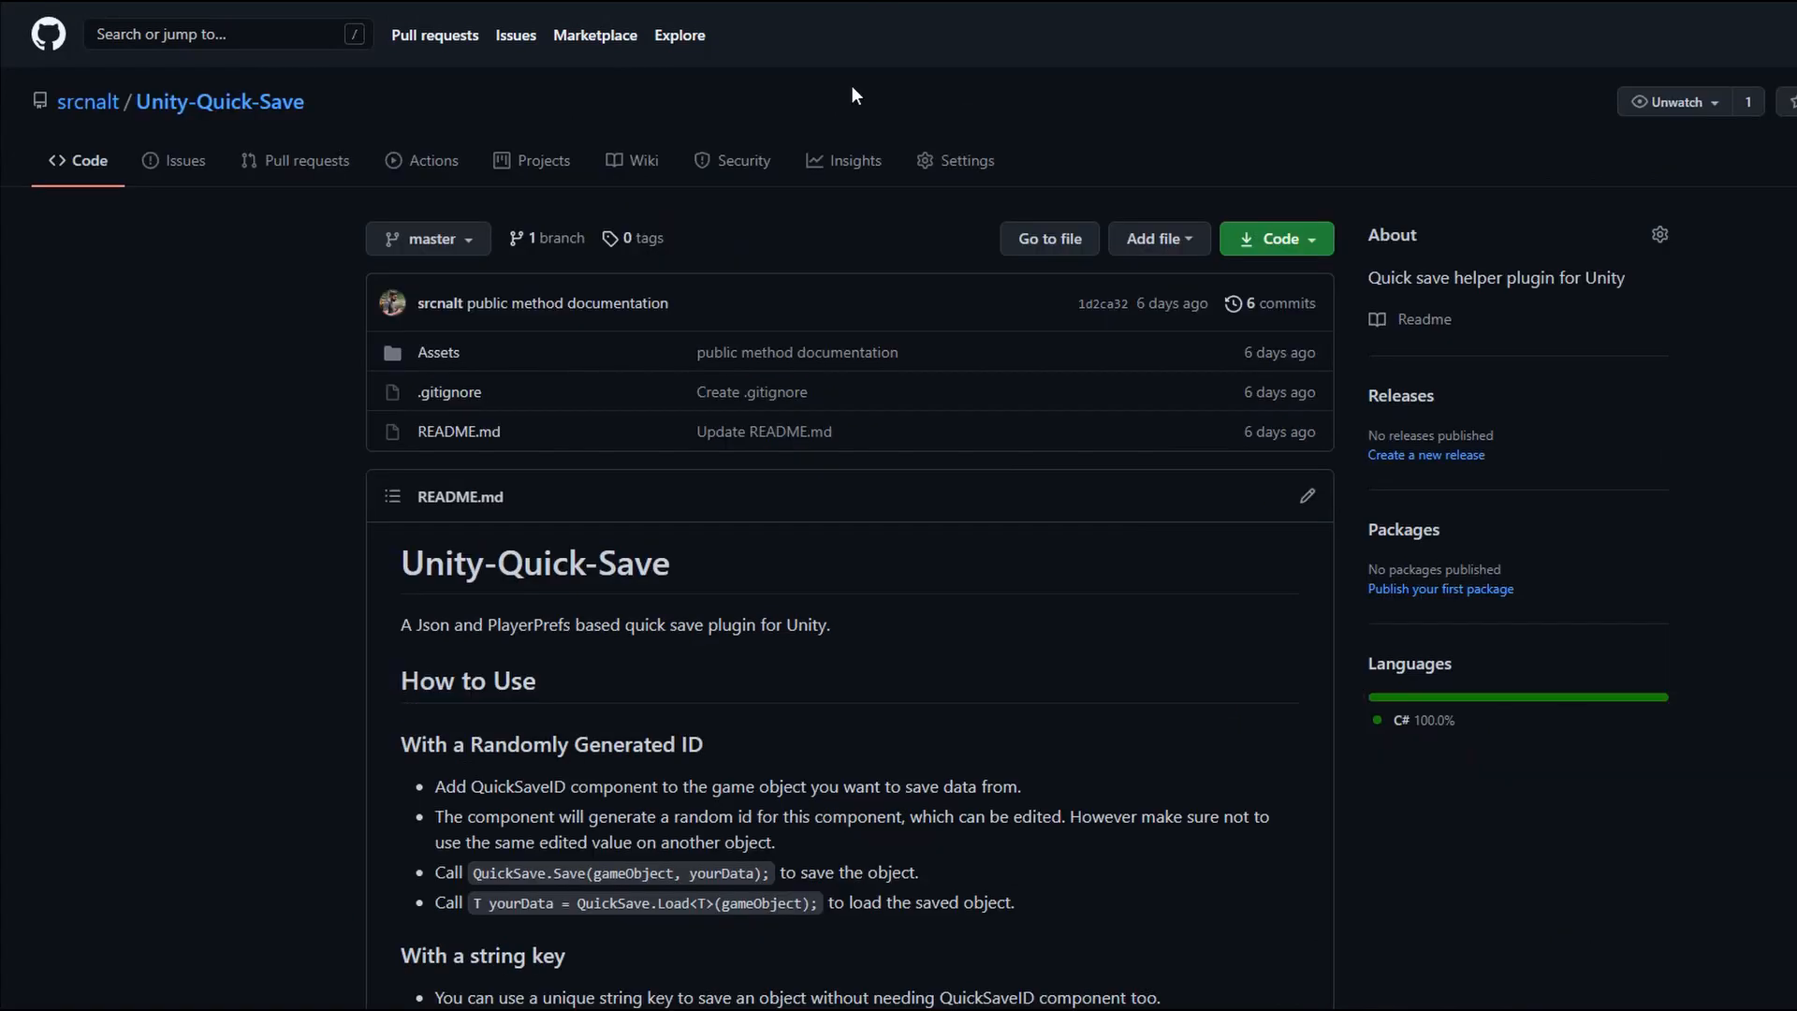
pyautogui.scroll(-3)
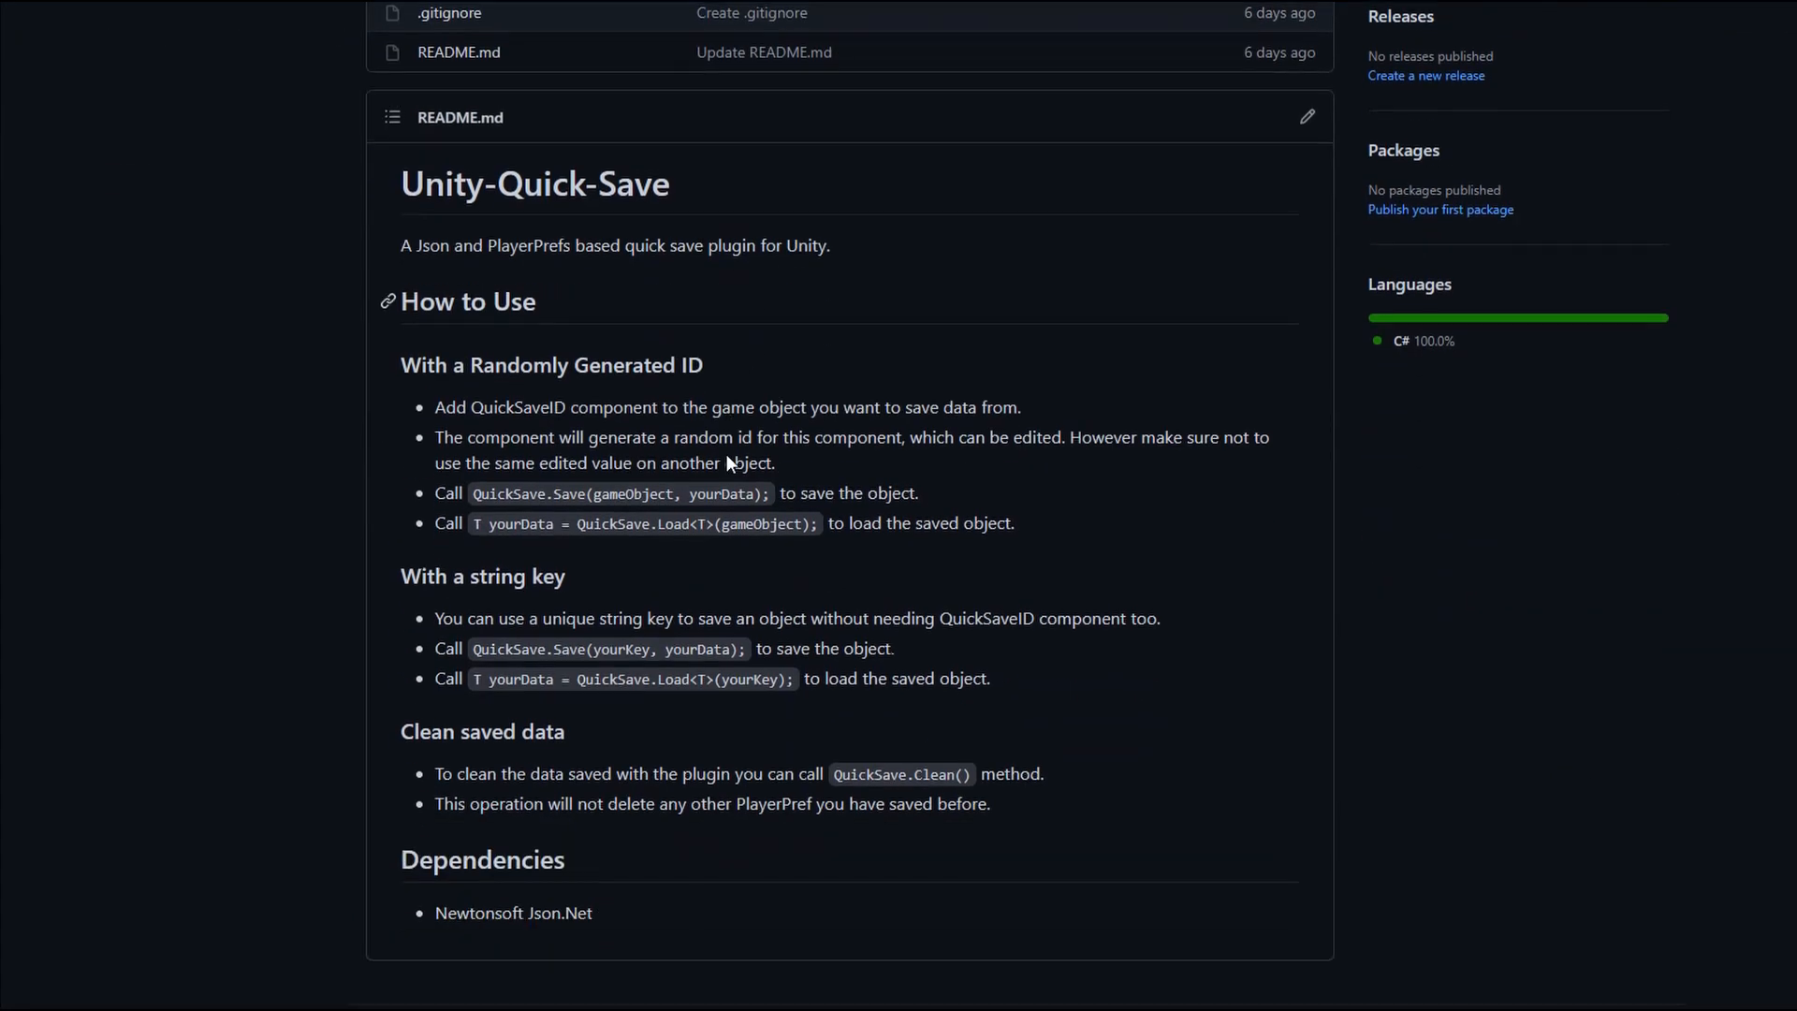
pyautogui.scroll(3)
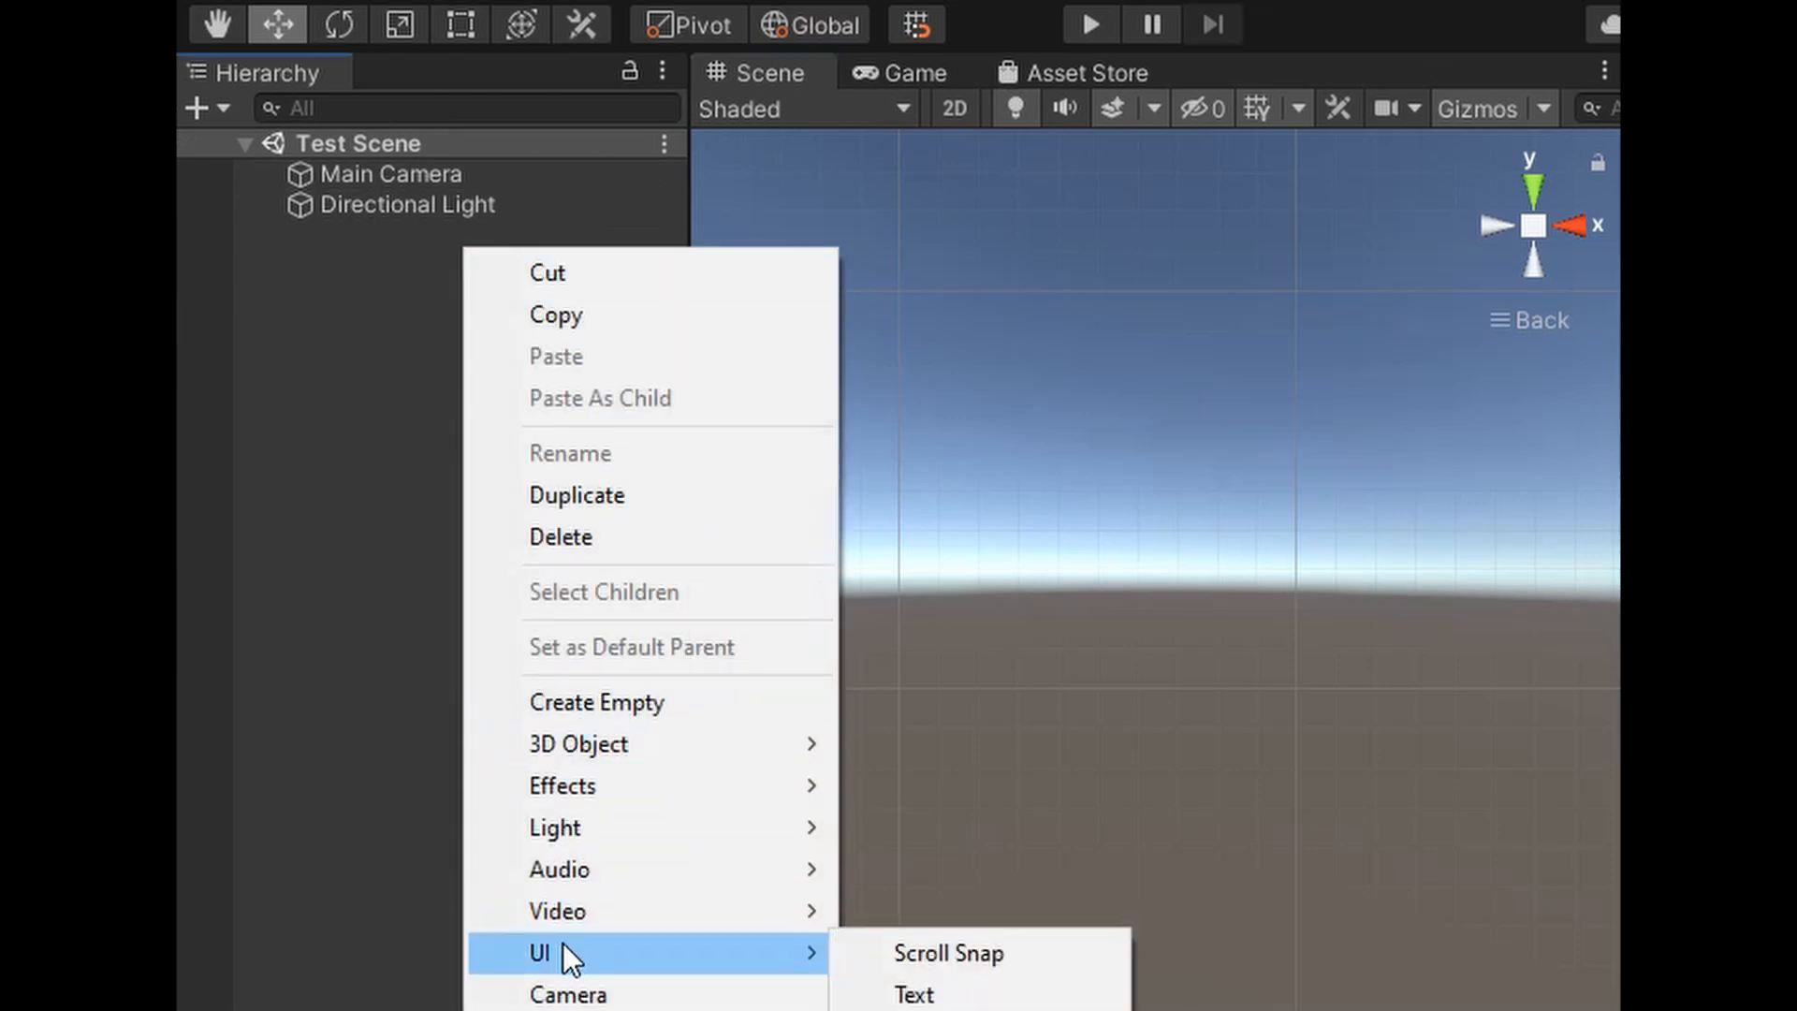
# Step: Add a Scroll Snap object, enter Play mode and change the snap axis direction
pyautogui.click(946, 953)
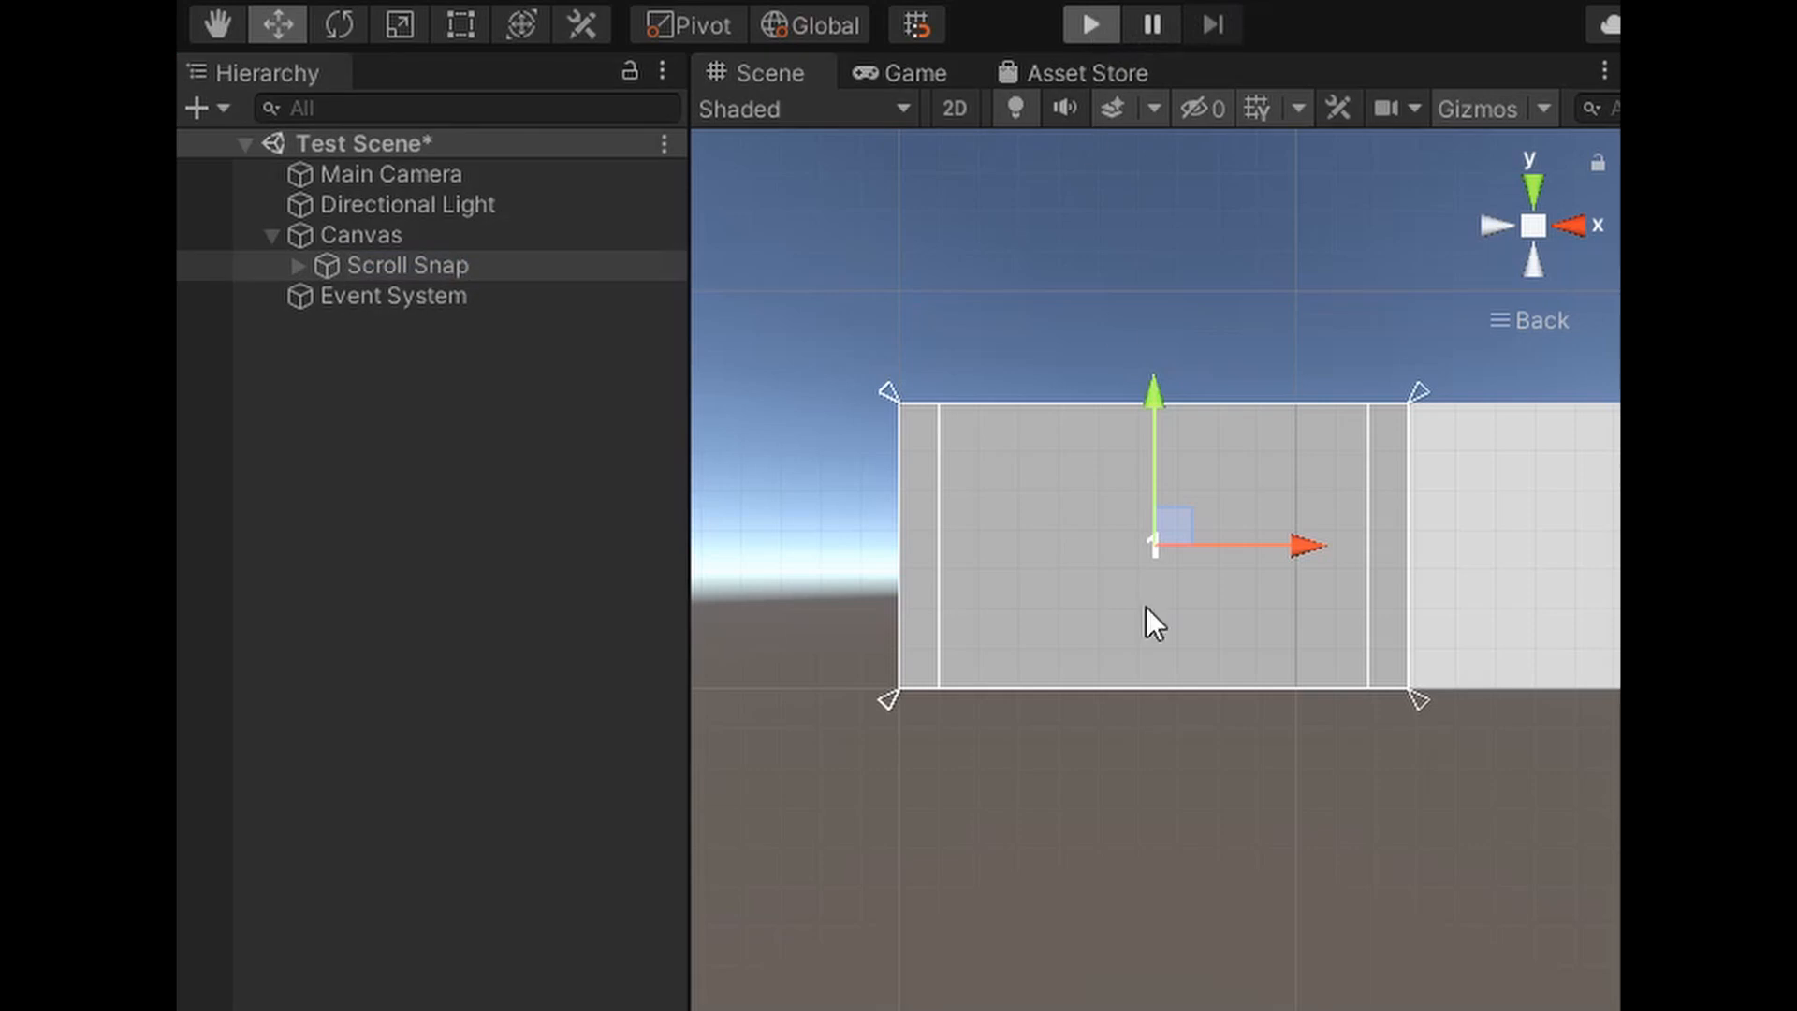
pyautogui.click(1087, 23)
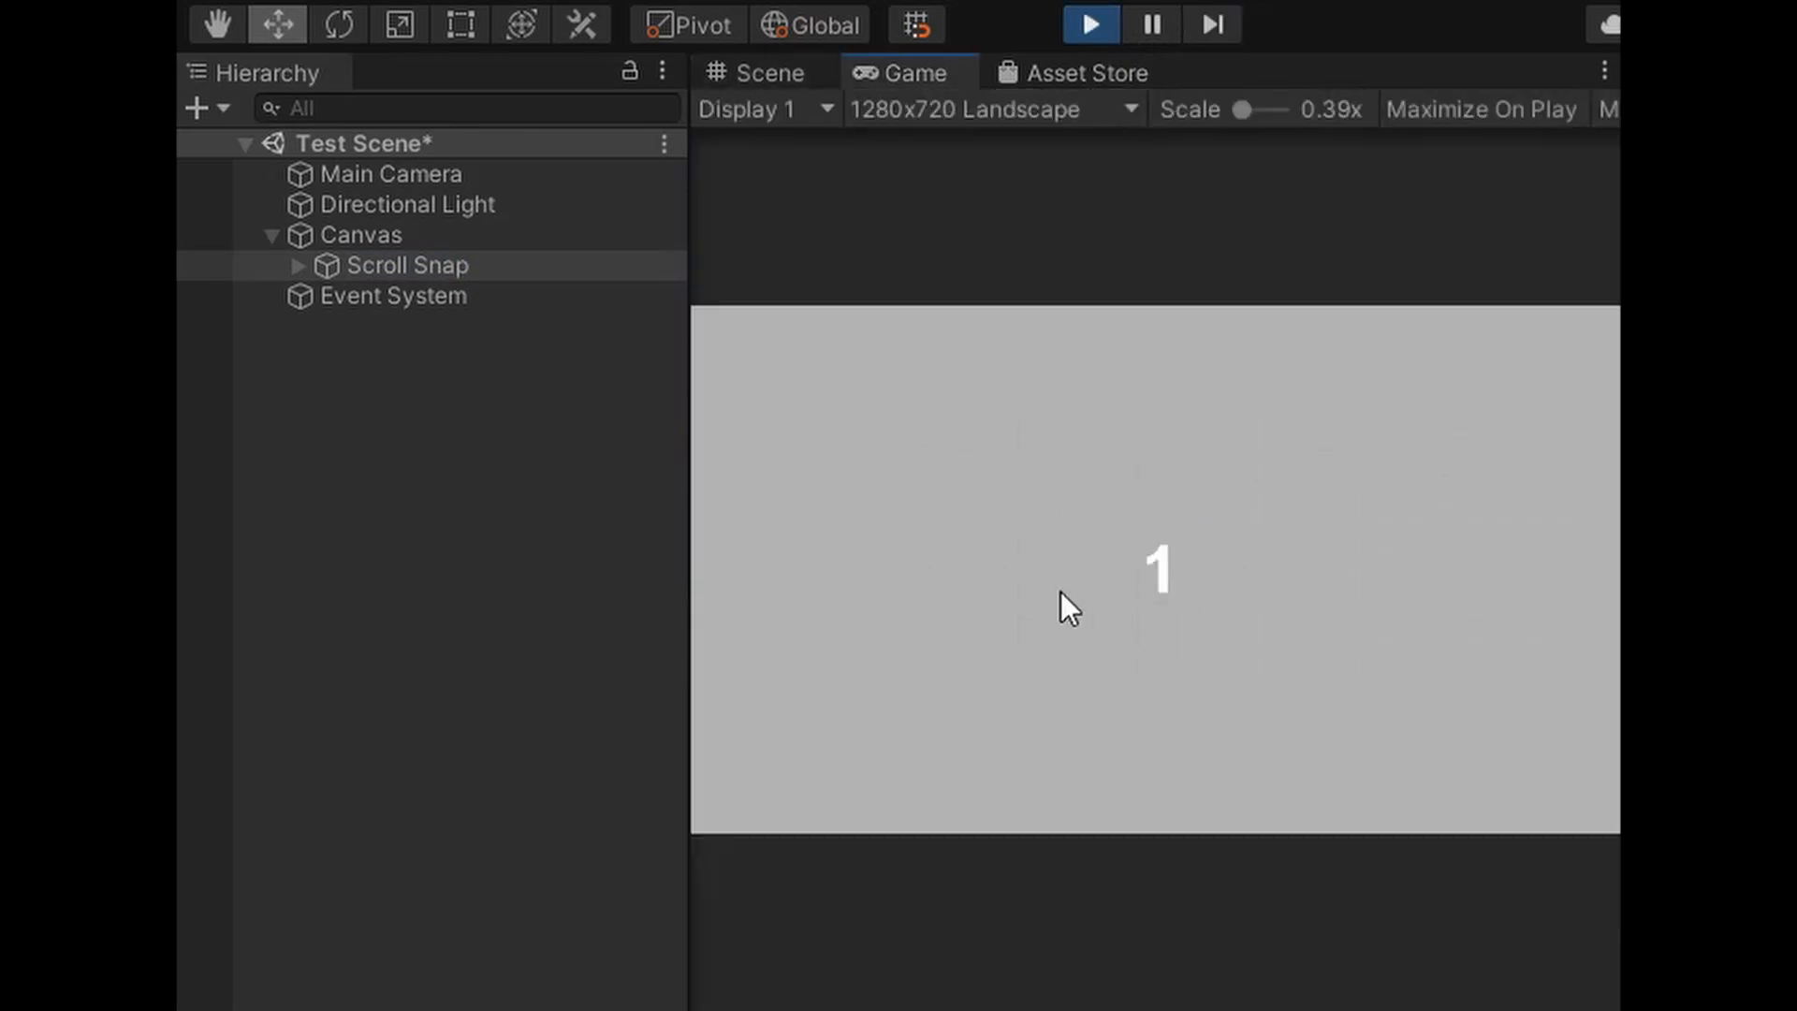
pyautogui.moveTo(1174, 545)
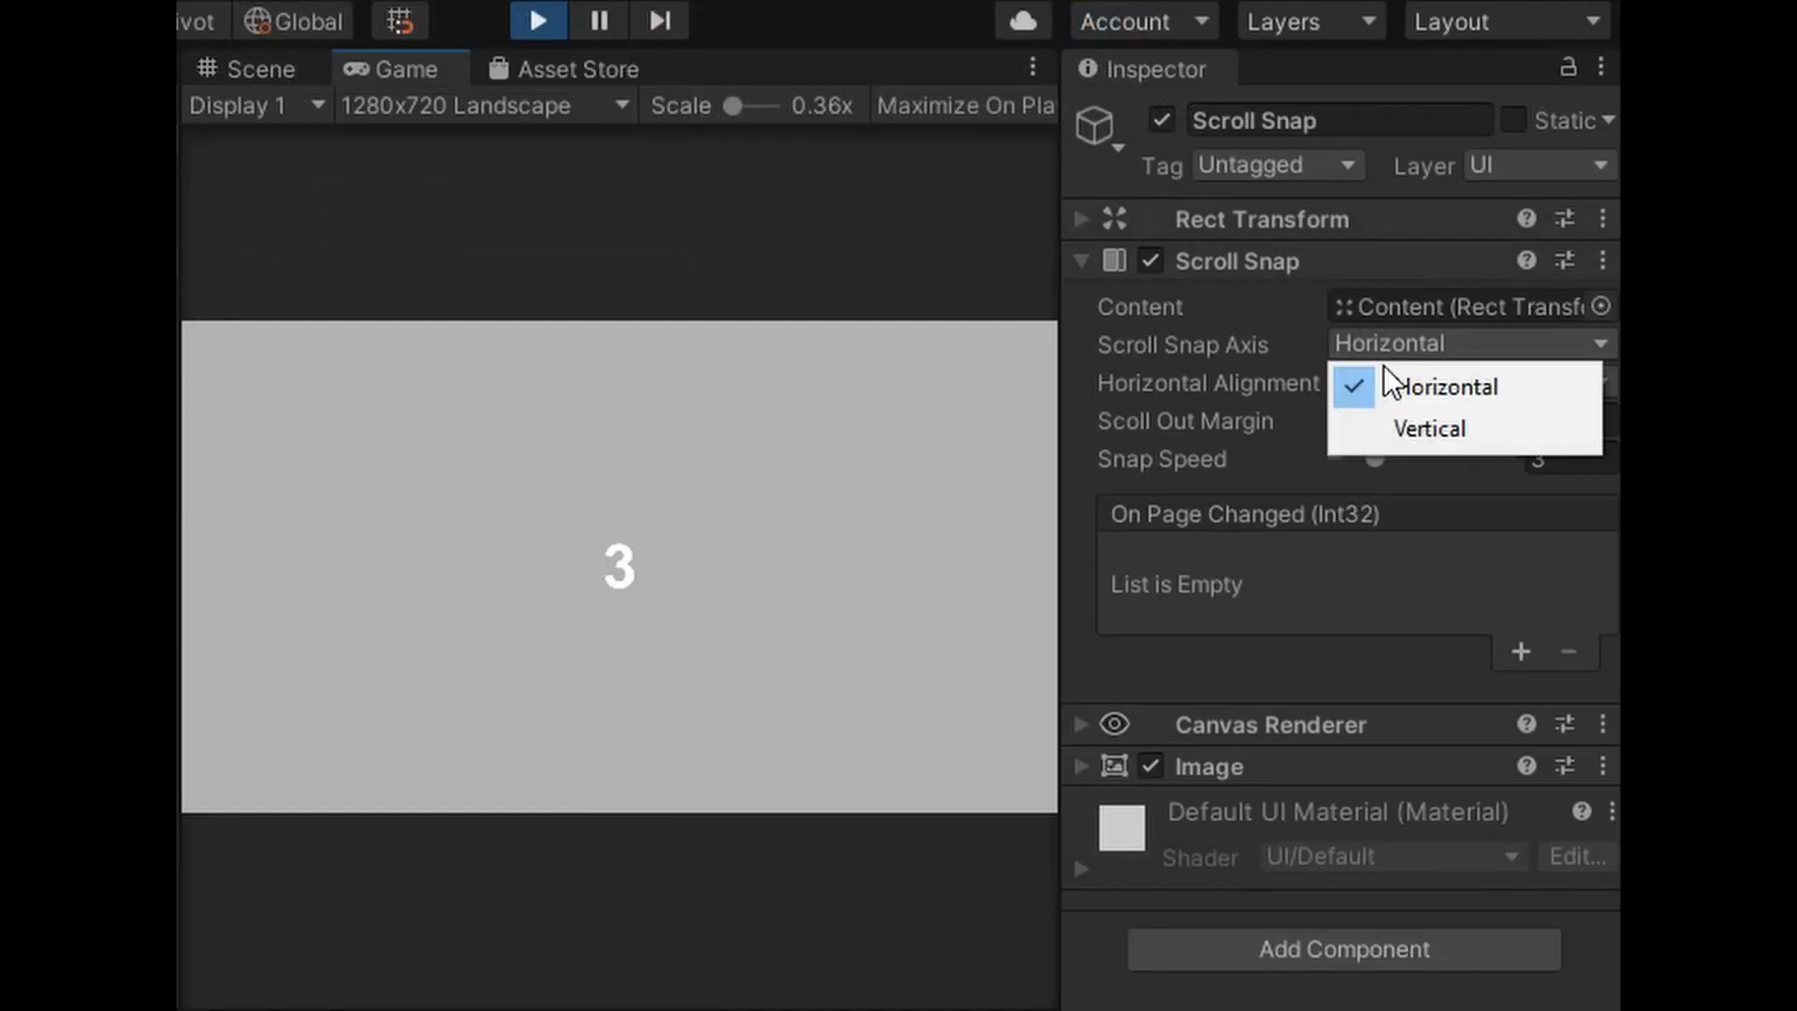
pyautogui.click(1428, 428)
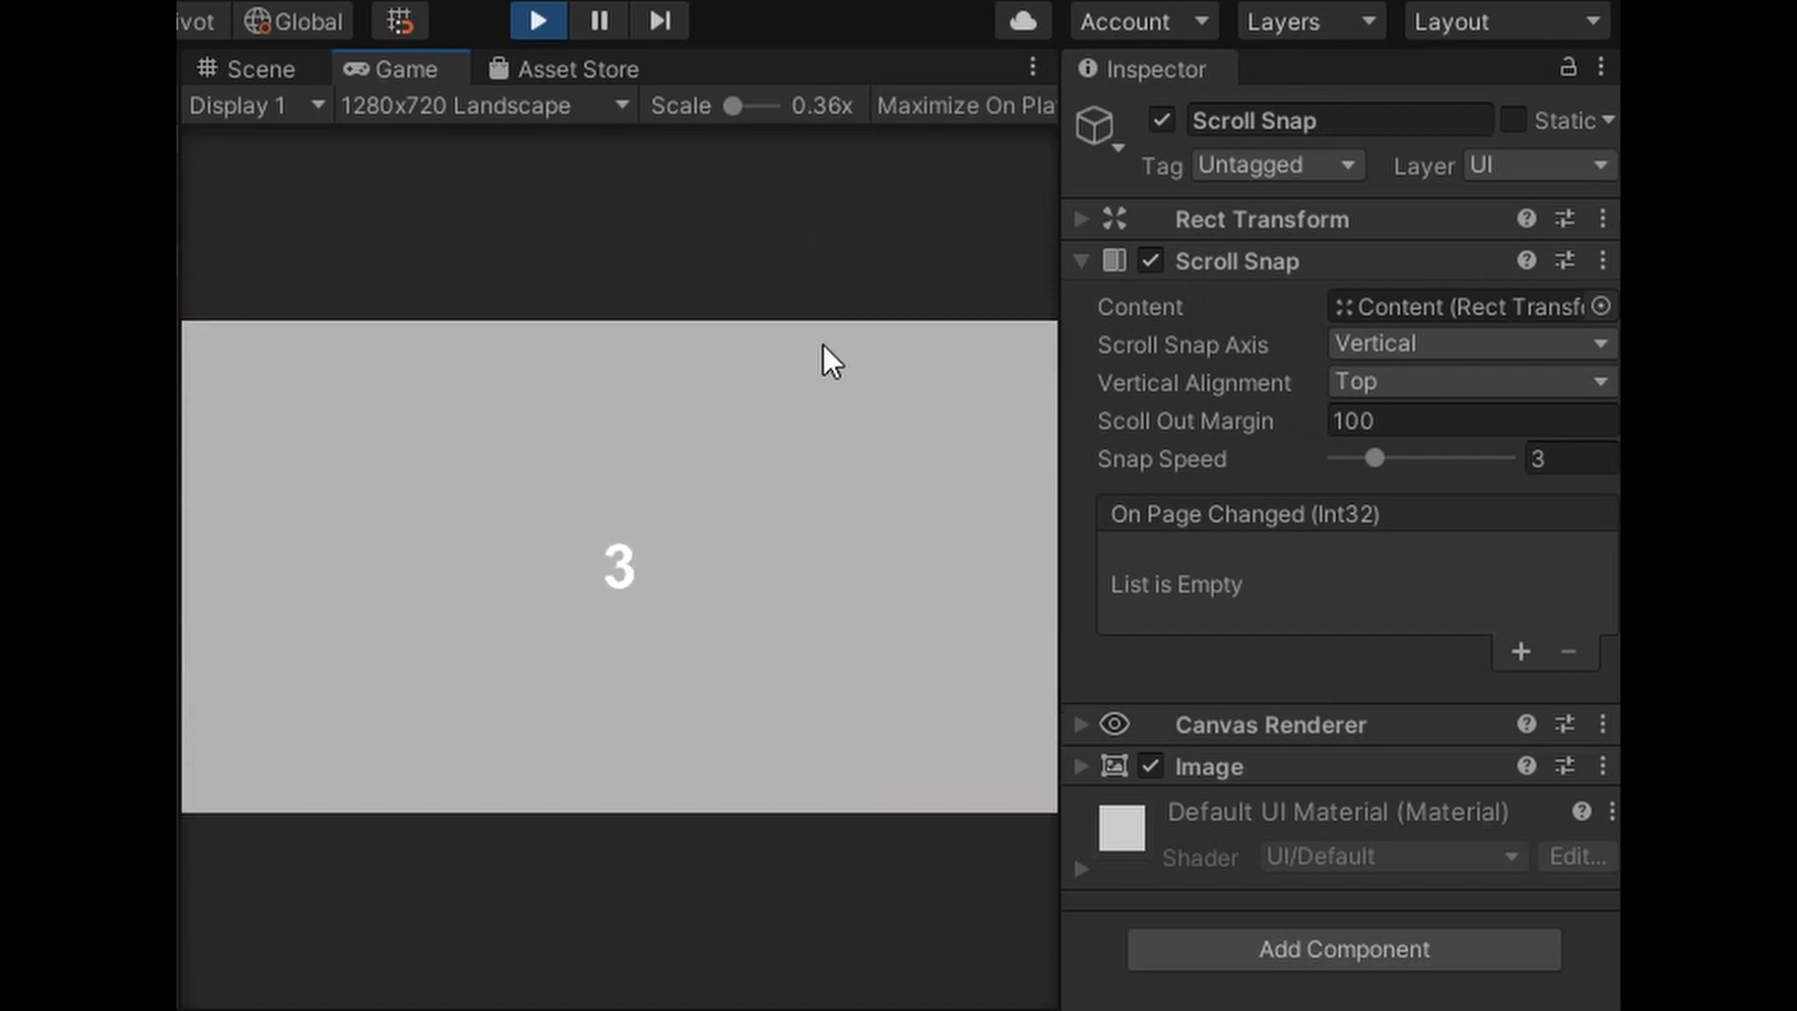
pyautogui.click(536, 21)
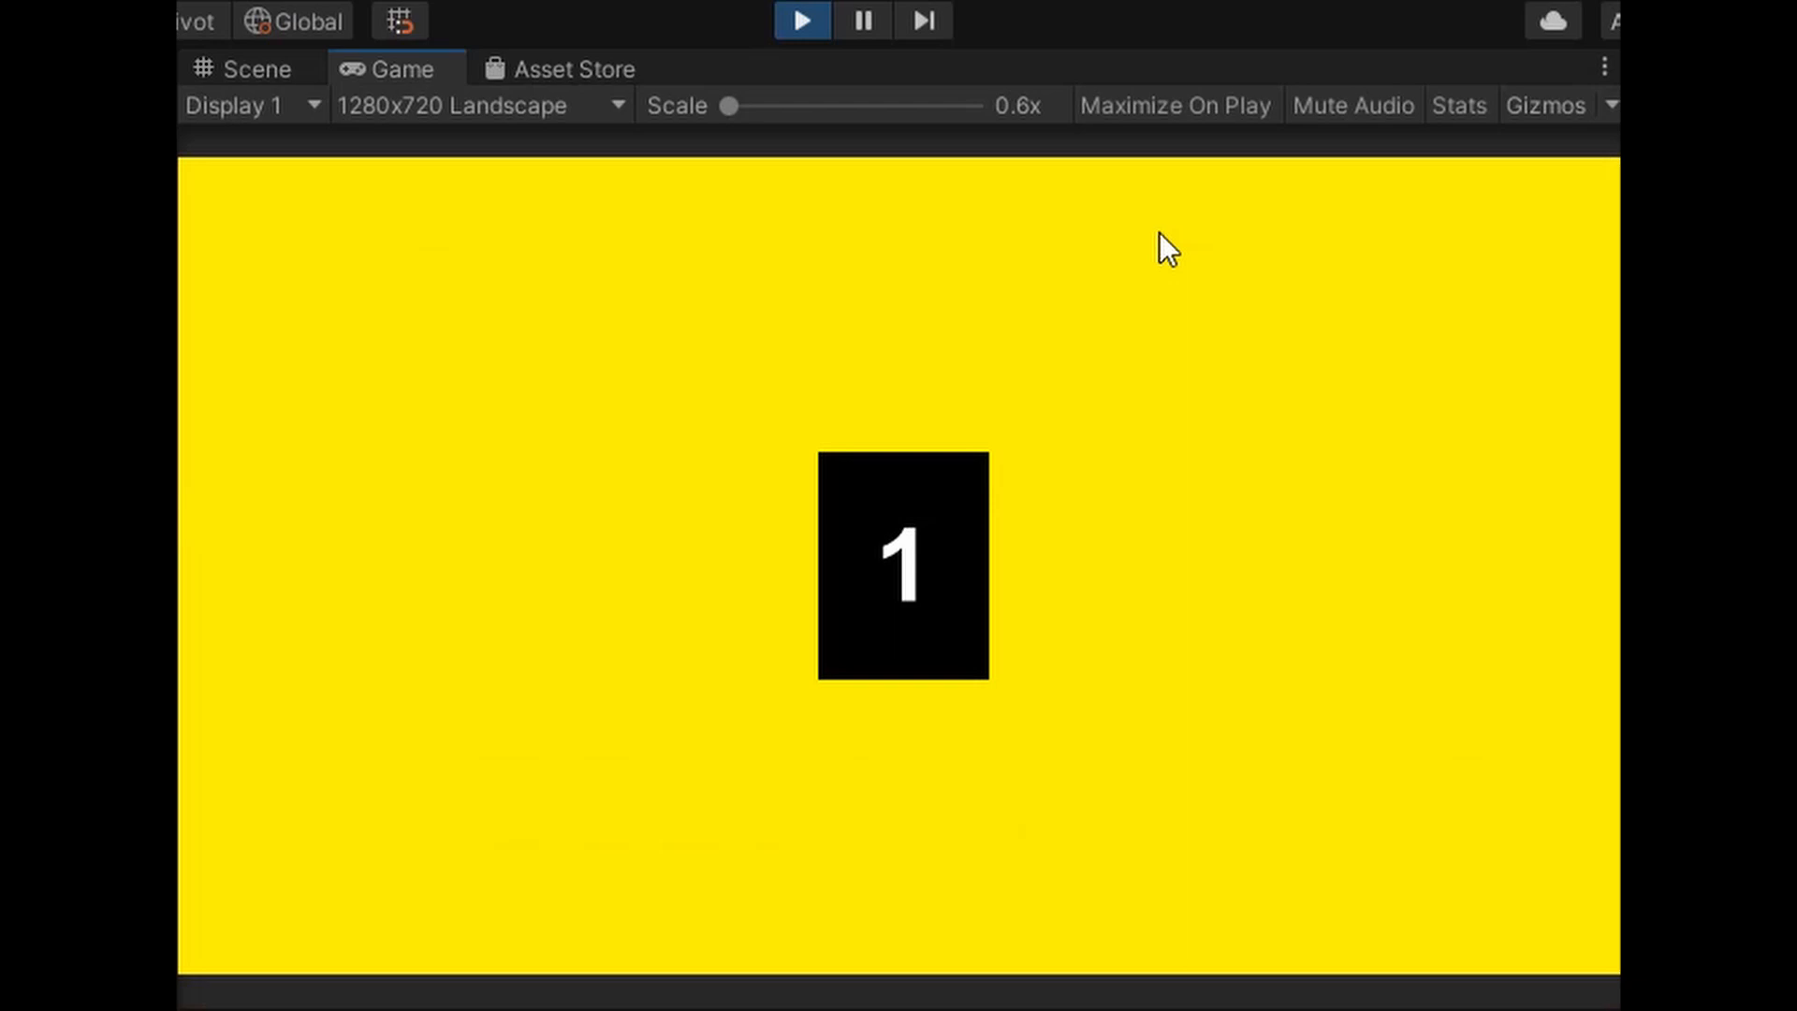
pyautogui.moveTo(1338, 444)
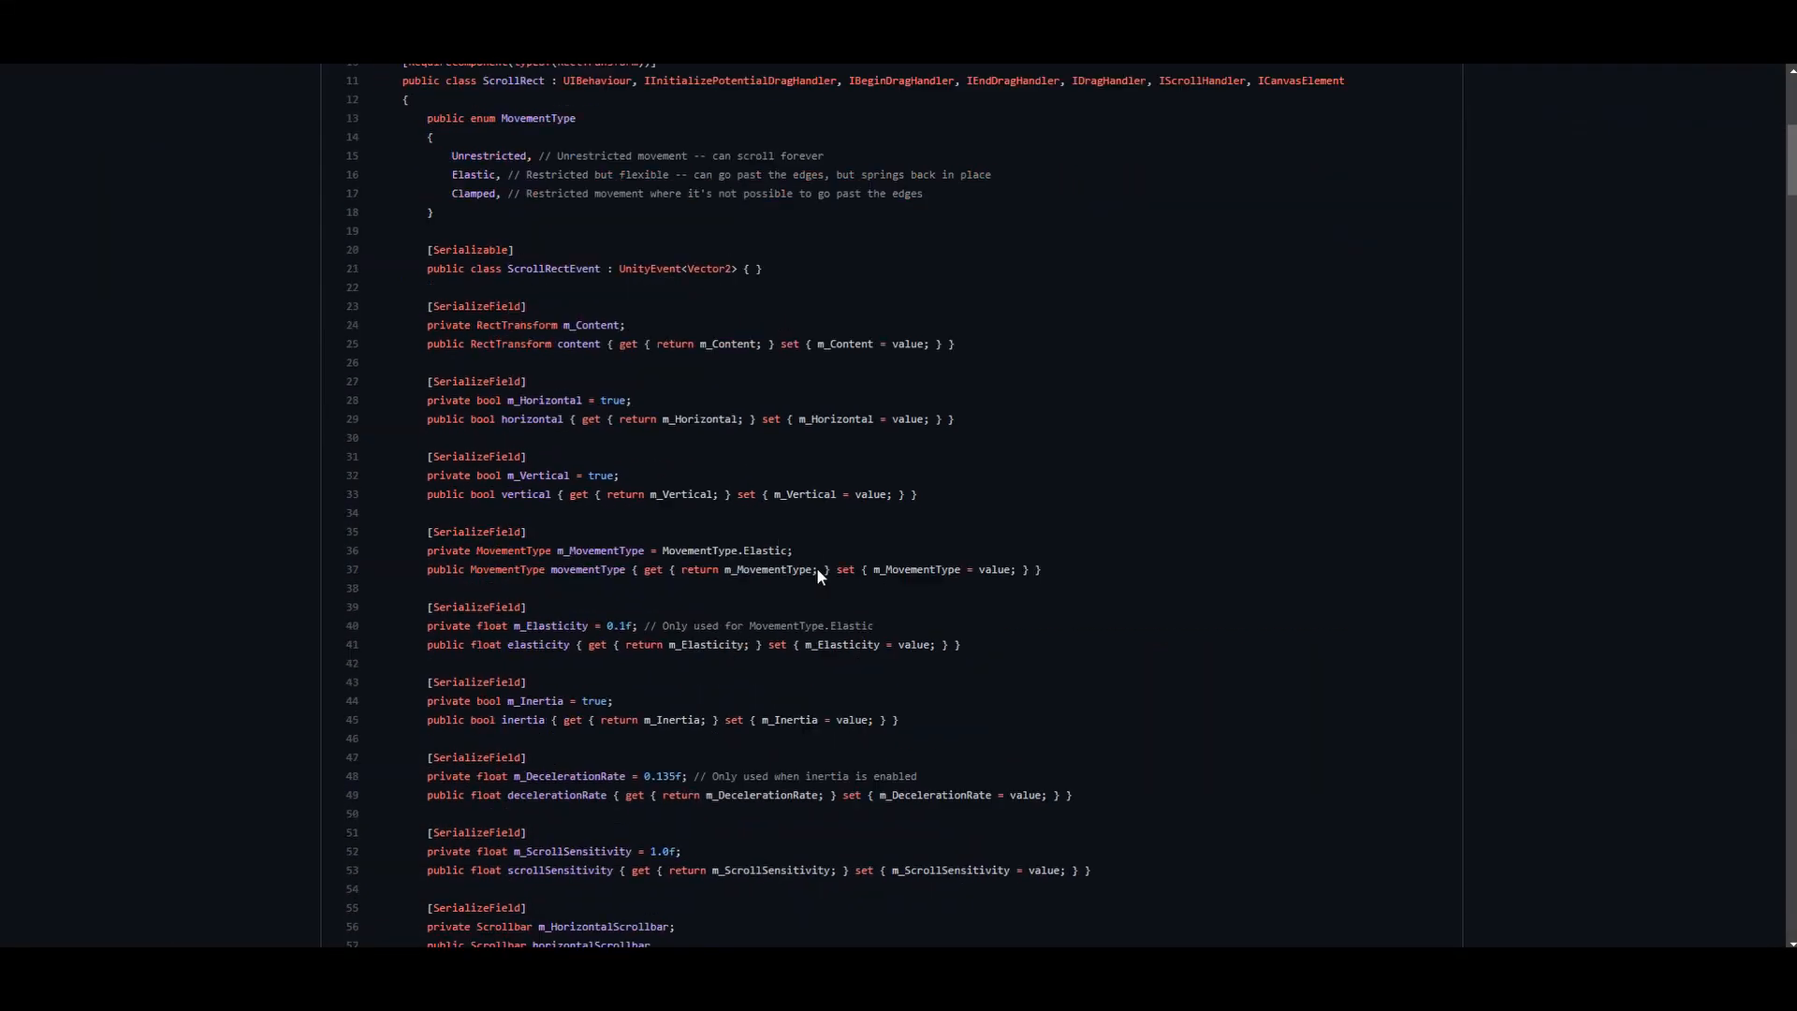
# Step: Scroll ScrollRect.cs on GitHub down to the UpdateBounds method
pyautogui.scroll(-3)
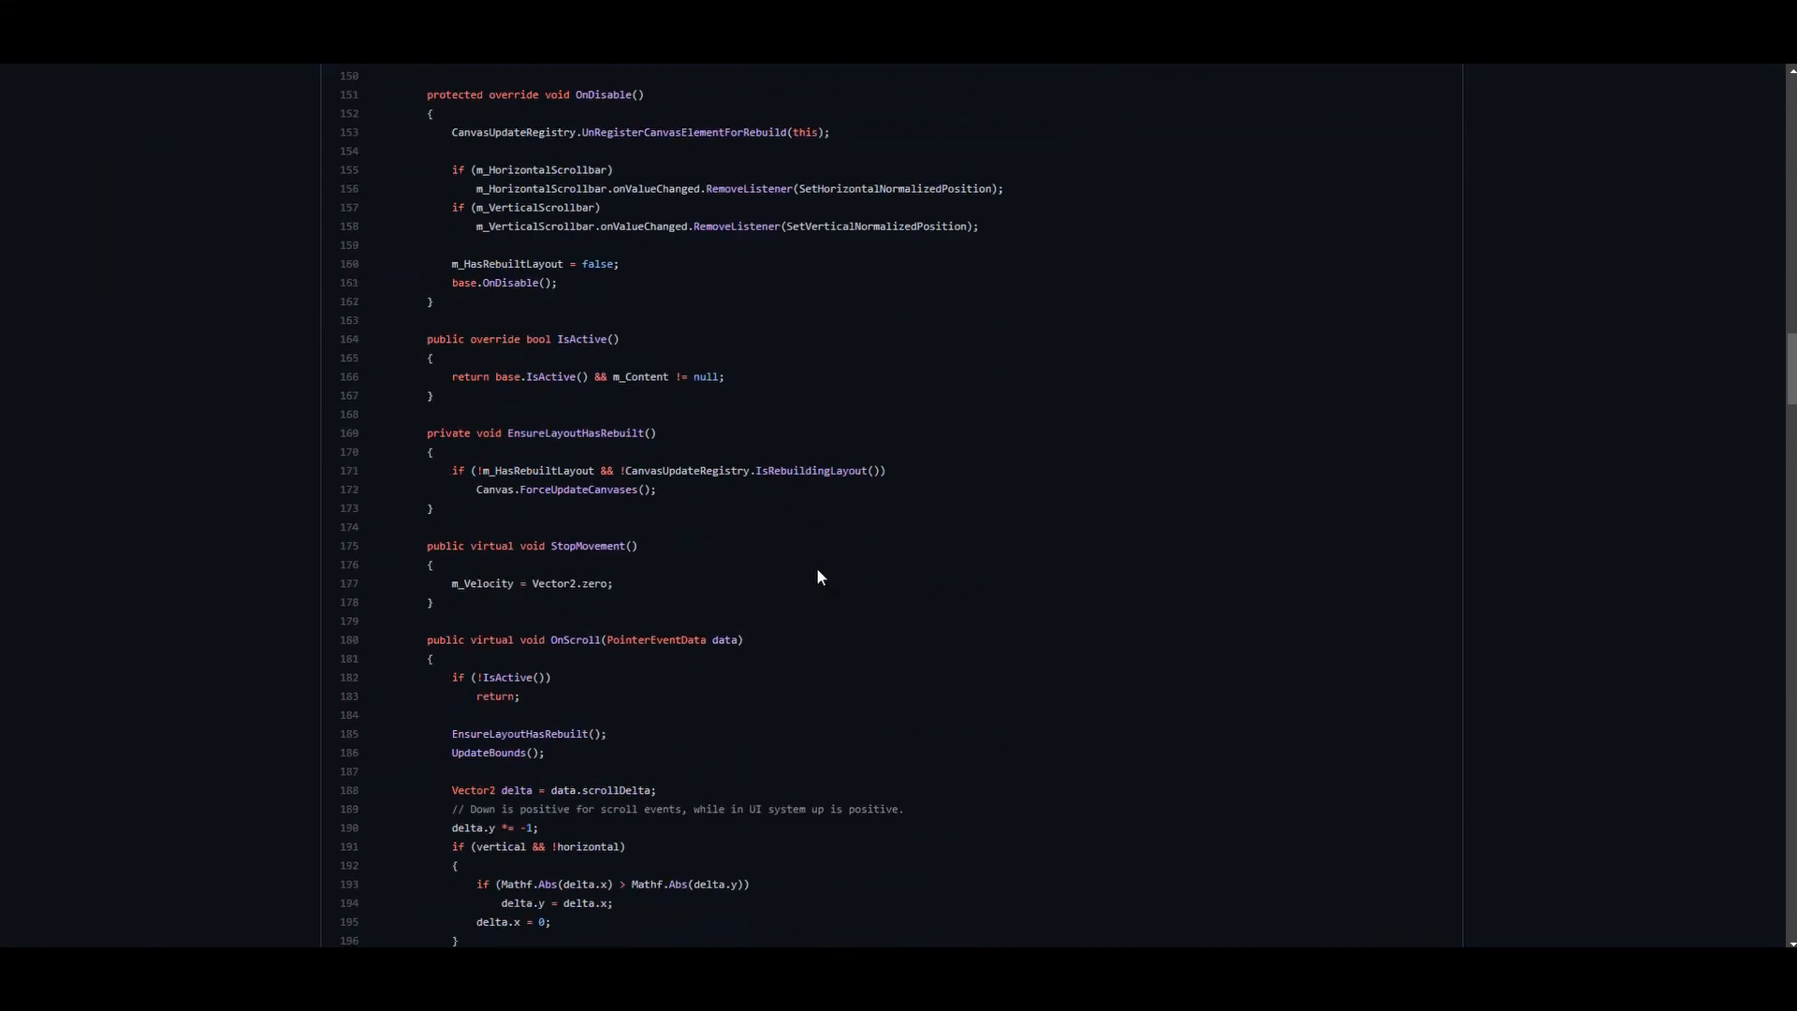
pyautogui.scroll(-3)
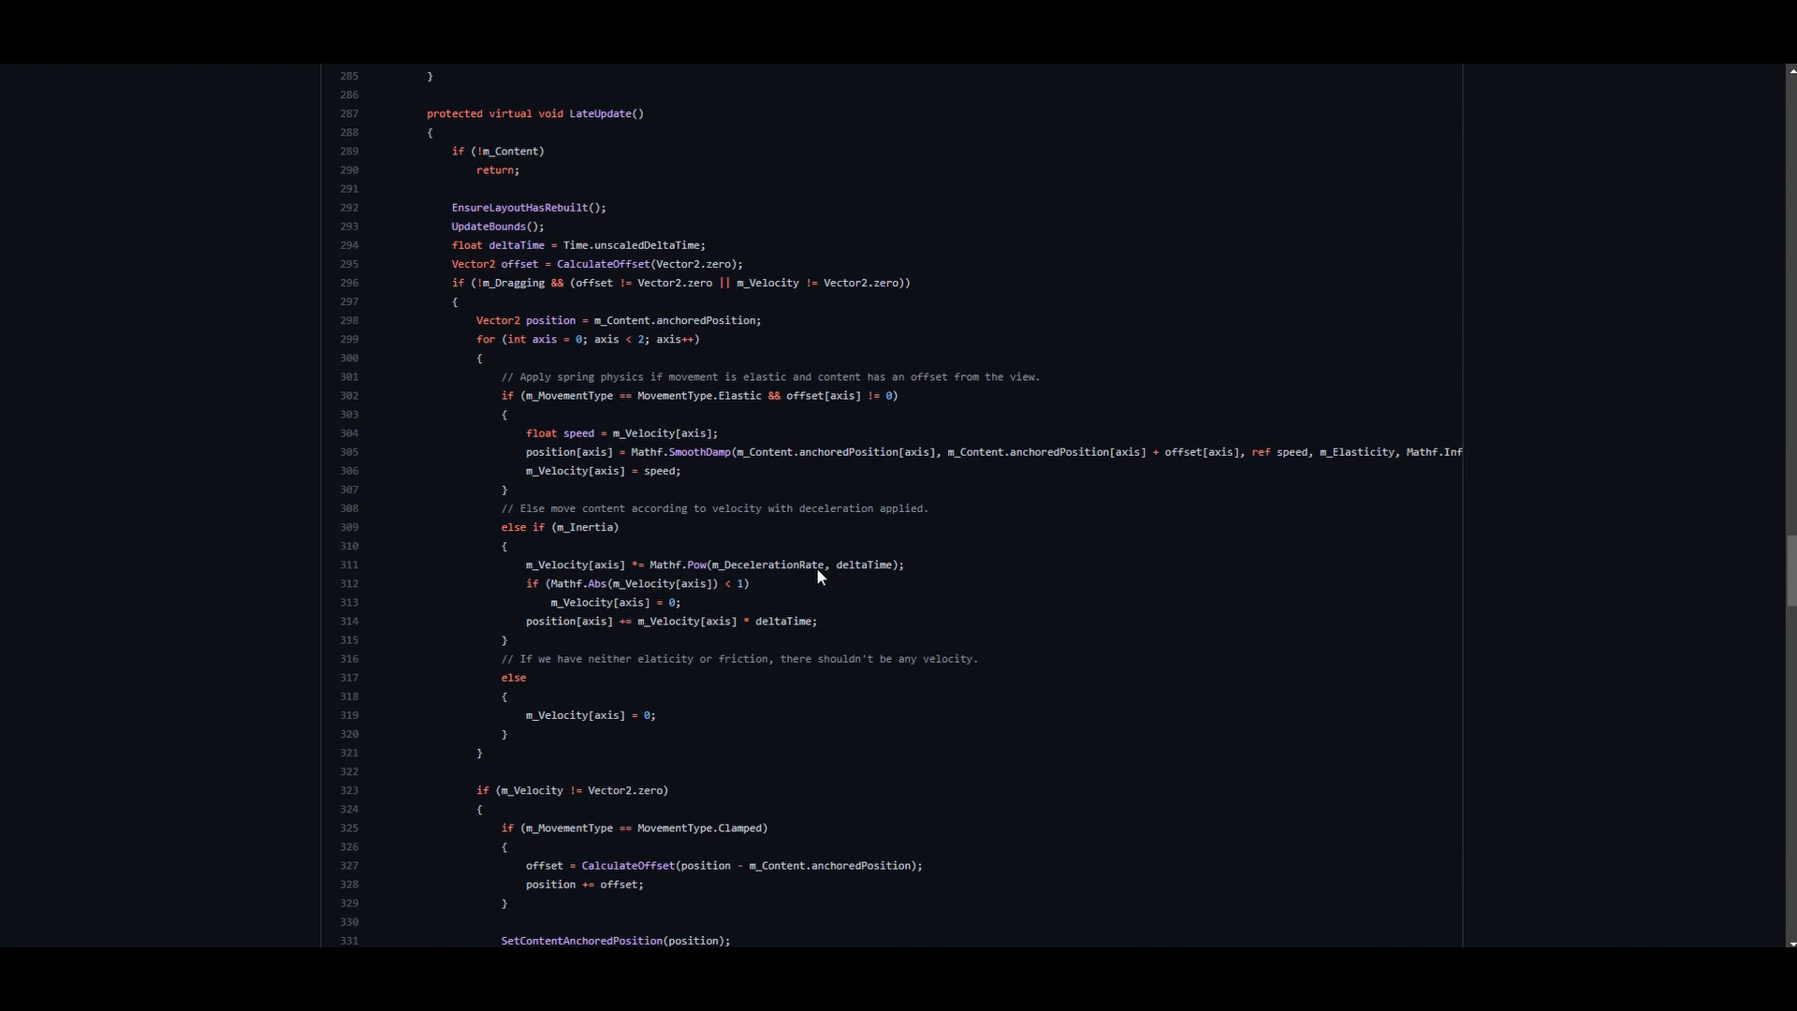
pyautogui.scroll(-3)
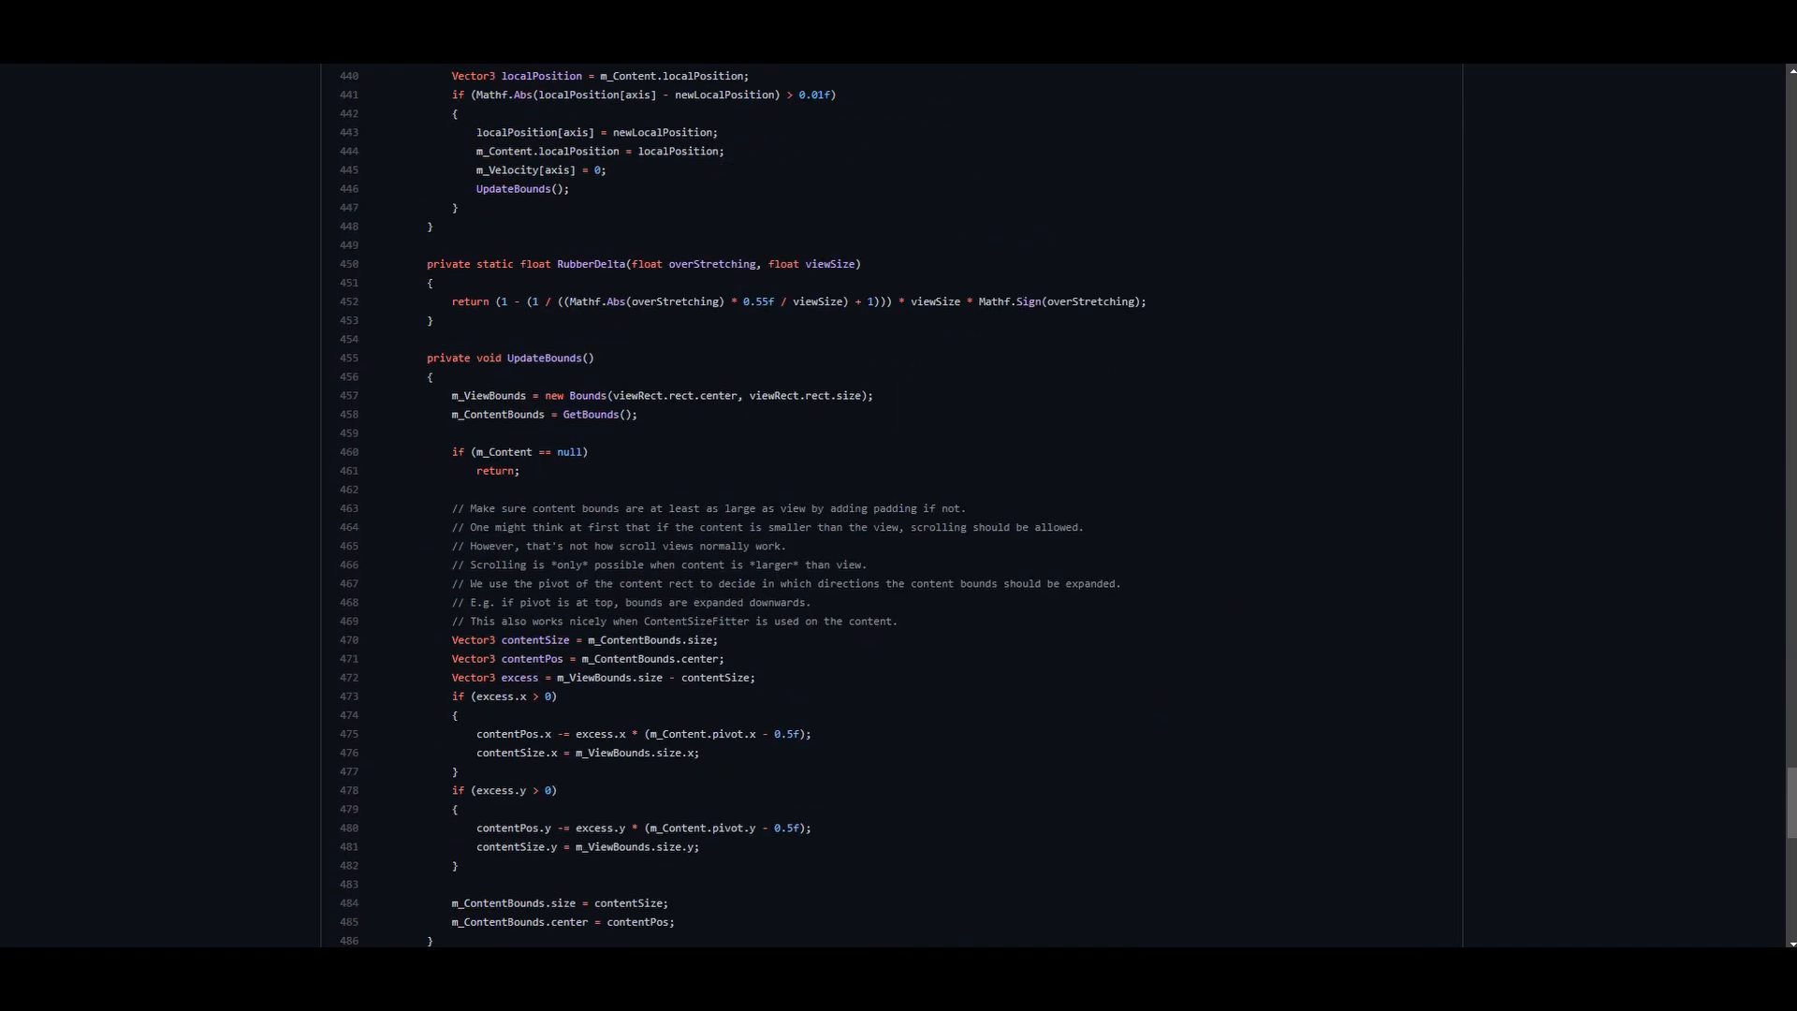
pyautogui.scroll(3)
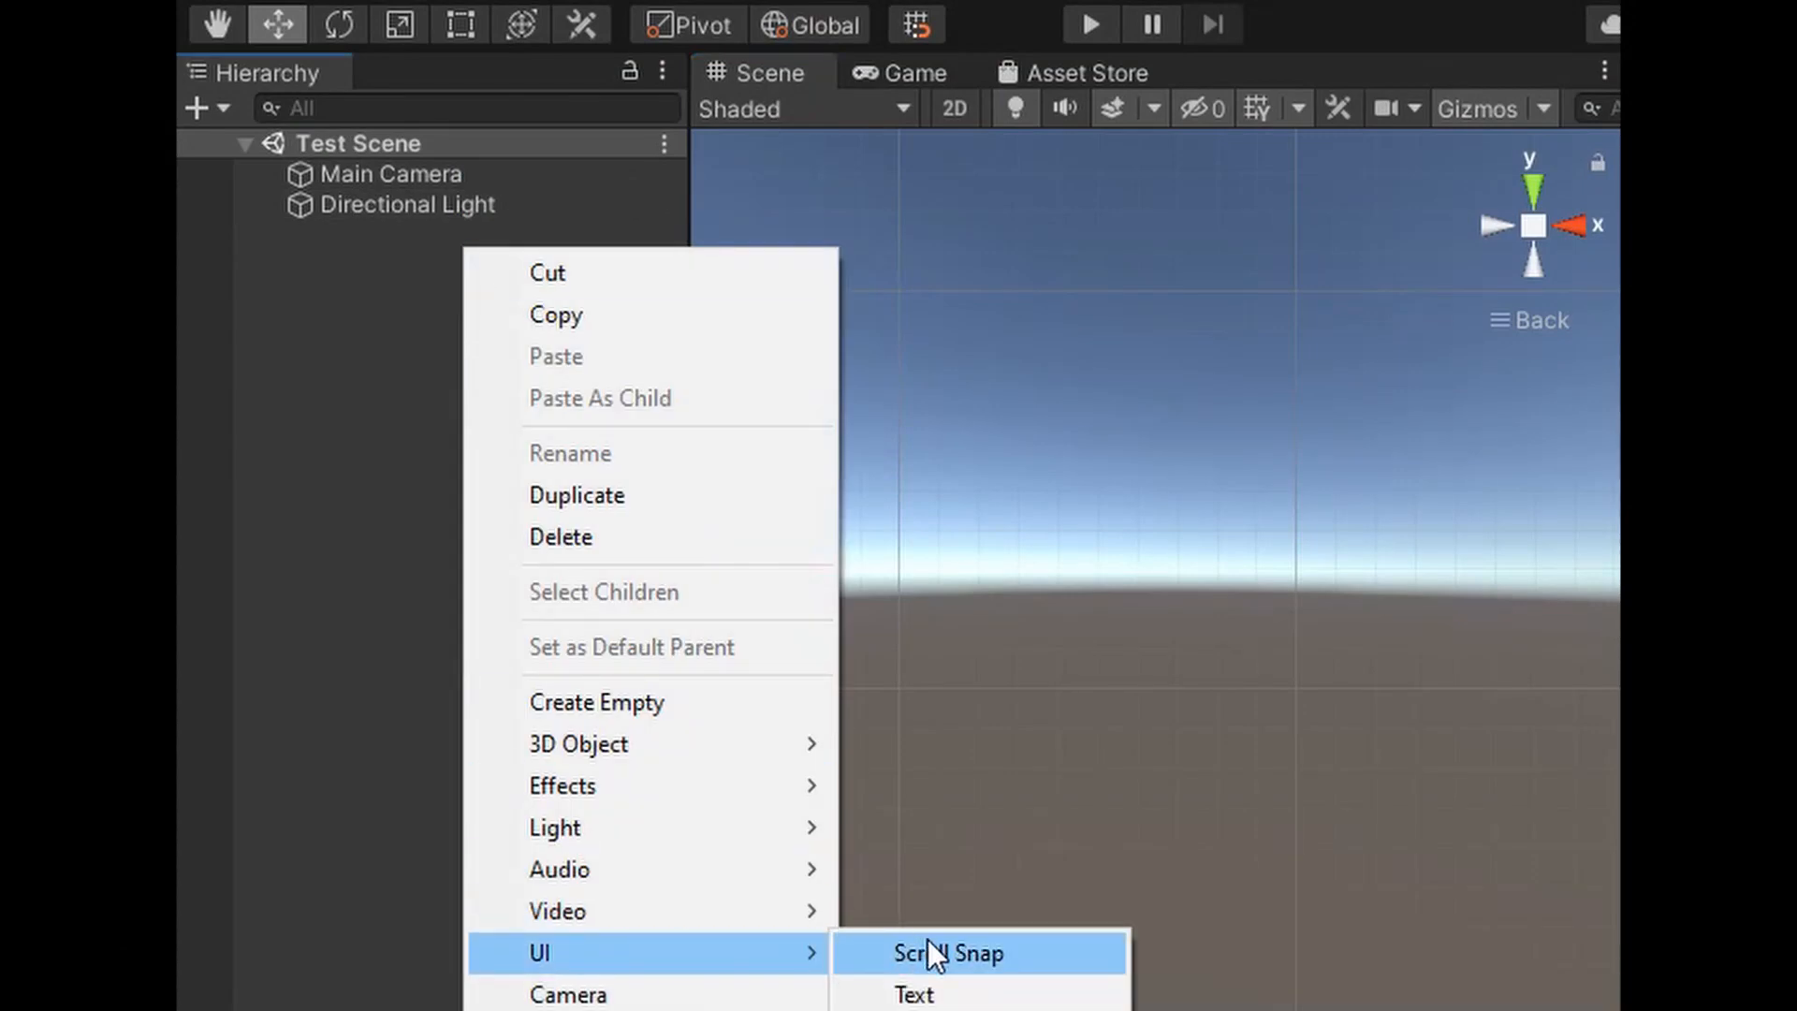
# Step: Add a UI Scroll Snap, play the scene, and set Vertical axis with Bottom alignment
pyautogui.click(948, 953)
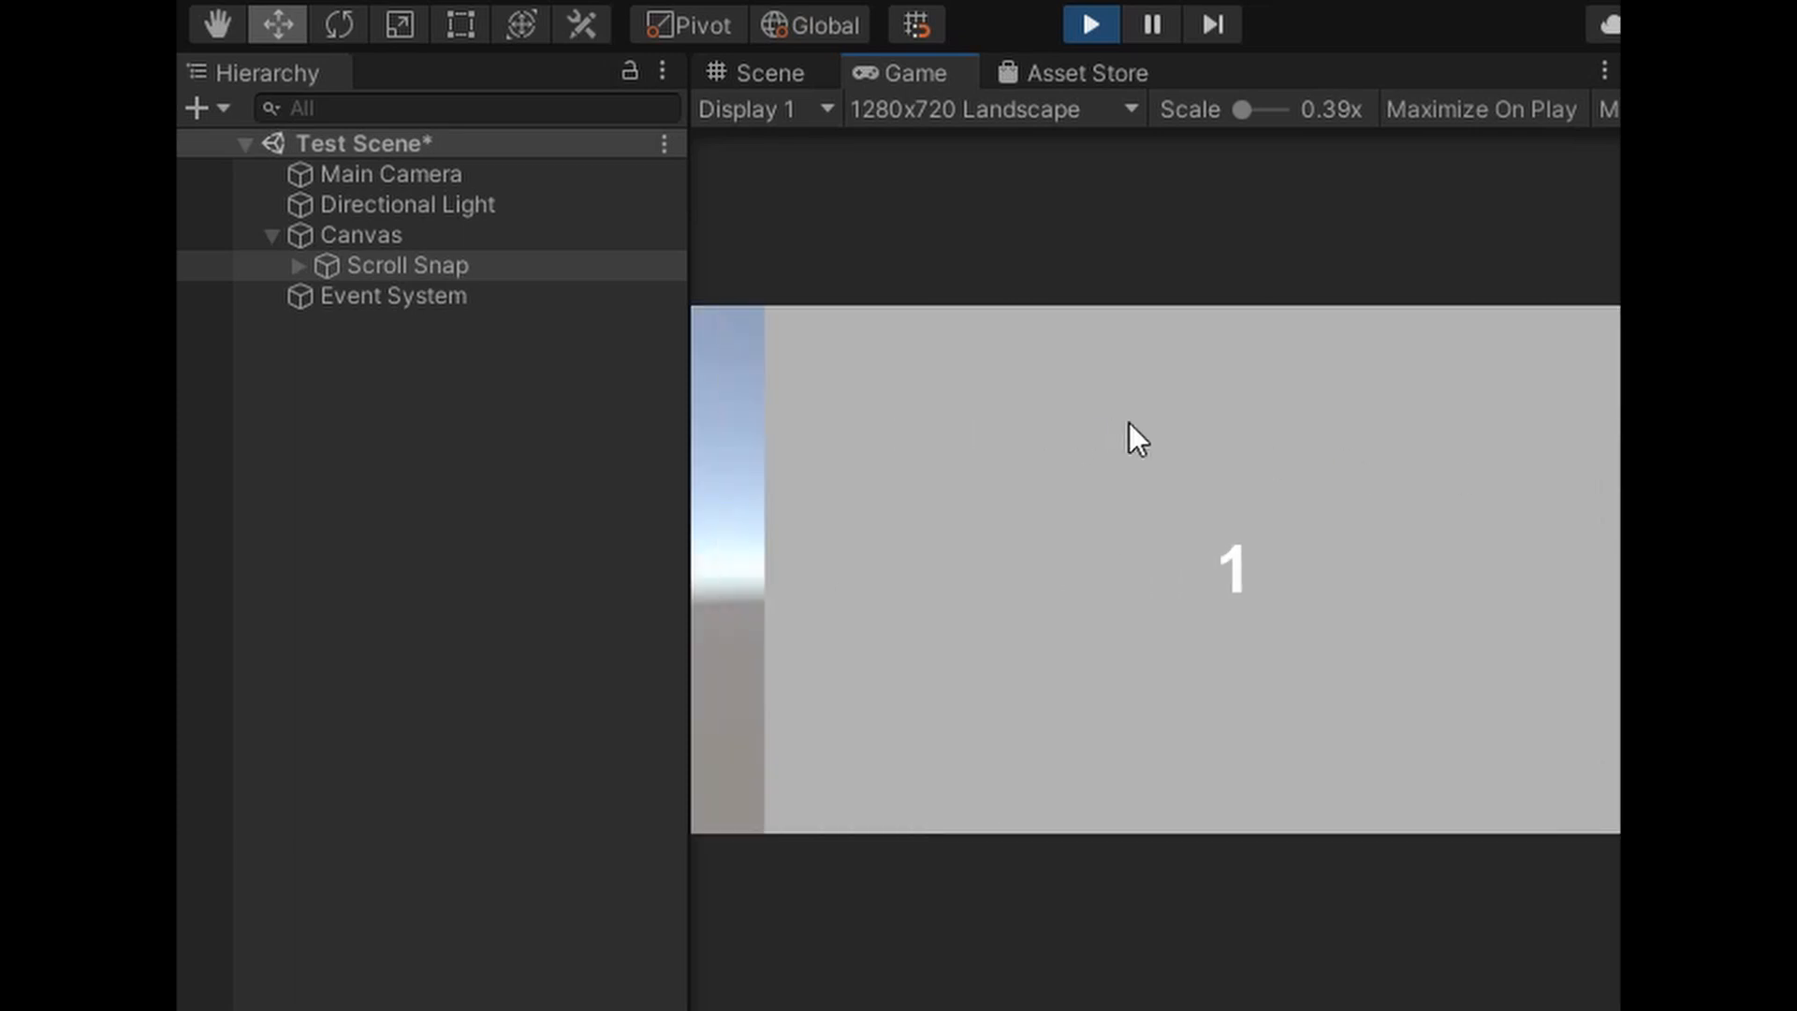
pyautogui.click(1087, 24)
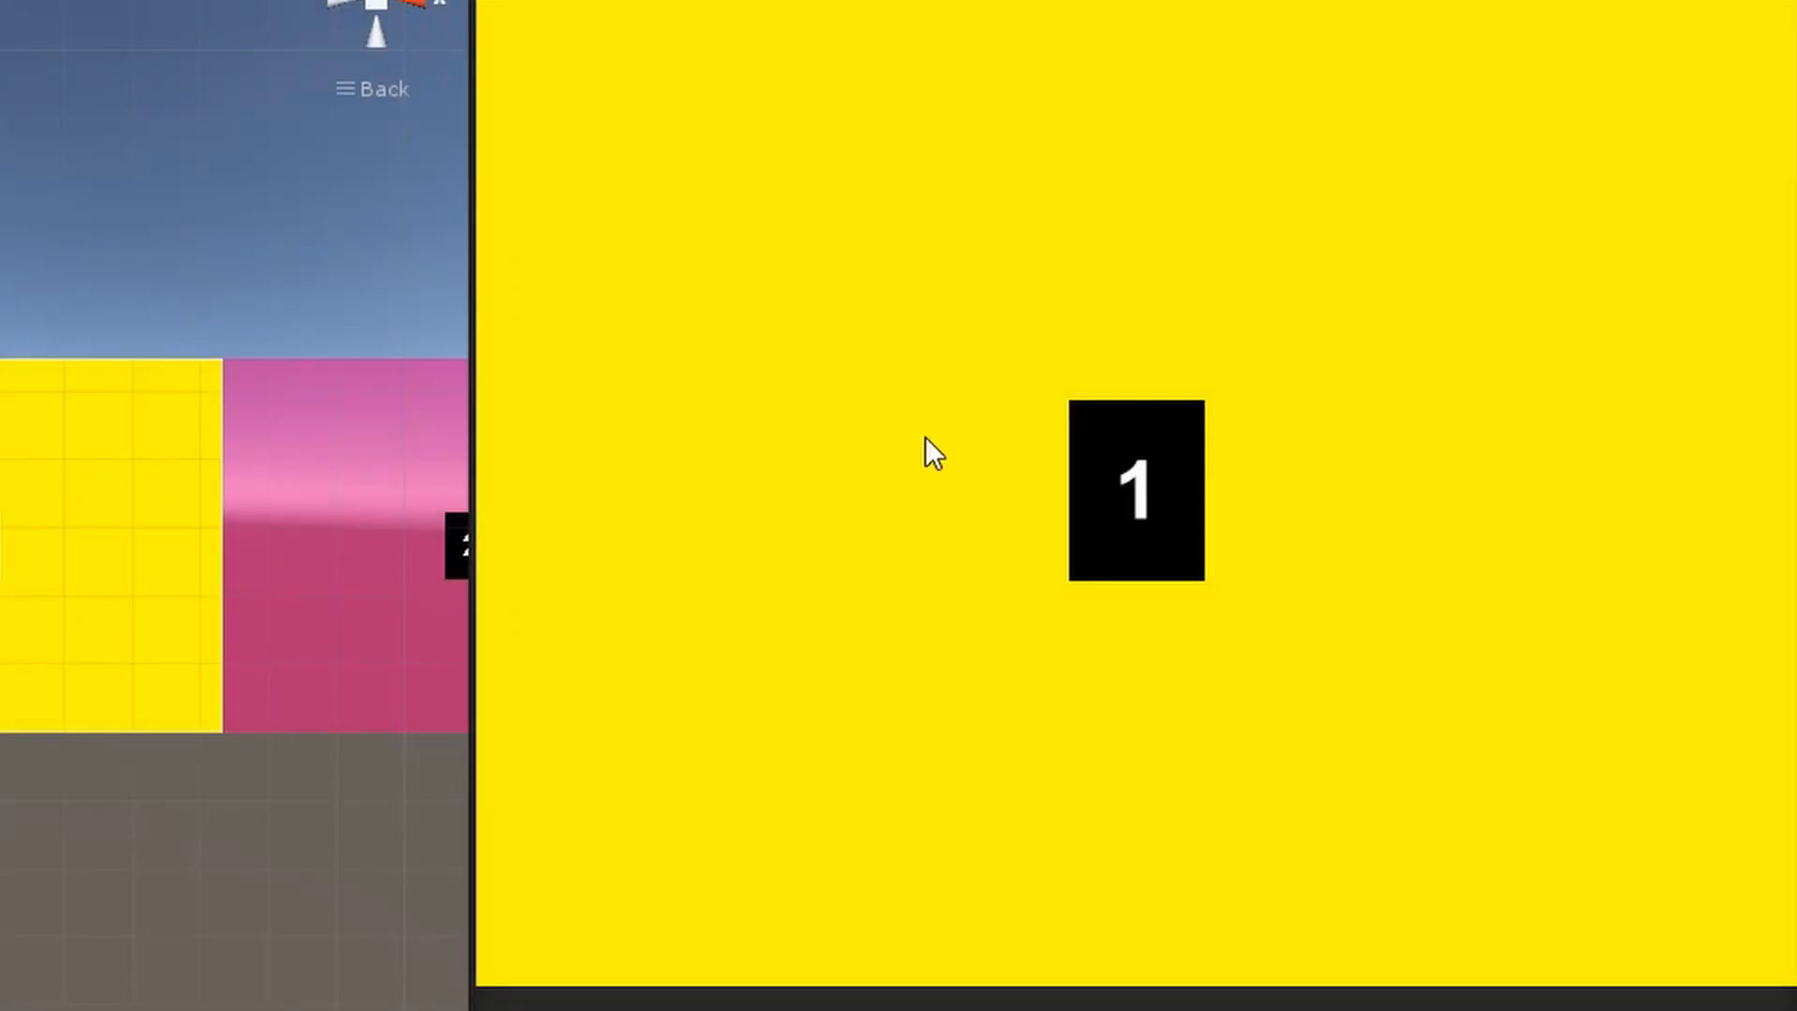
pyautogui.moveTo(794, 490)
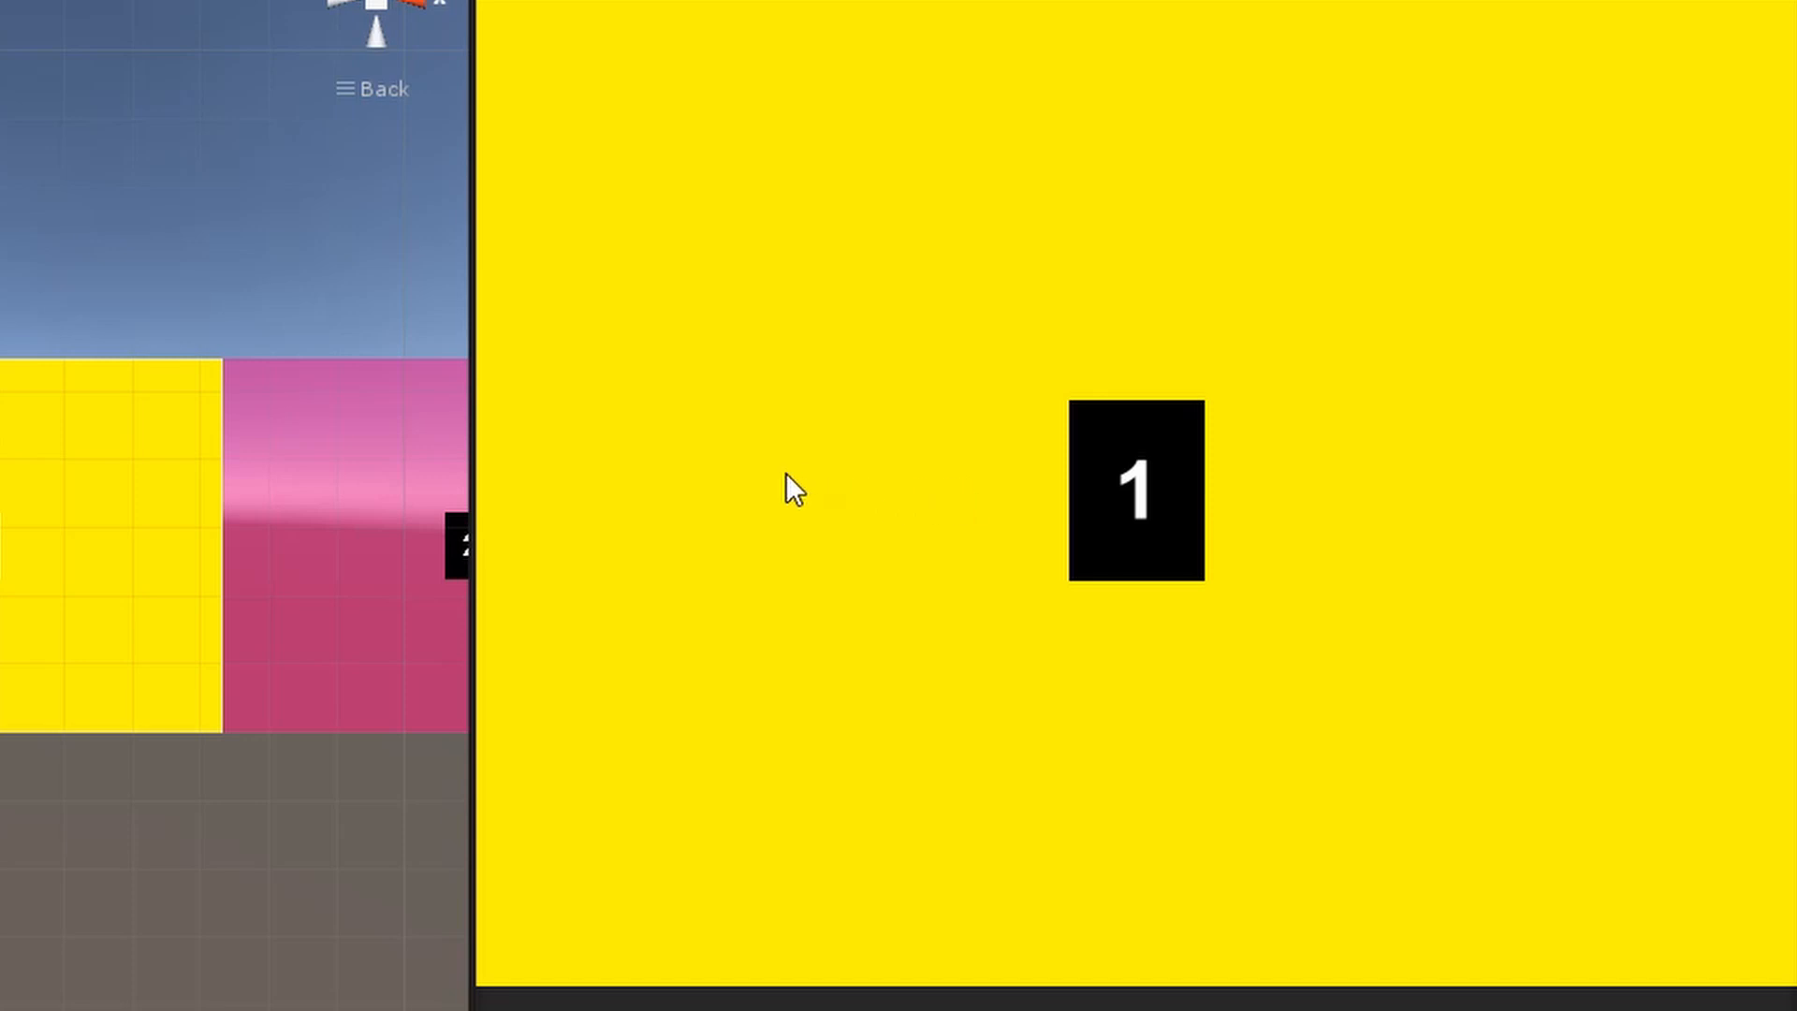
pyautogui.moveTo(1533, 476)
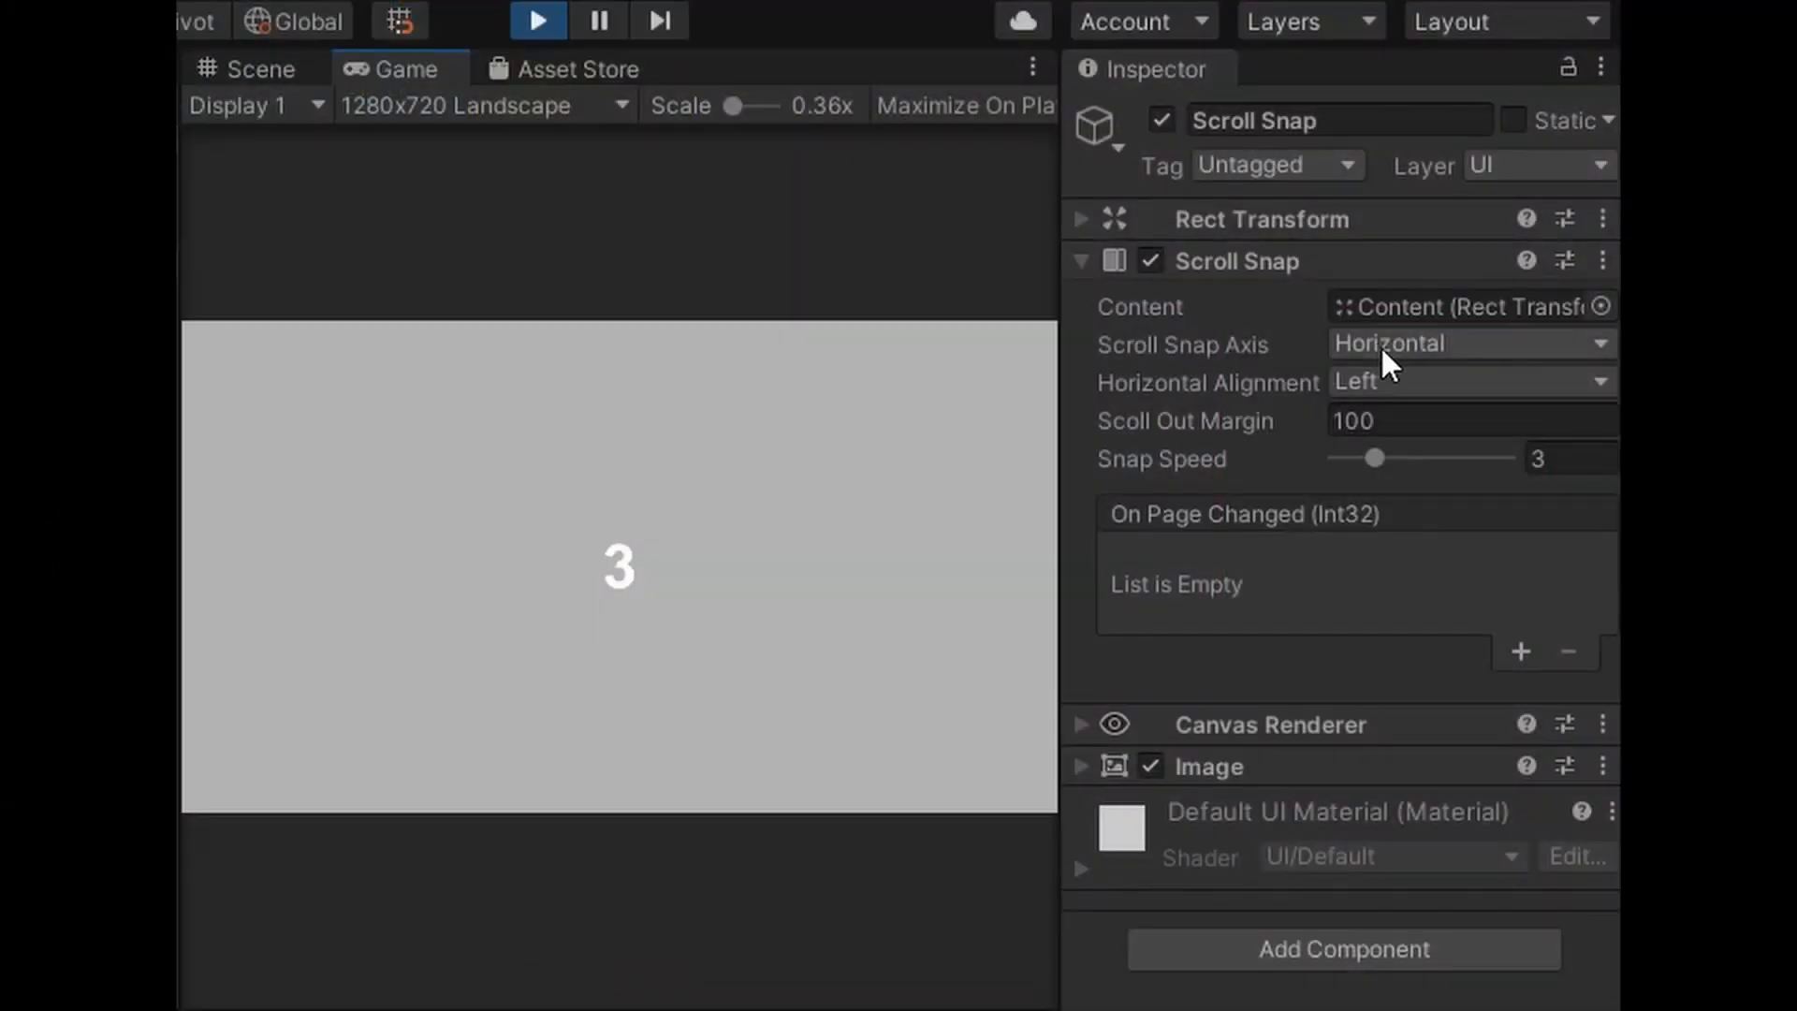
pyautogui.click(1469, 343)
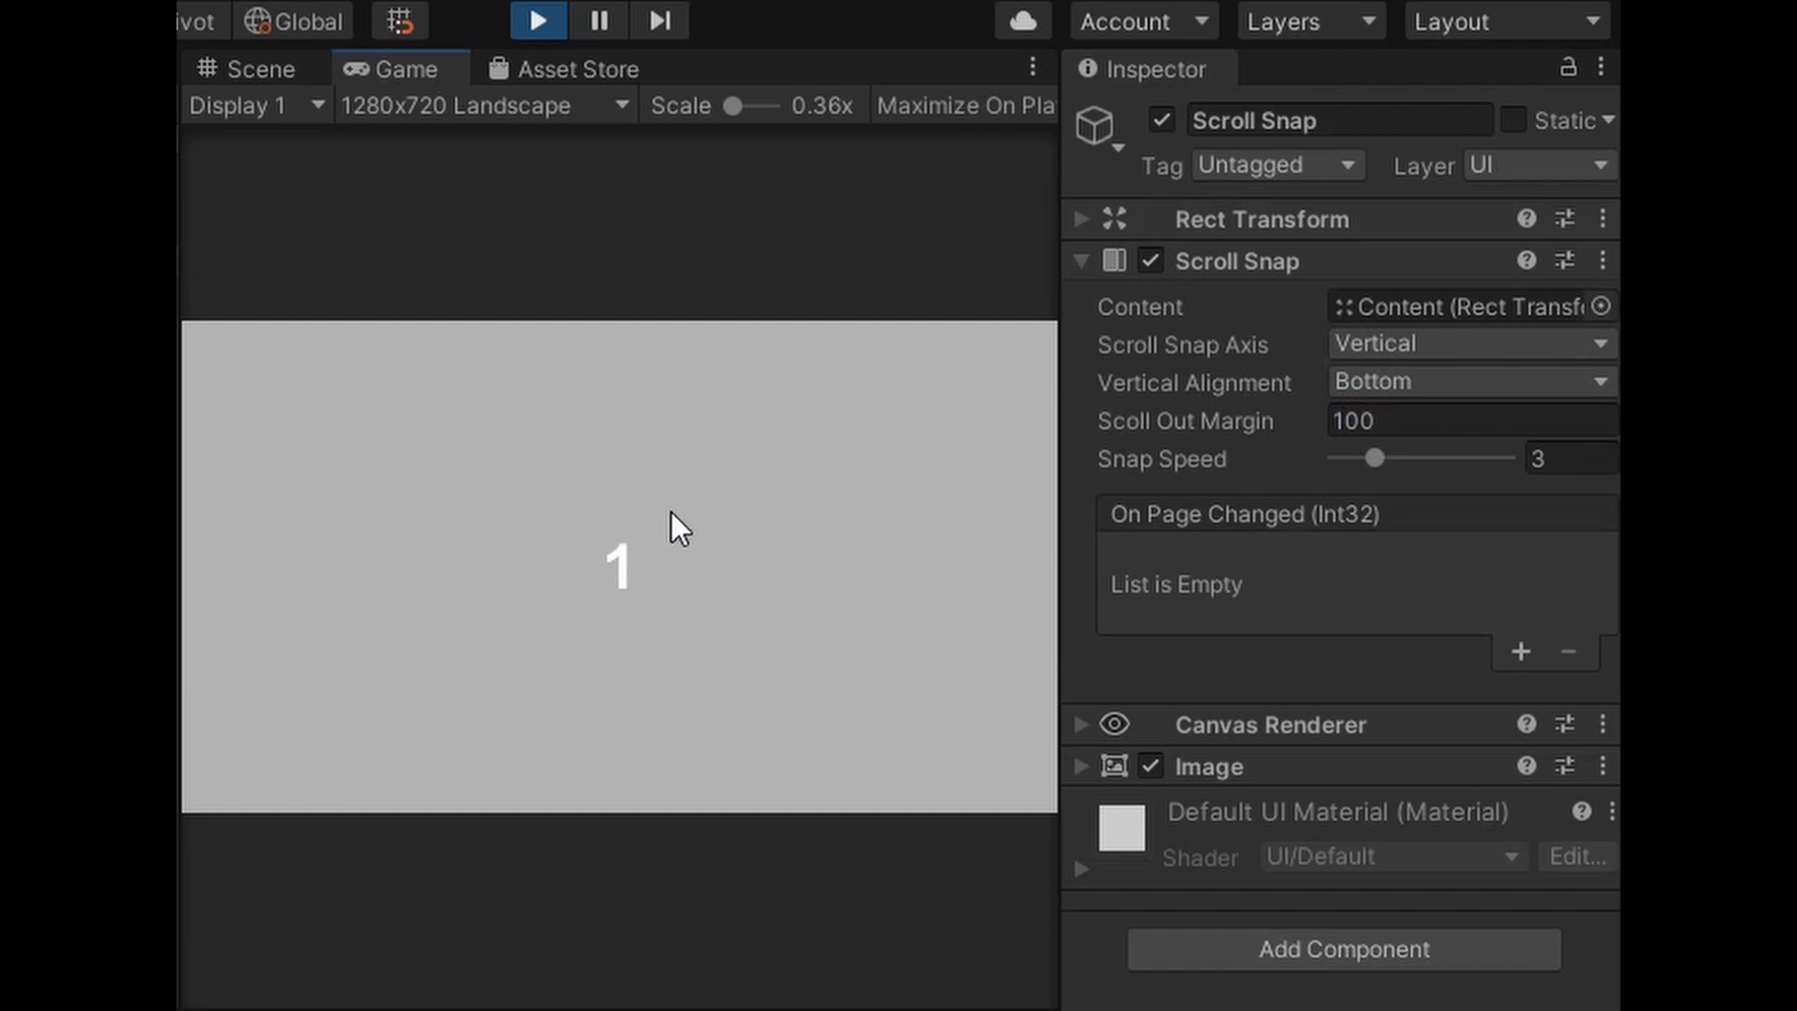
pyautogui.moveTo(730, 445)
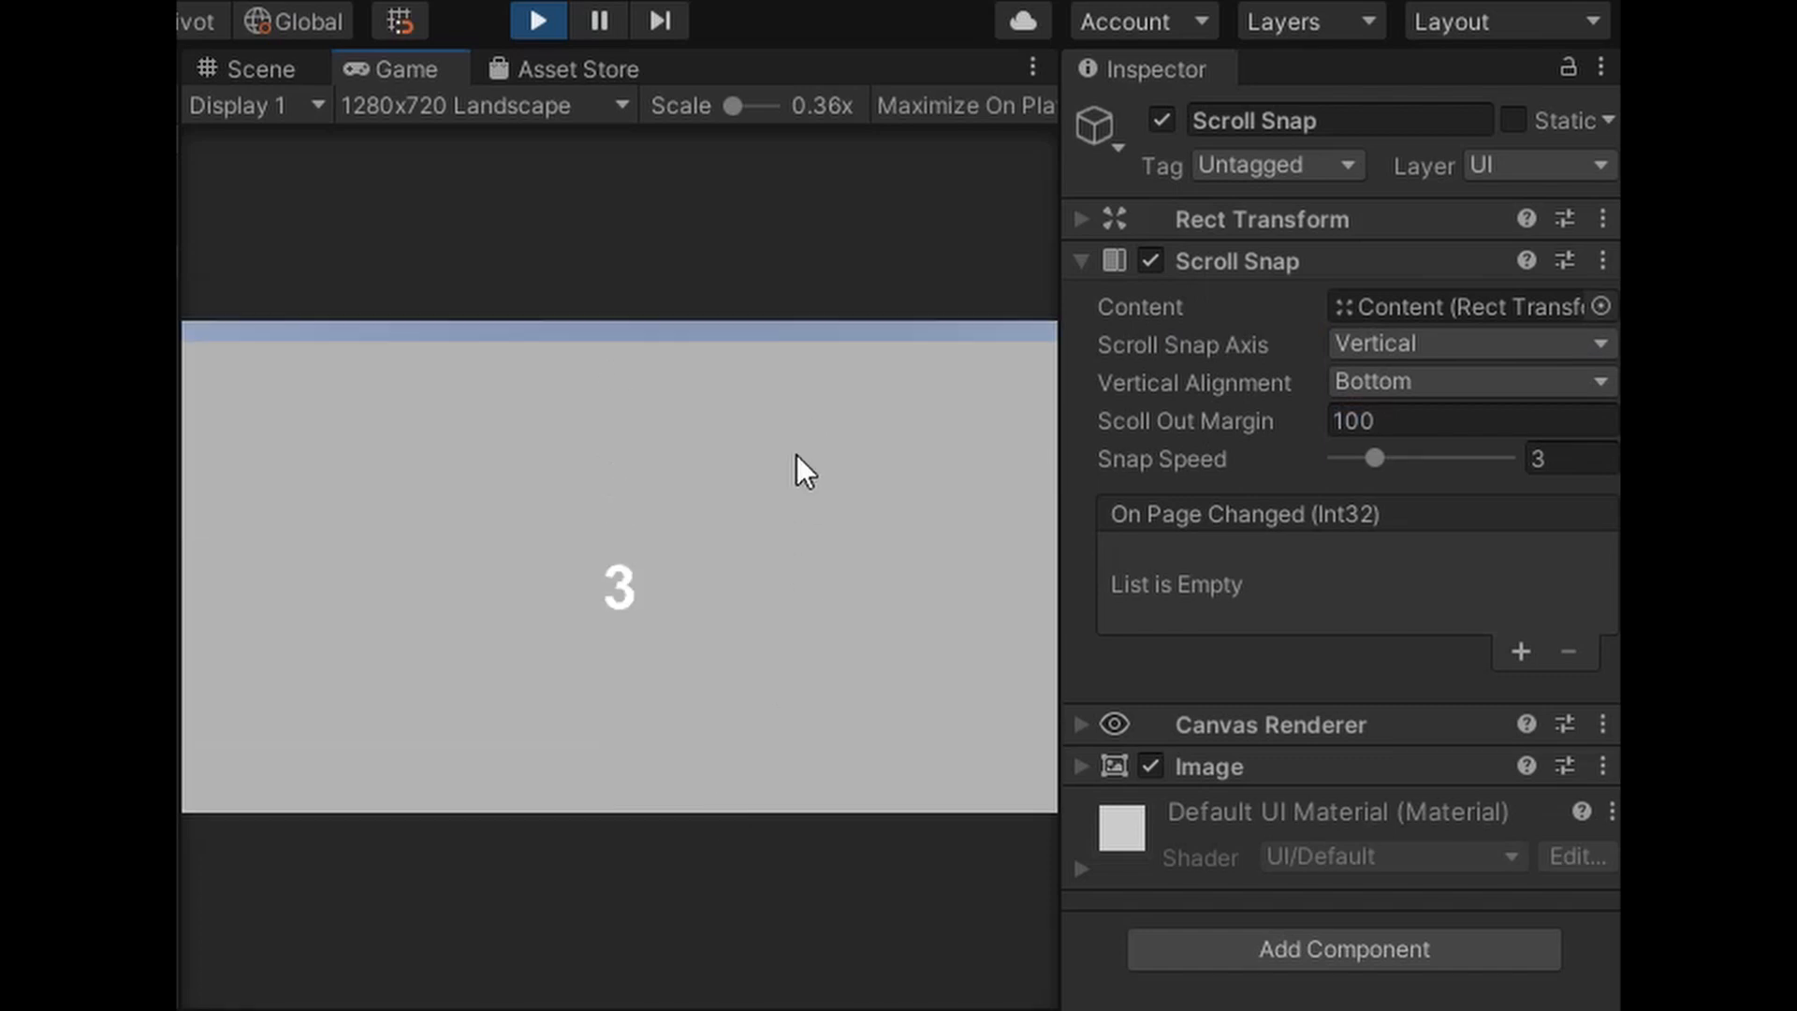
pyautogui.click(1470, 382)
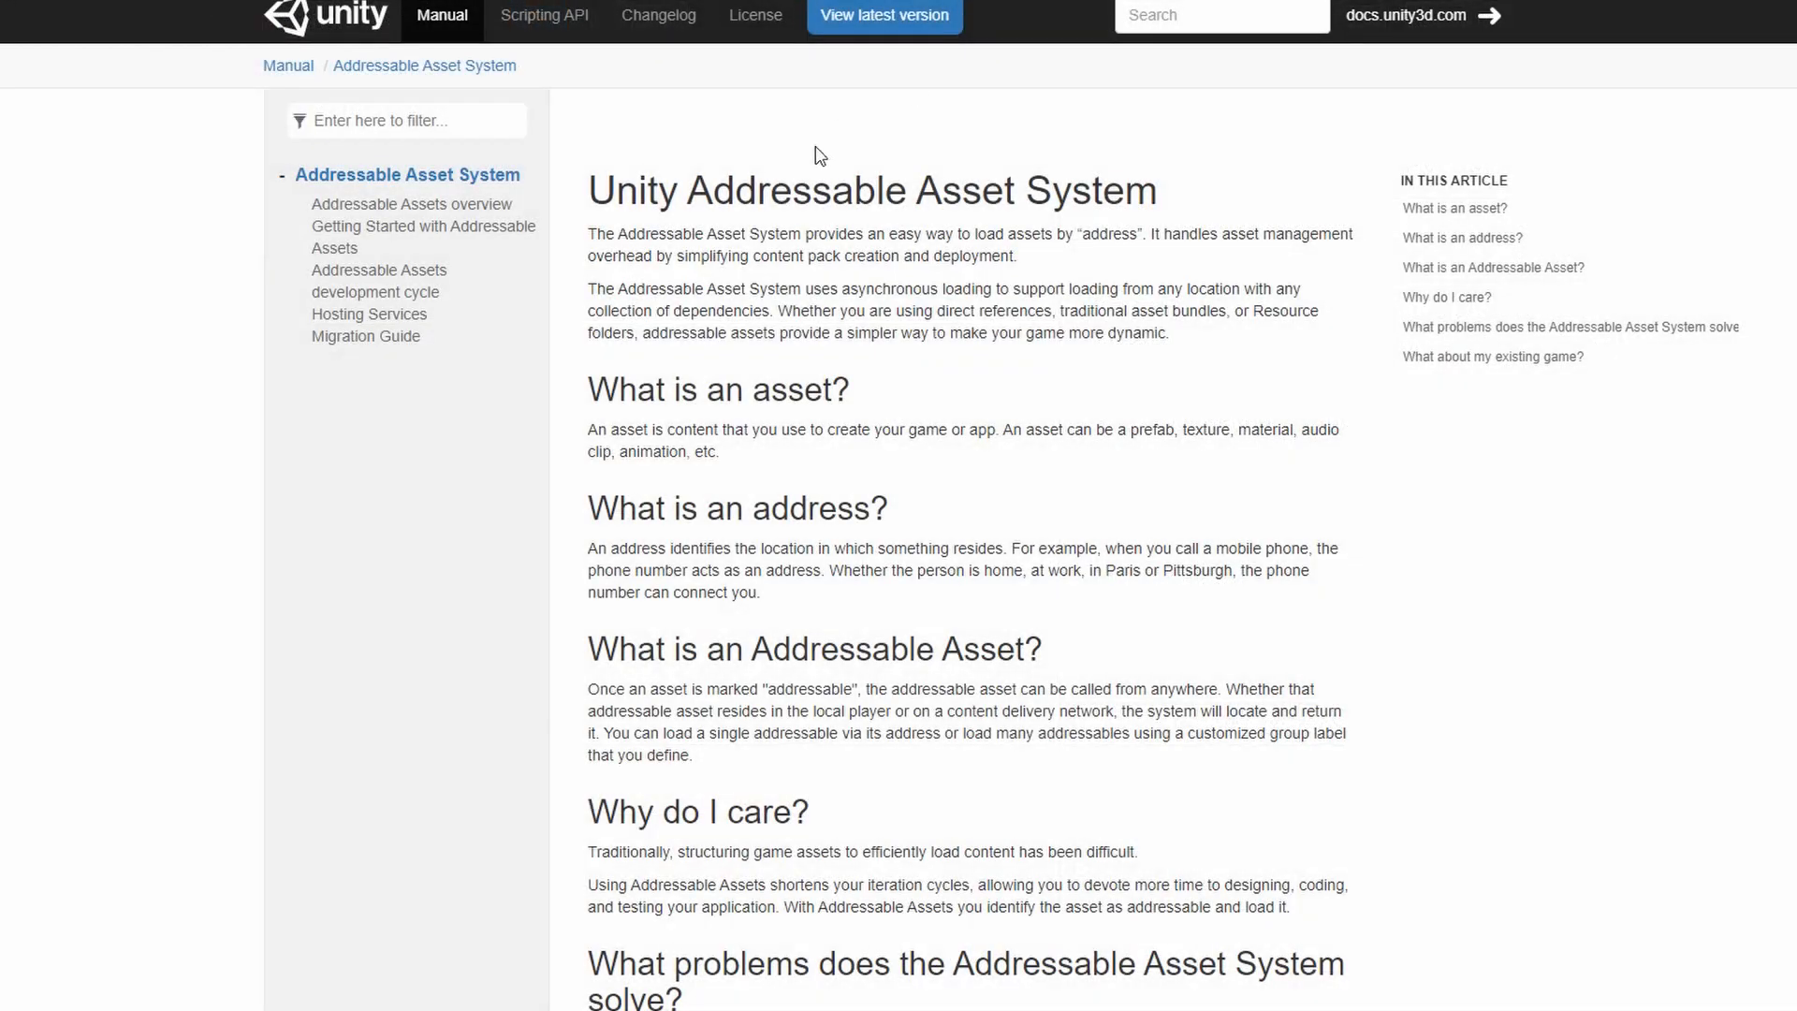
# Step: Read the Addressable Assets overview and the Getting Started with Addressable Assets guide
pyautogui.scroll(-3)
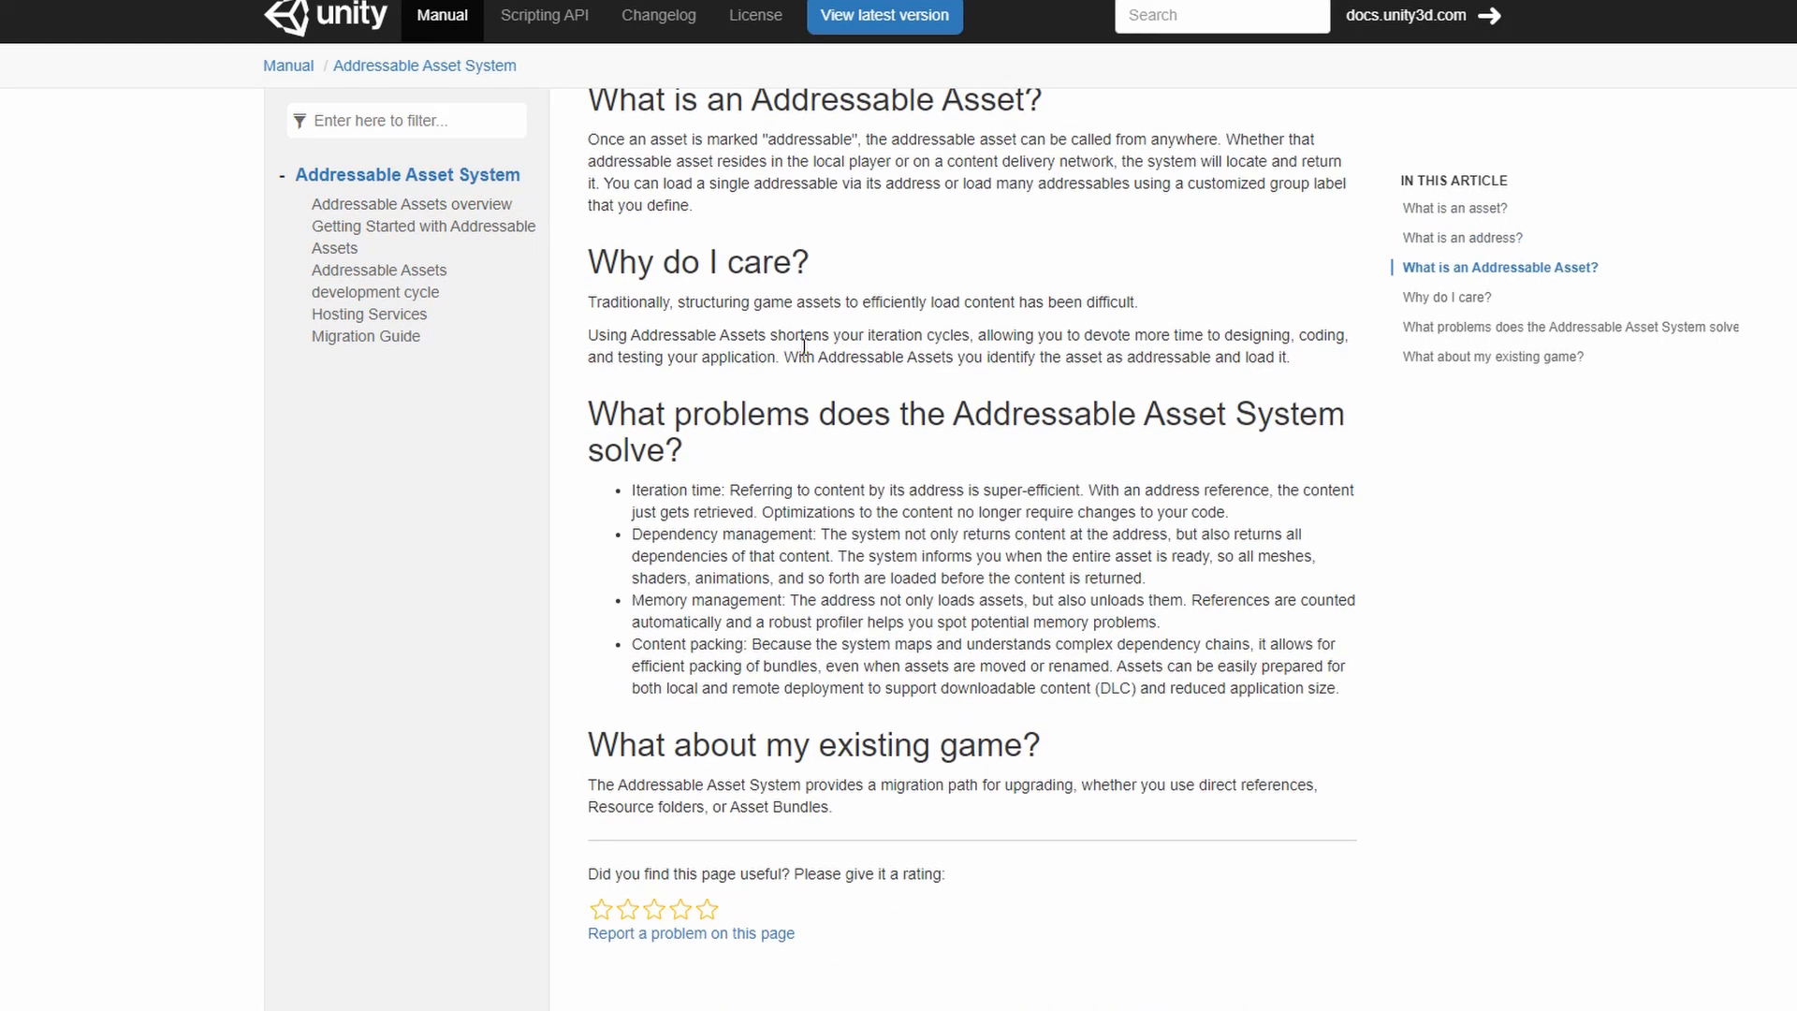
pyautogui.click(410, 205)
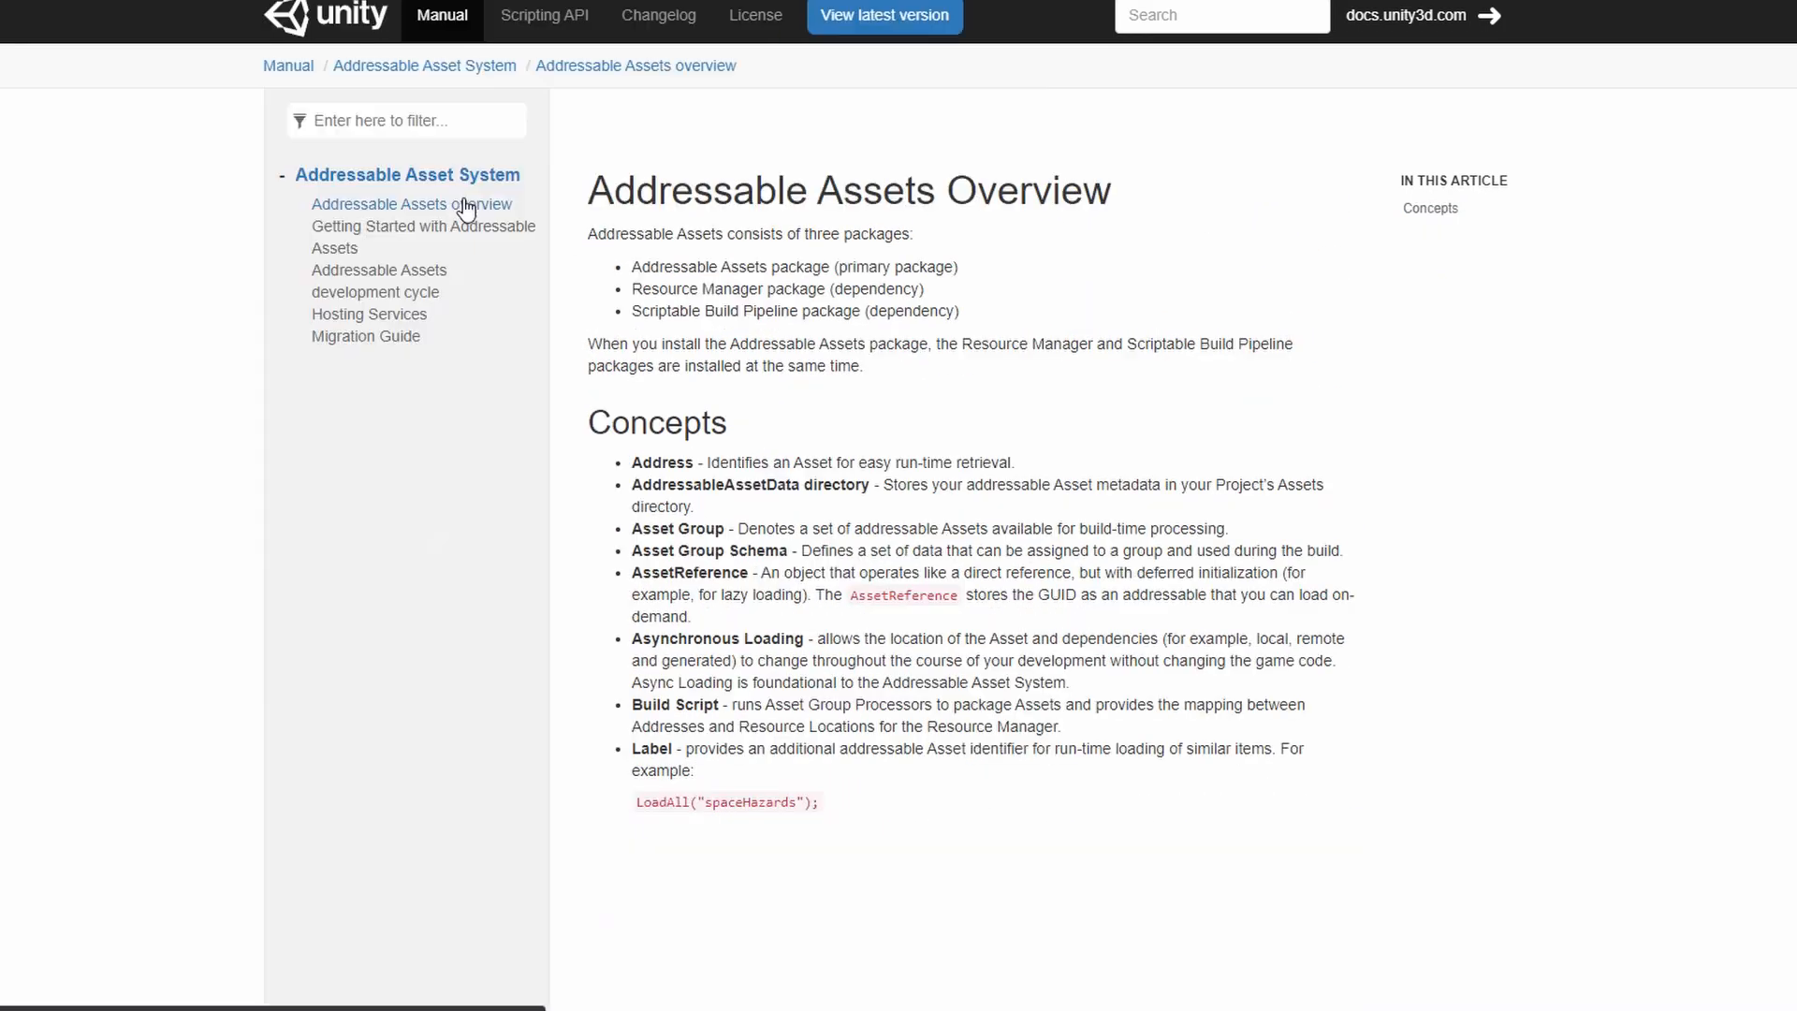
pyautogui.click(423, 226)
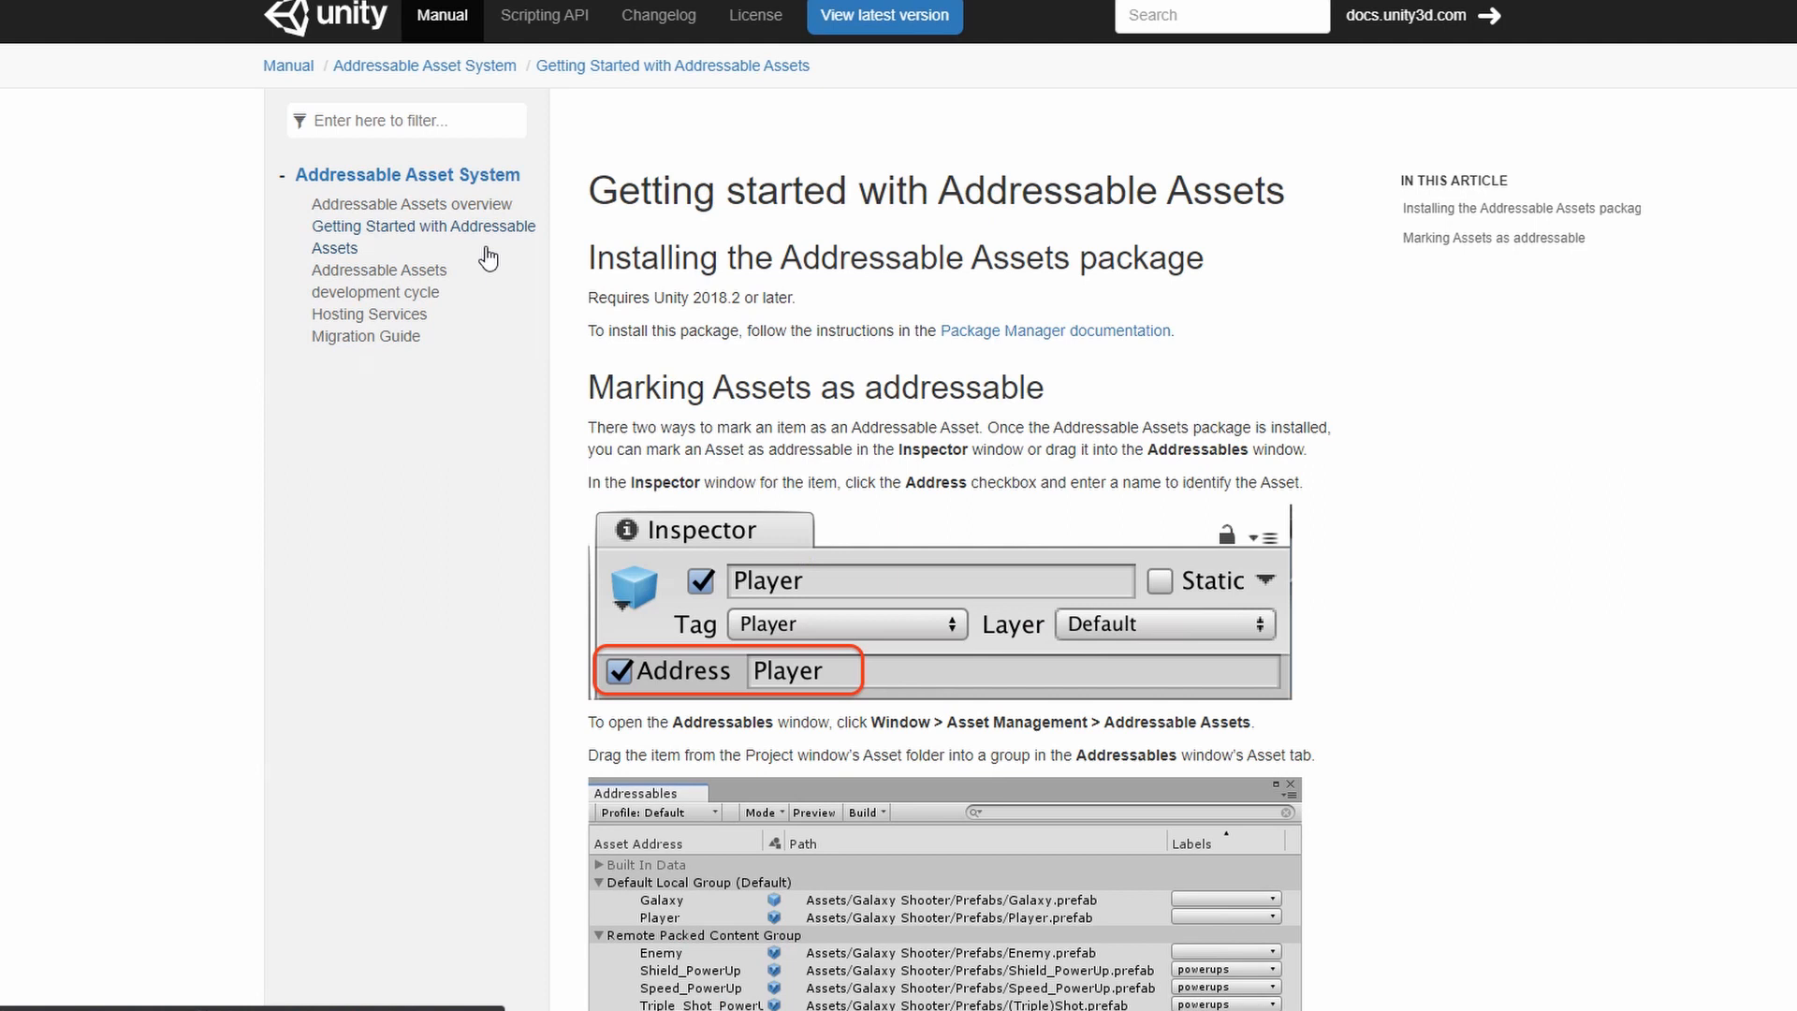
pyautogui.scroll(-3)
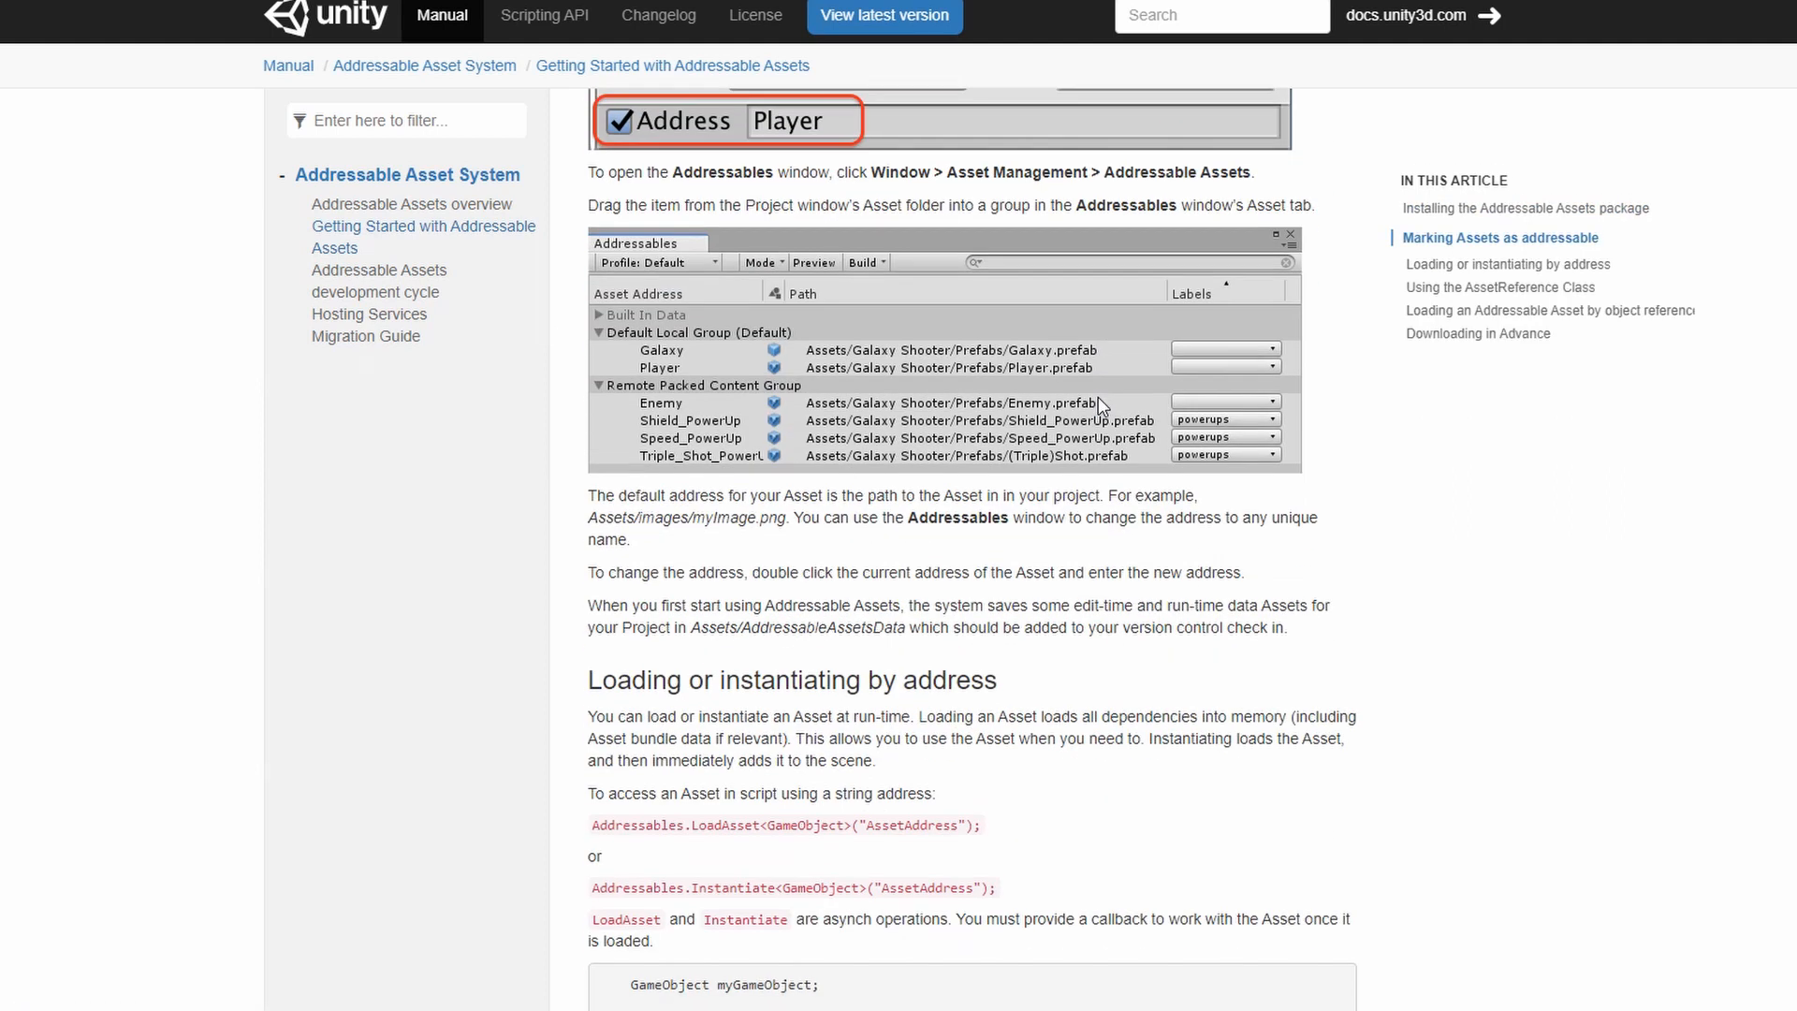
pyautogui.scroll(-3)
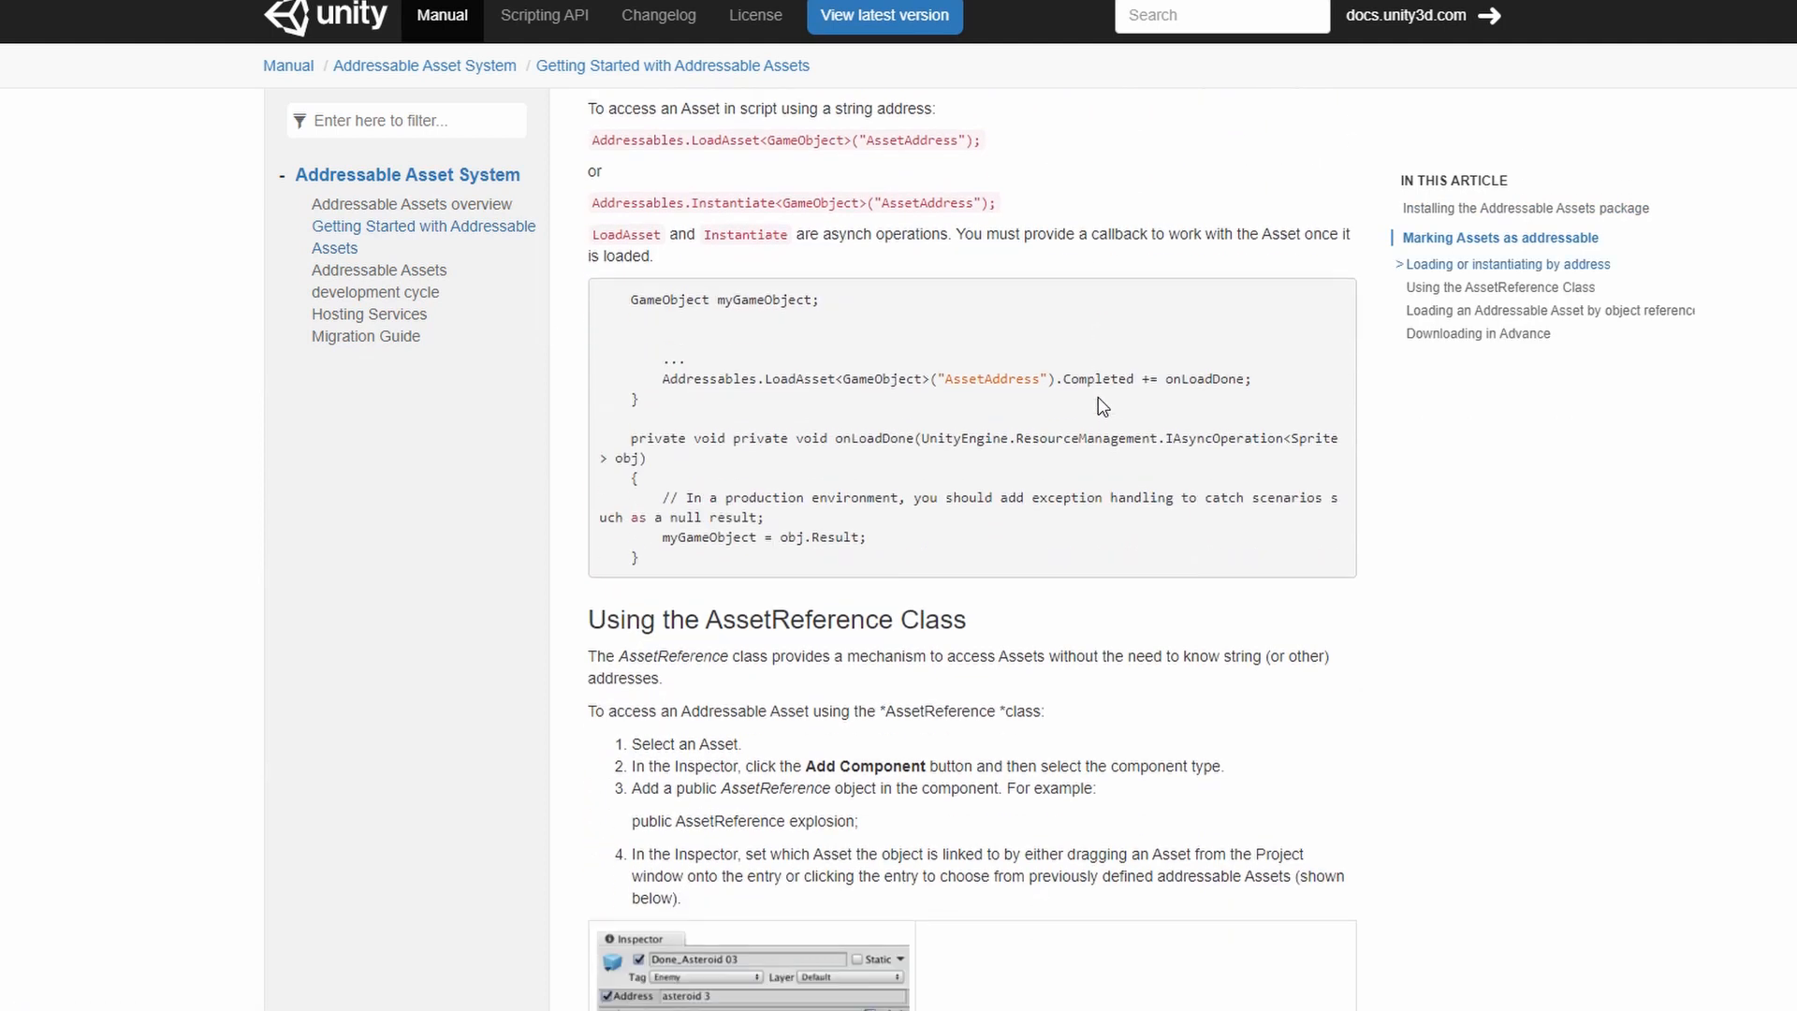
pyautogui.scroll(-3)
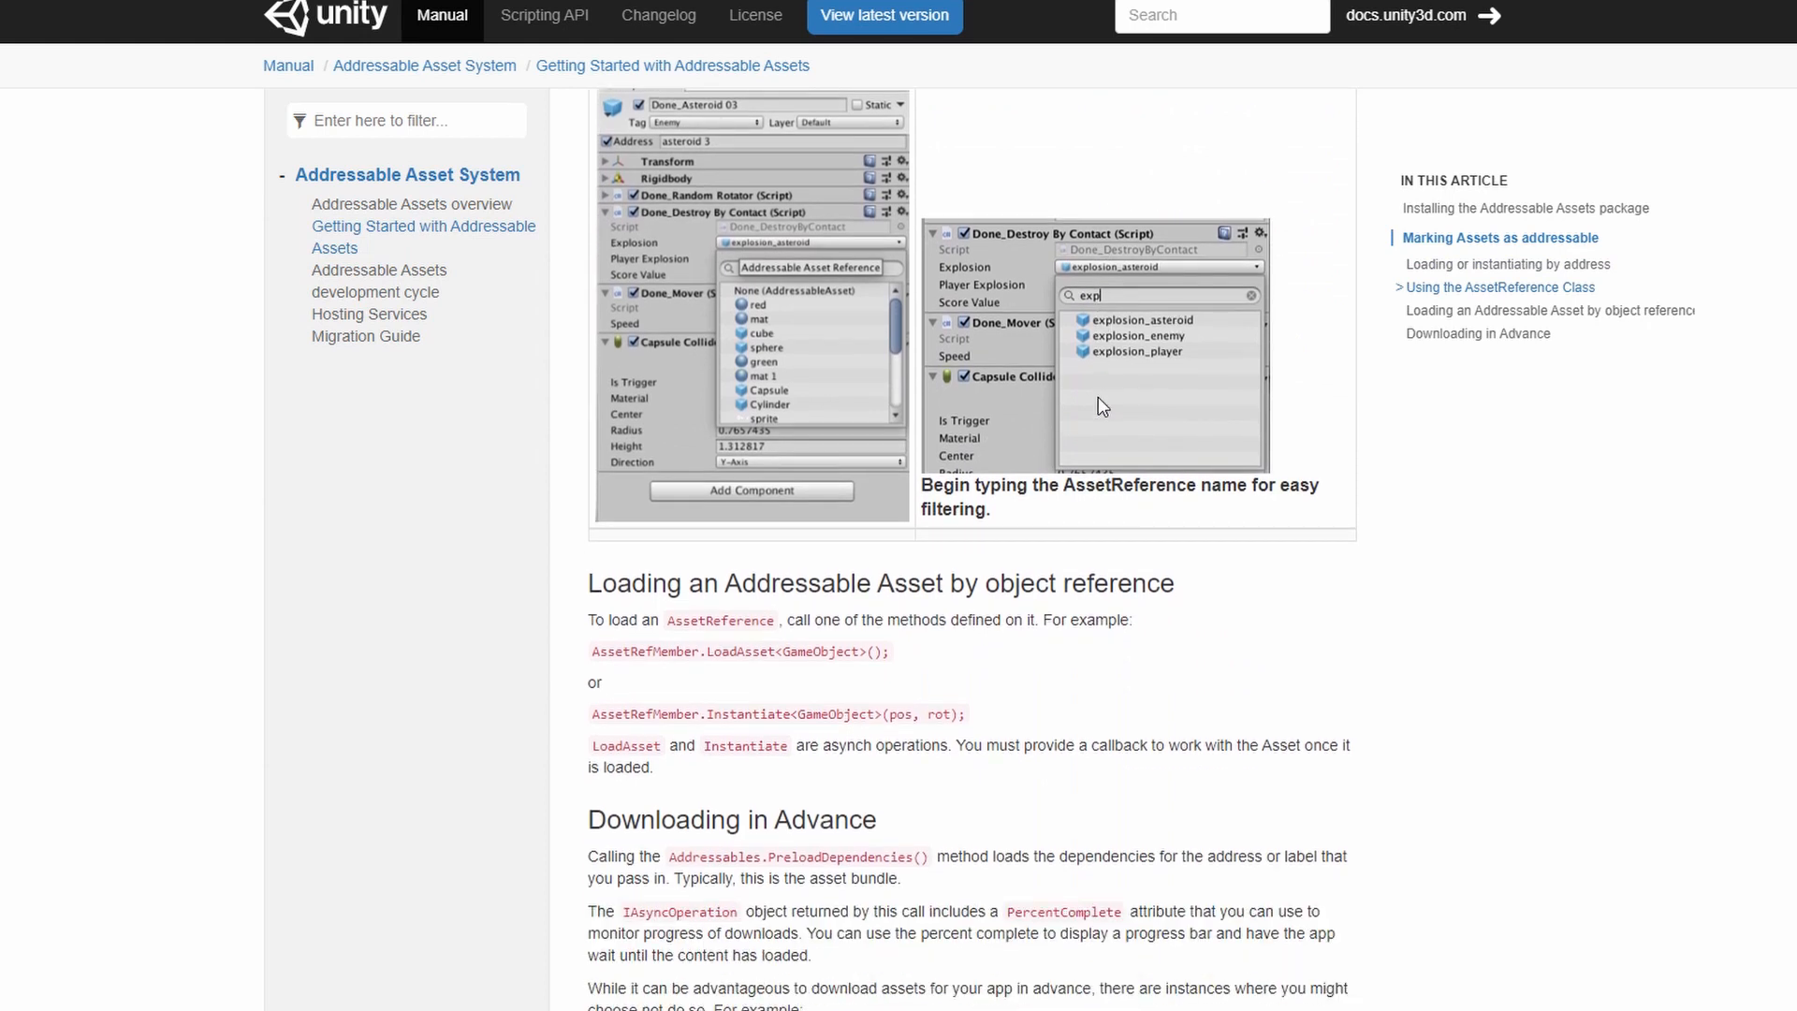
pyautogui.scroll(-3)
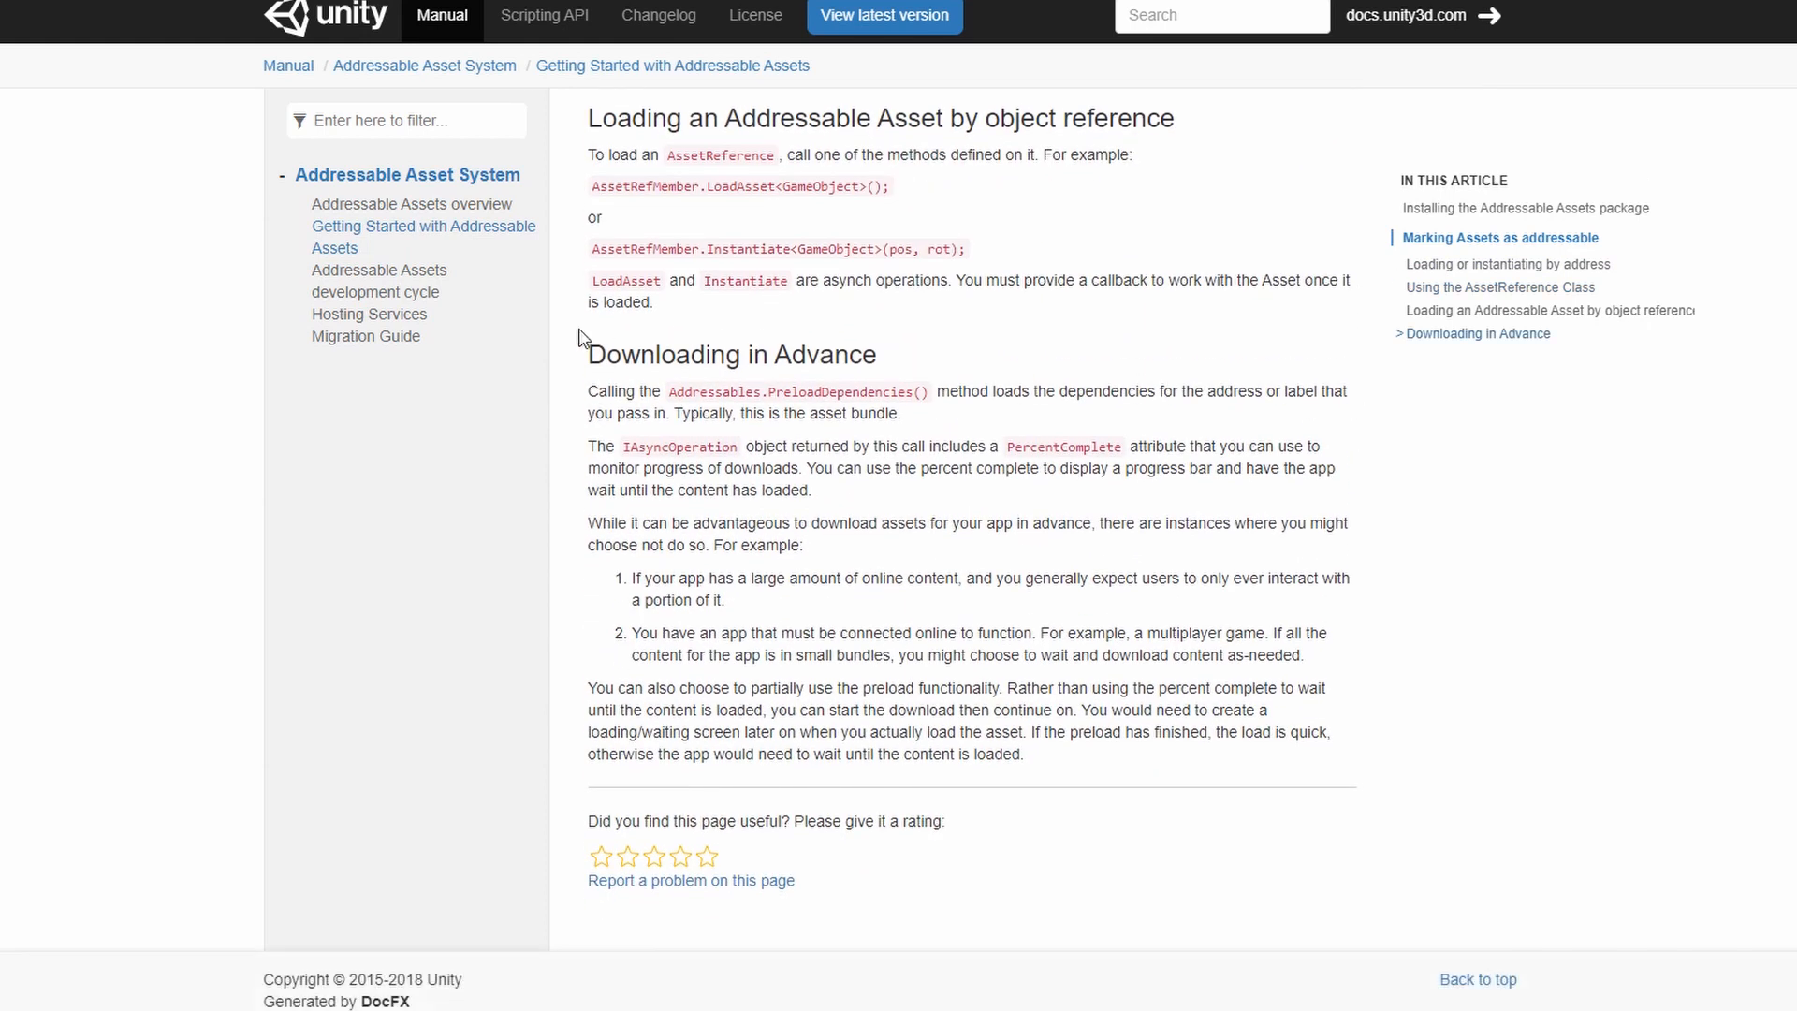
# Step: Read through the Hosting Services documentation page
pyautogui.click(369, 315)
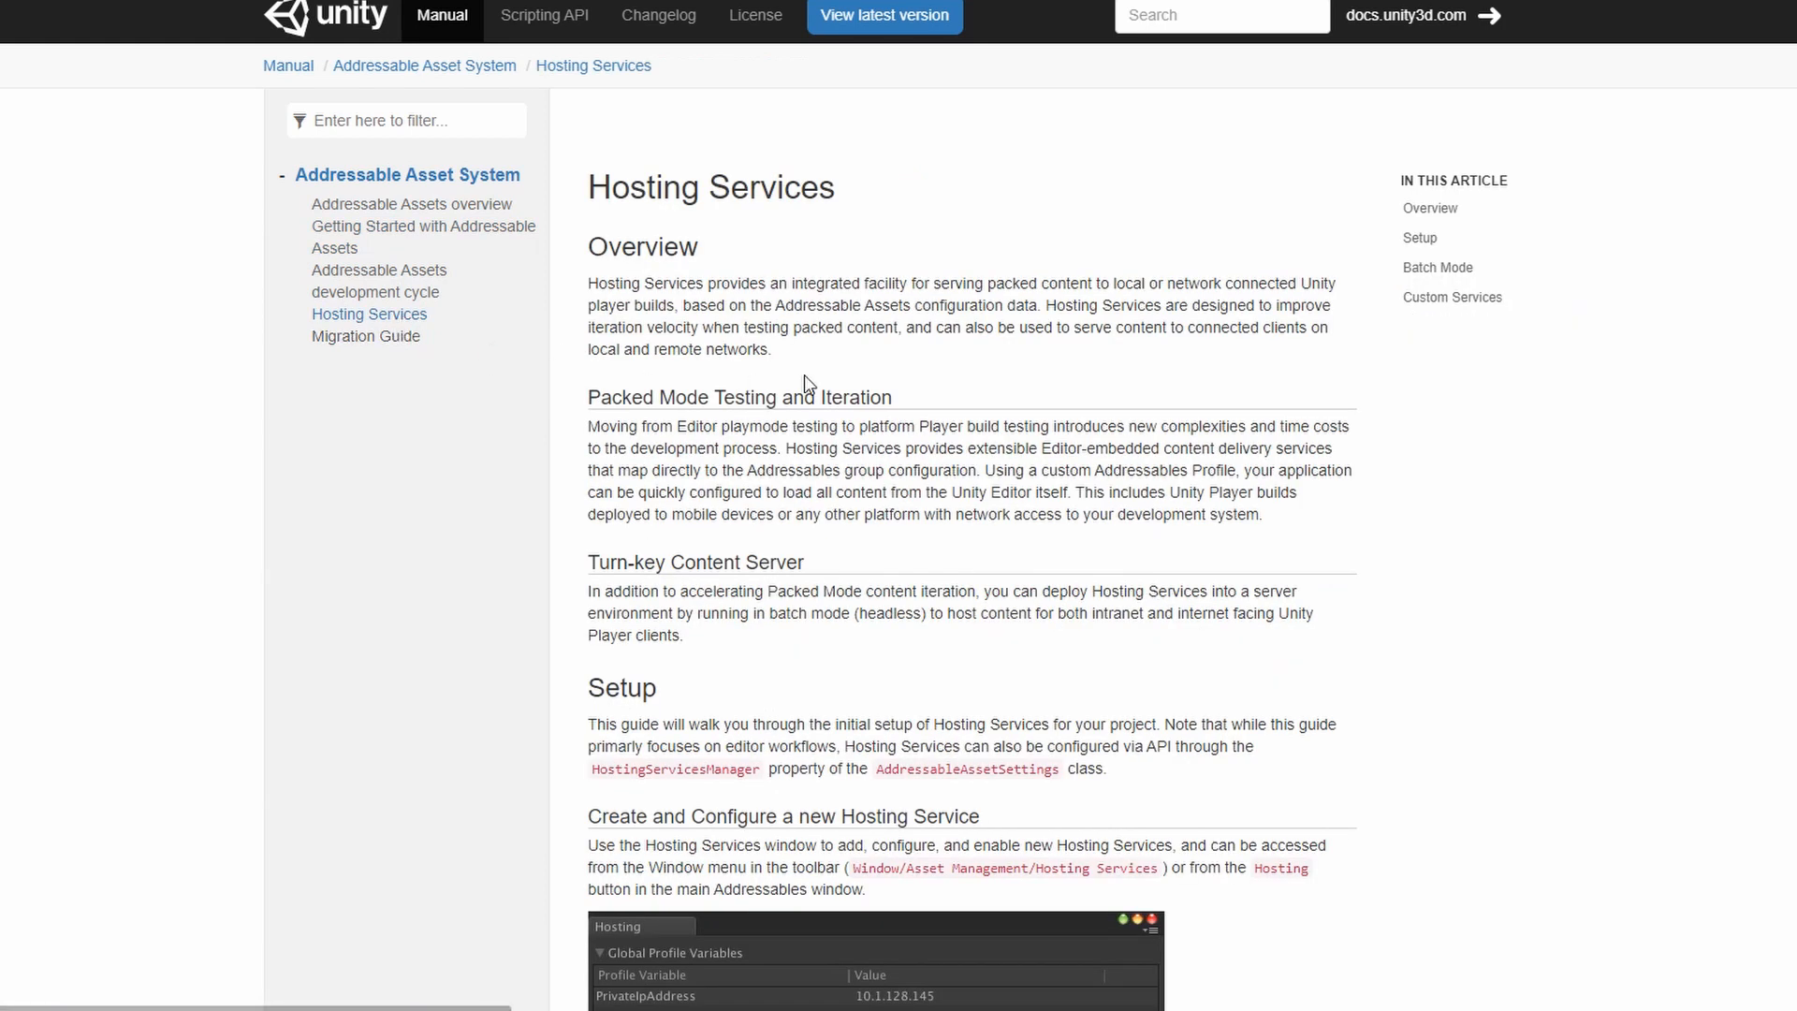
pyautogui.scroll(-3)
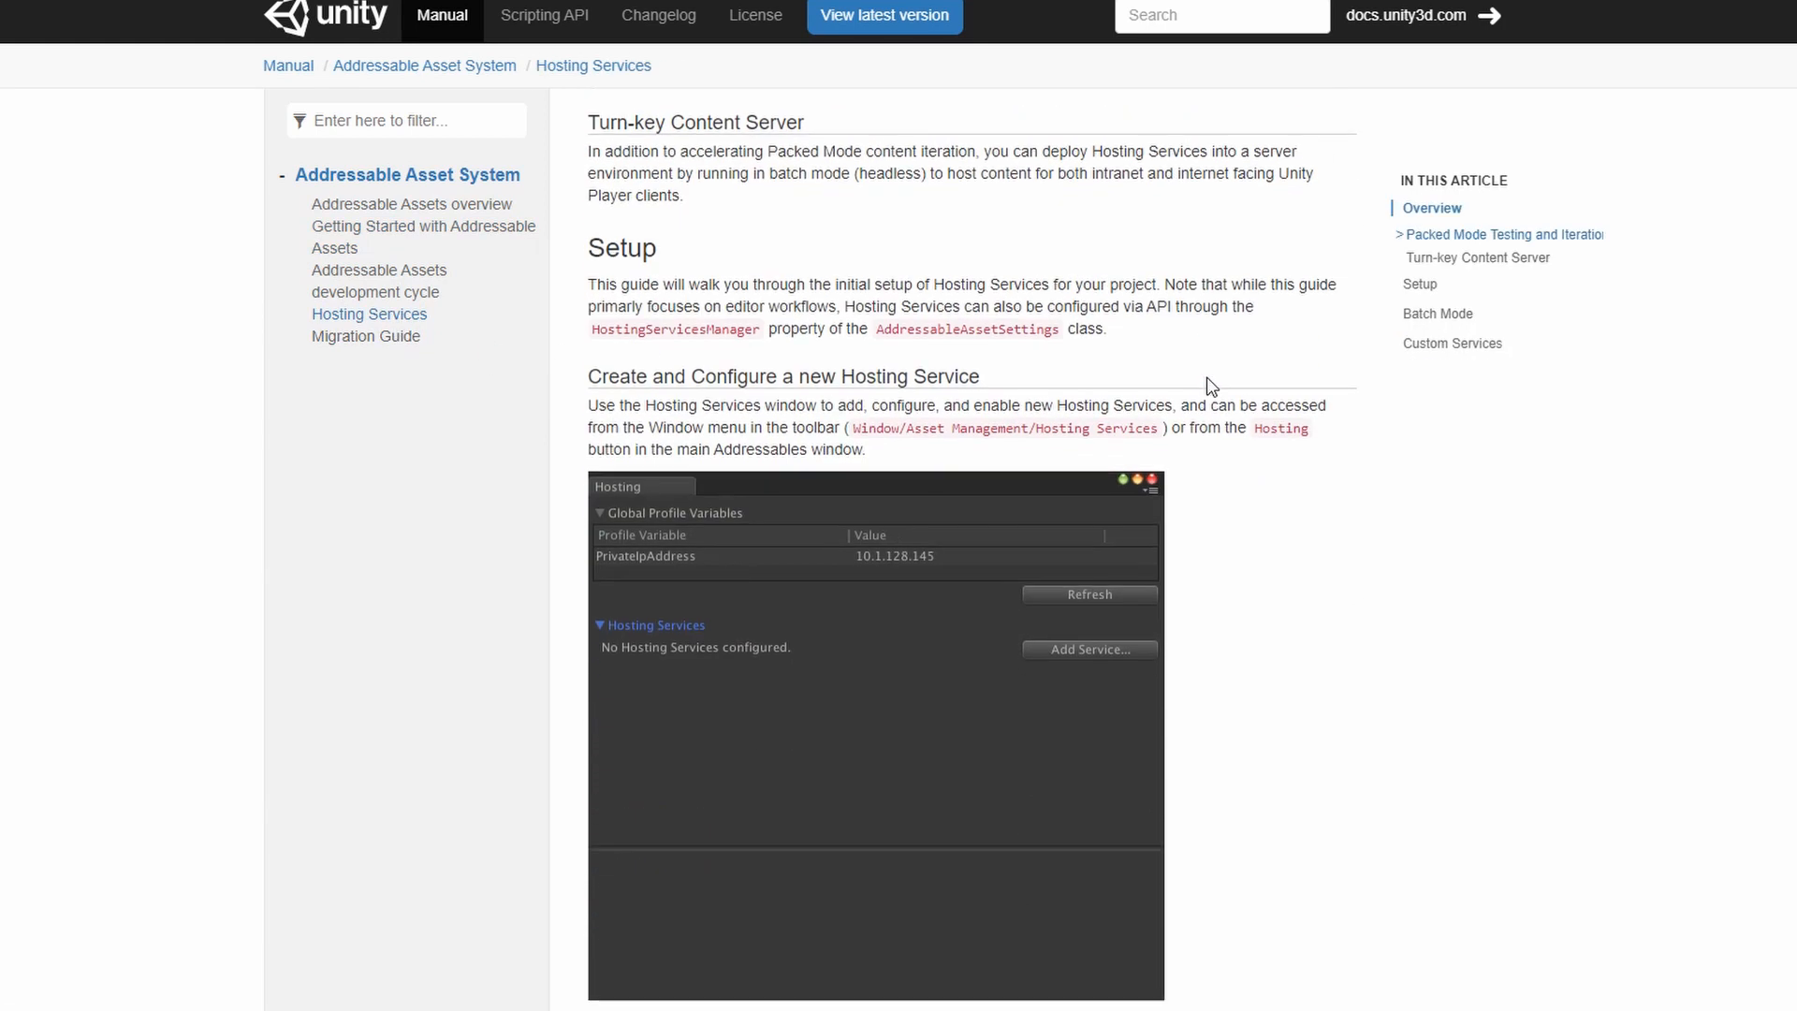
pyautogui.scroll(-3)
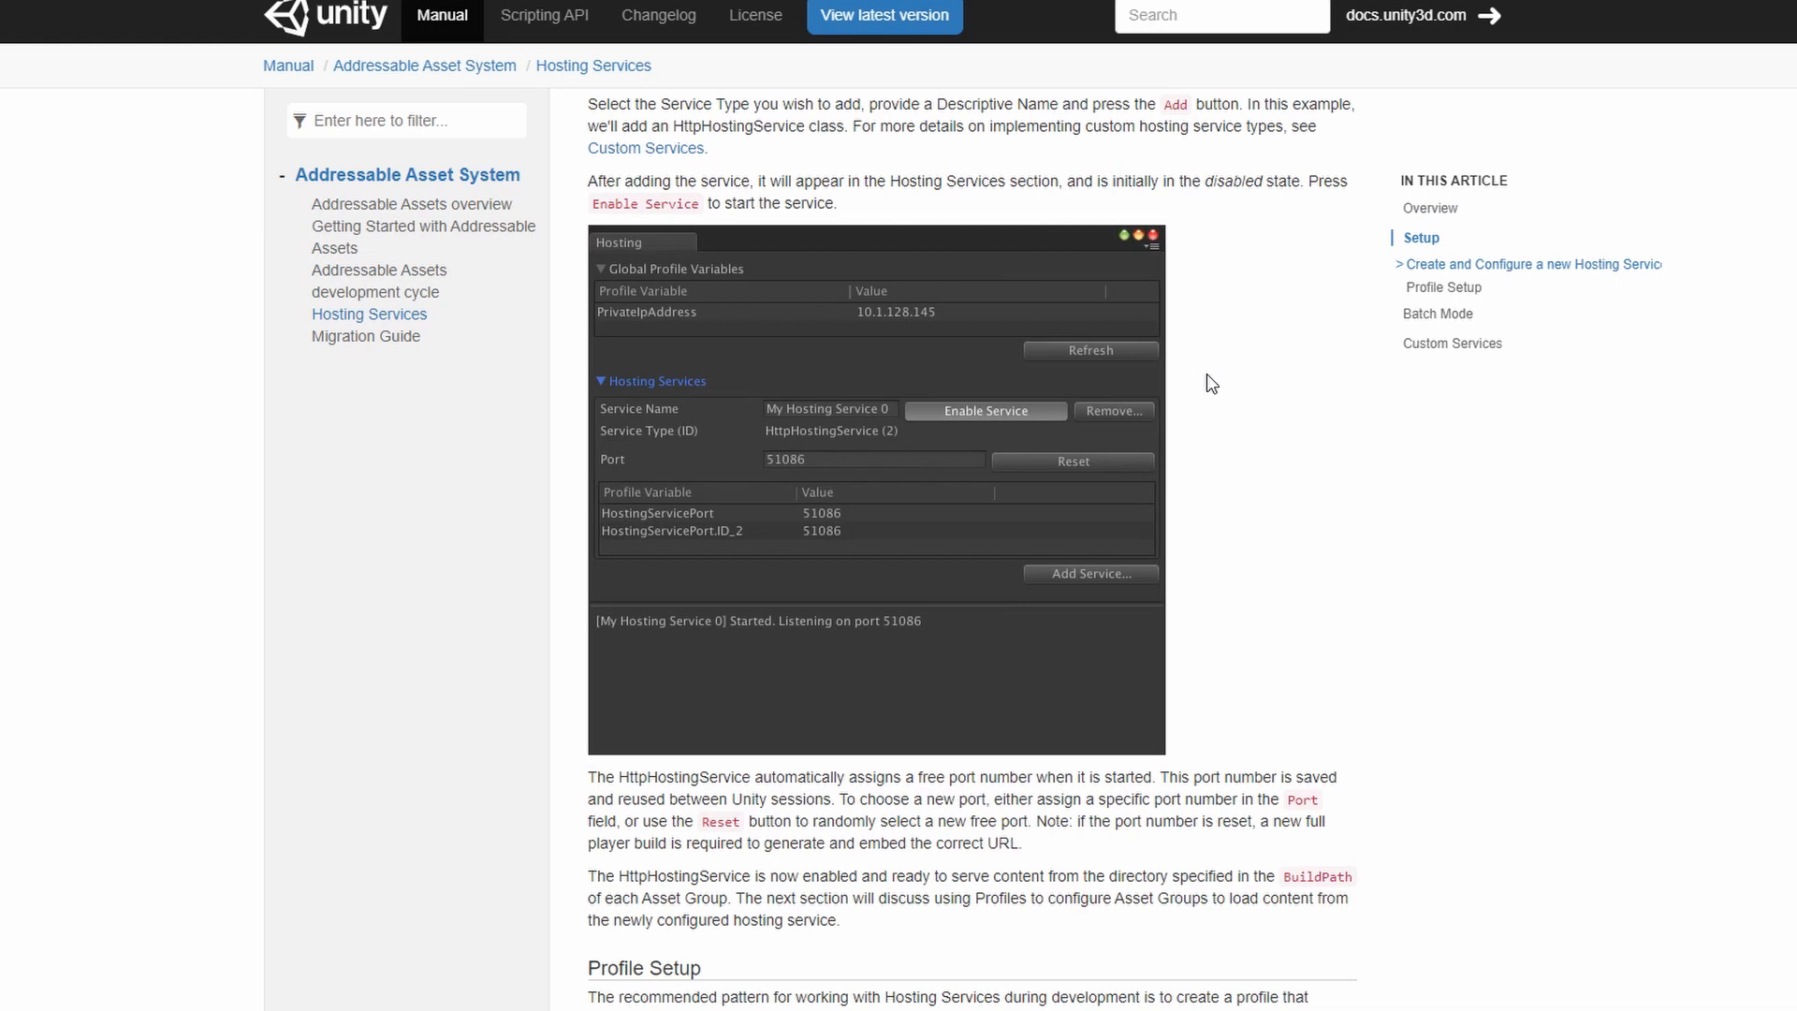
pyautogui.moveTo(914, 599)
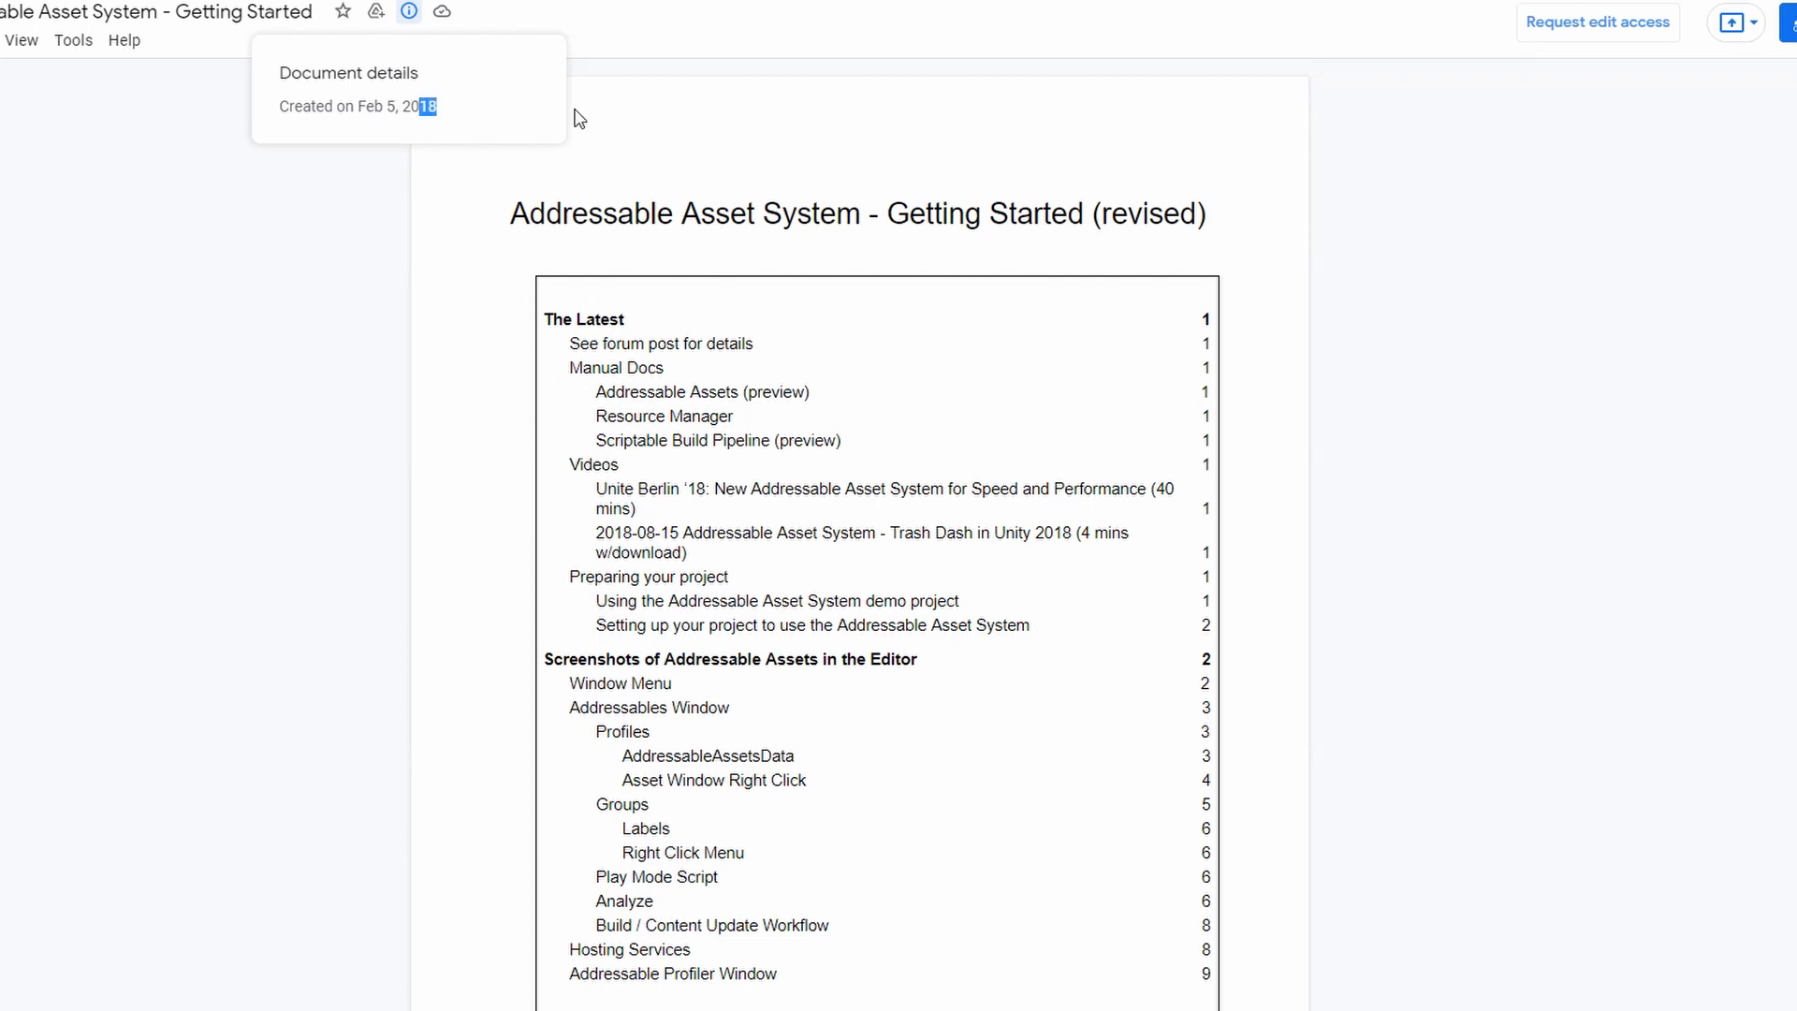
# Step: Skim the Addressables Getting Started notes in Google Docs
pyautogui.scroll(-3)
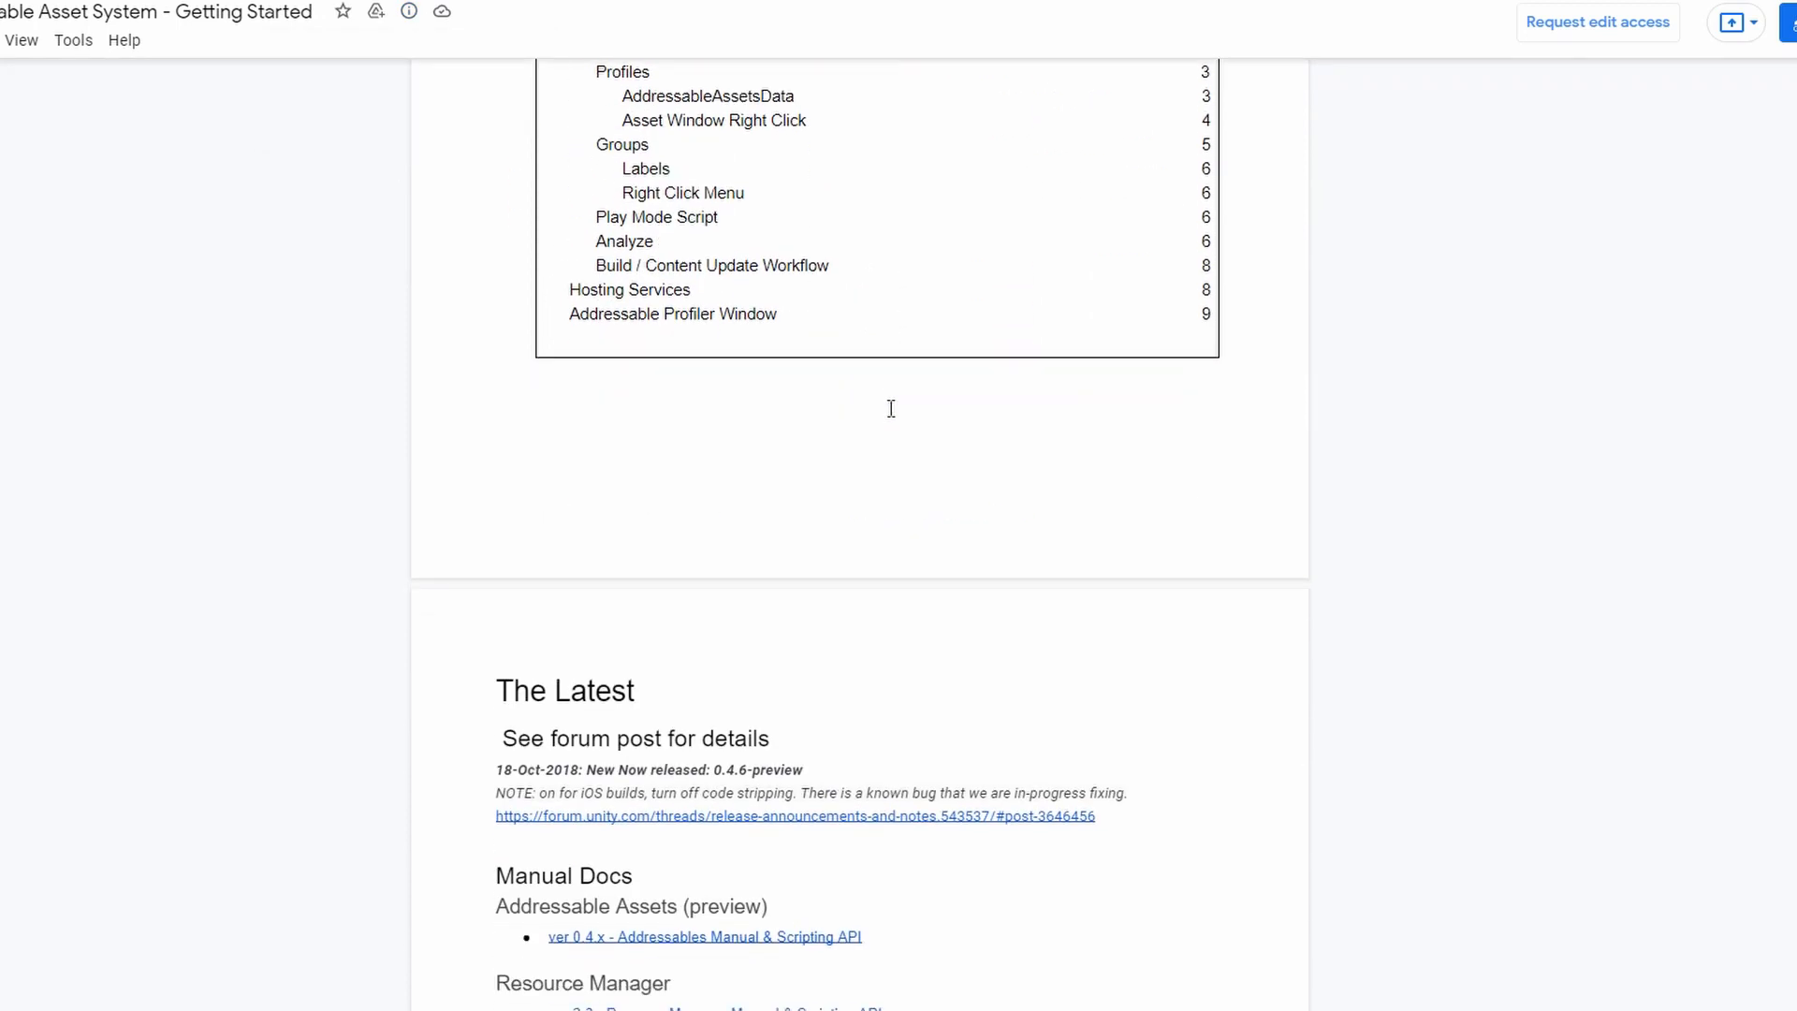
pyautogui.scroll(-3)
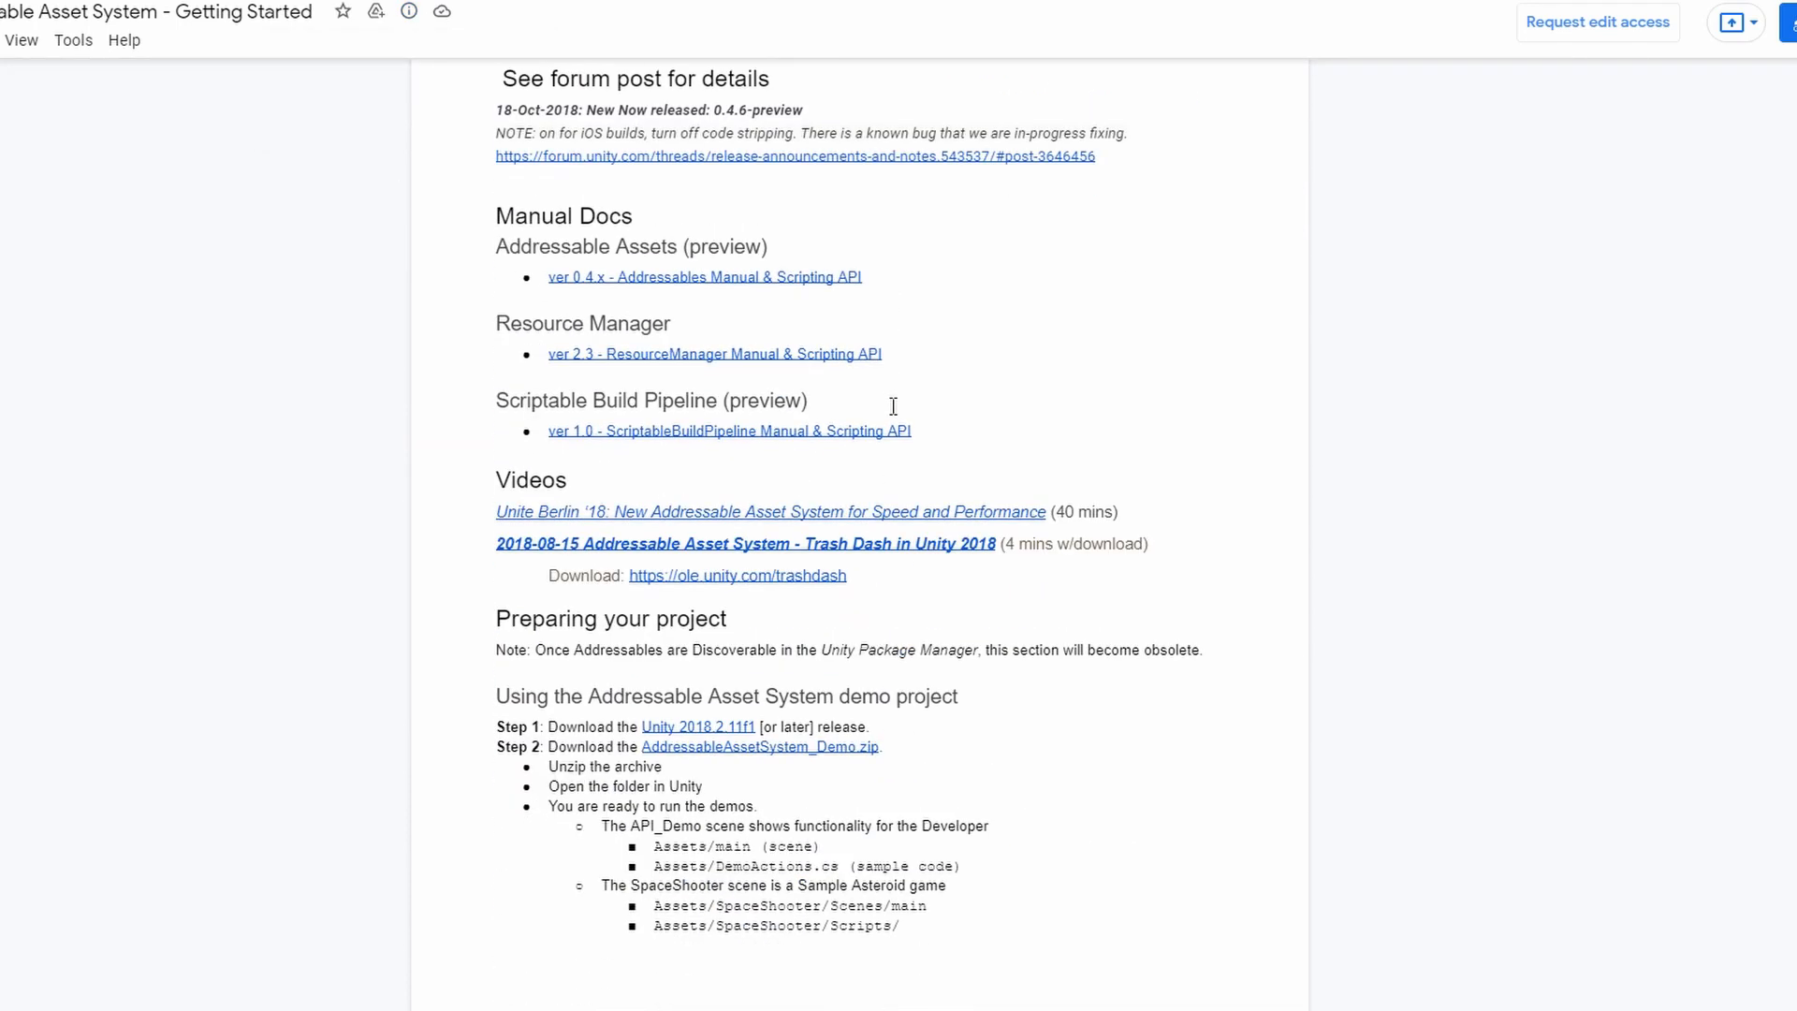
pyautogui.scroll(-3)
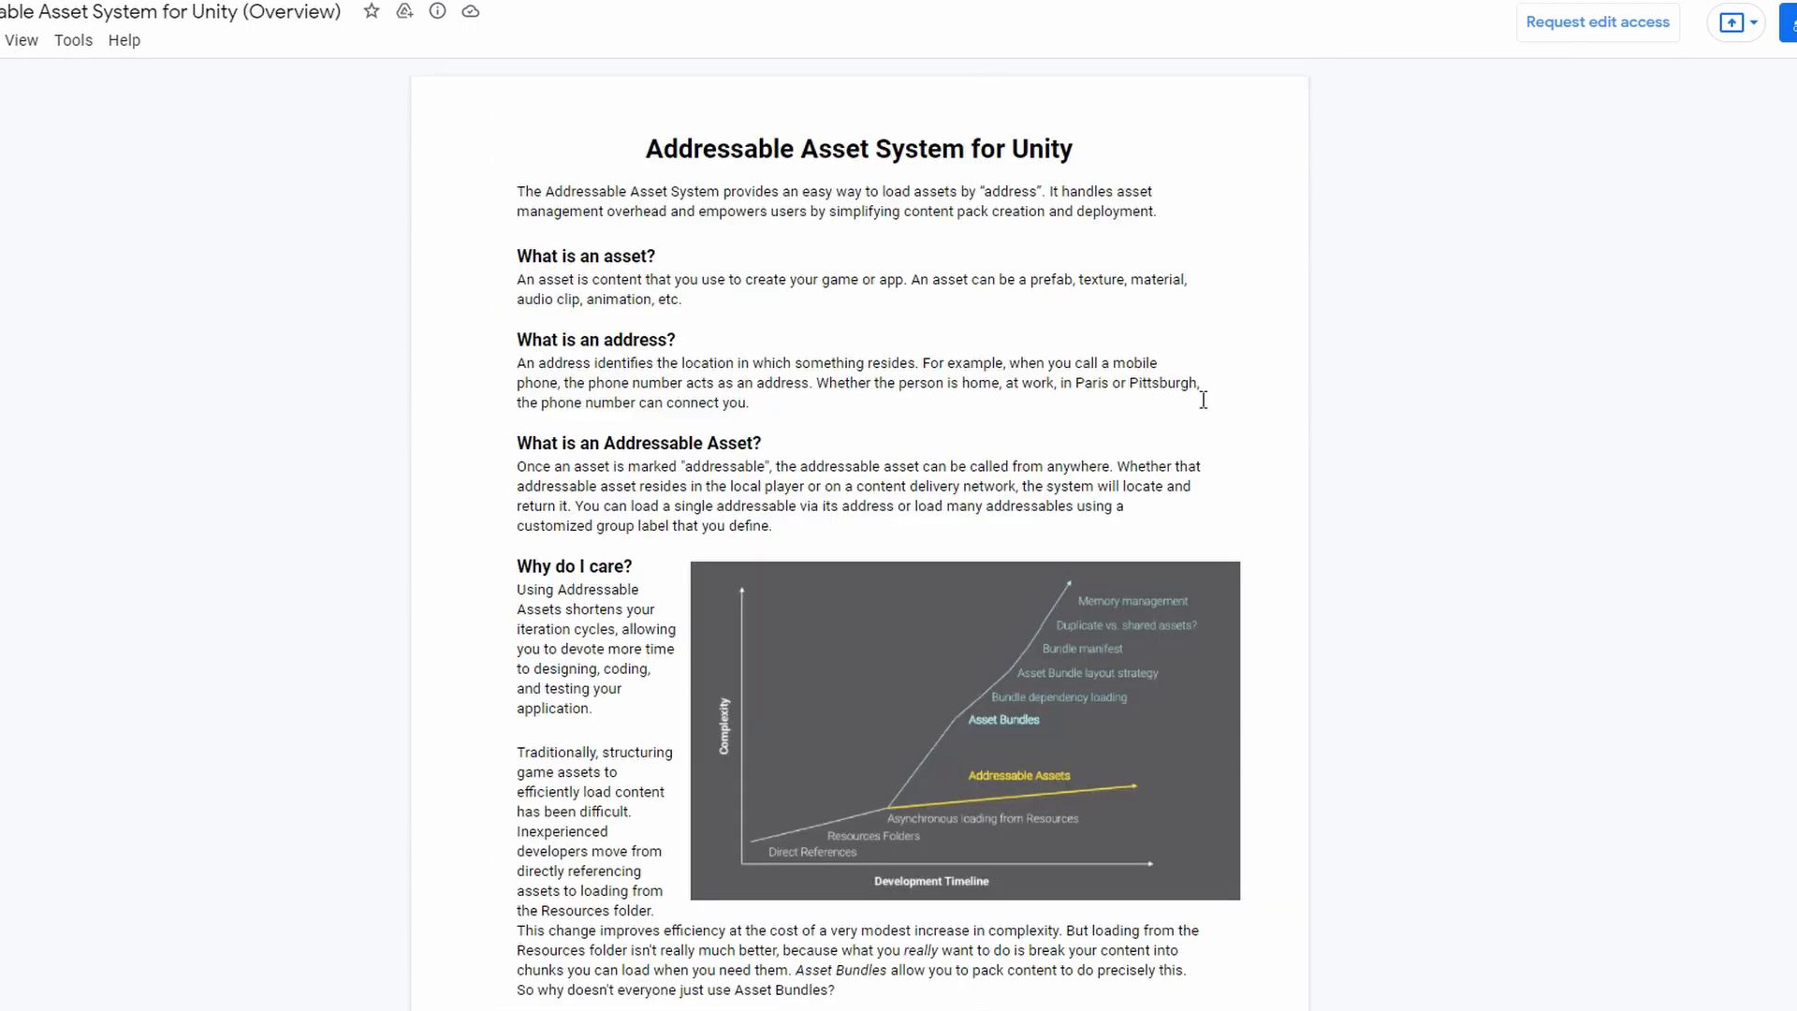
# Step: Scroll the Addressable Asset System overview doc down to the problems section
pyautogui.scroll(-3)
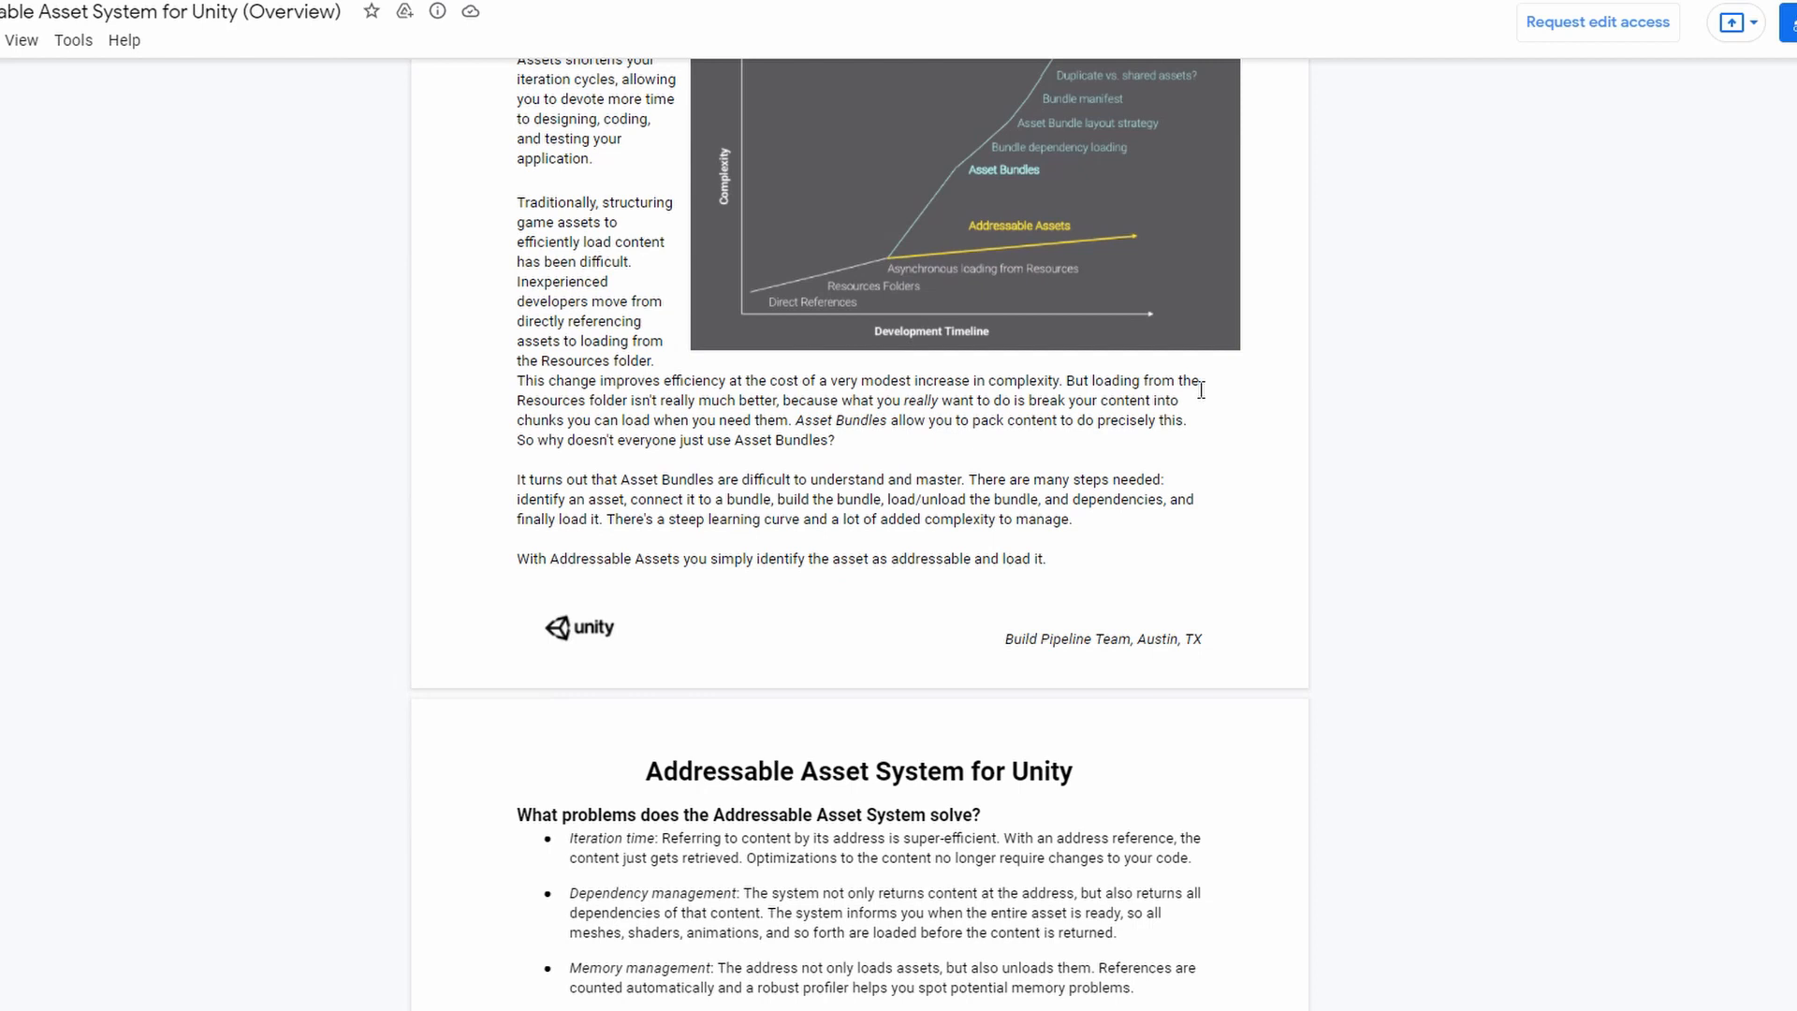
pyautogui.scroll(-3)
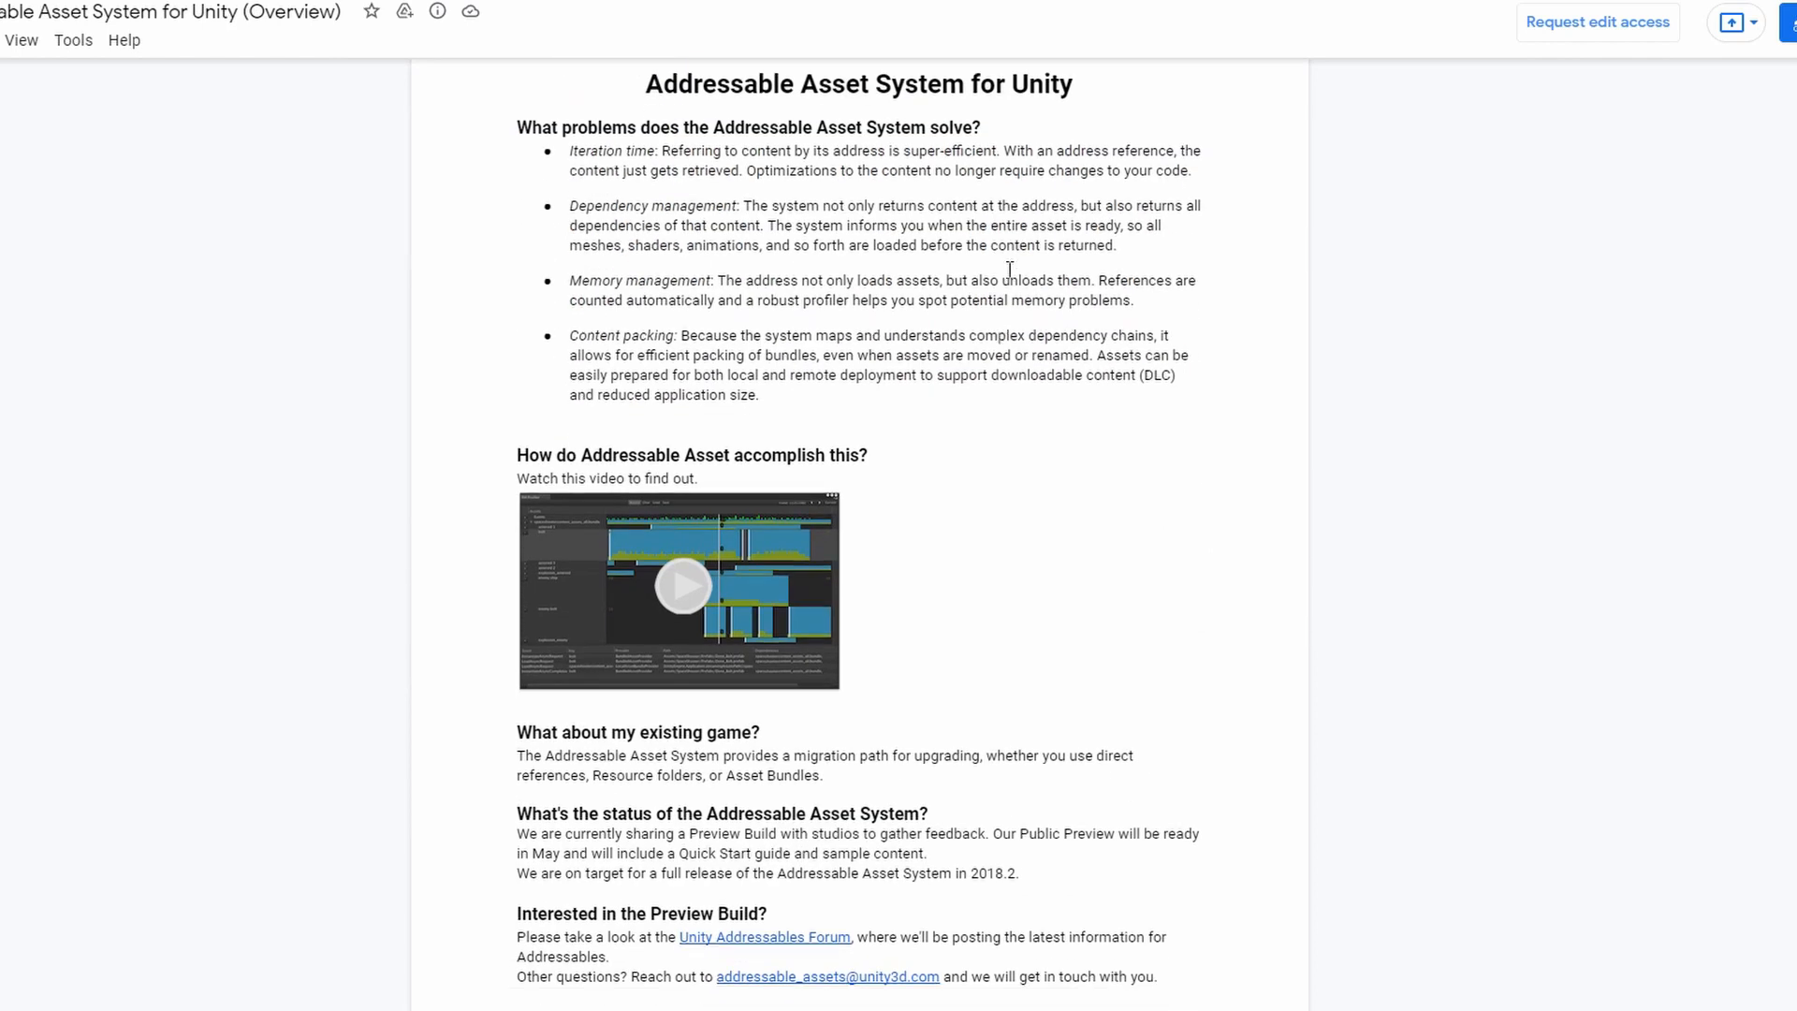
pyautogui.scroll(-3)
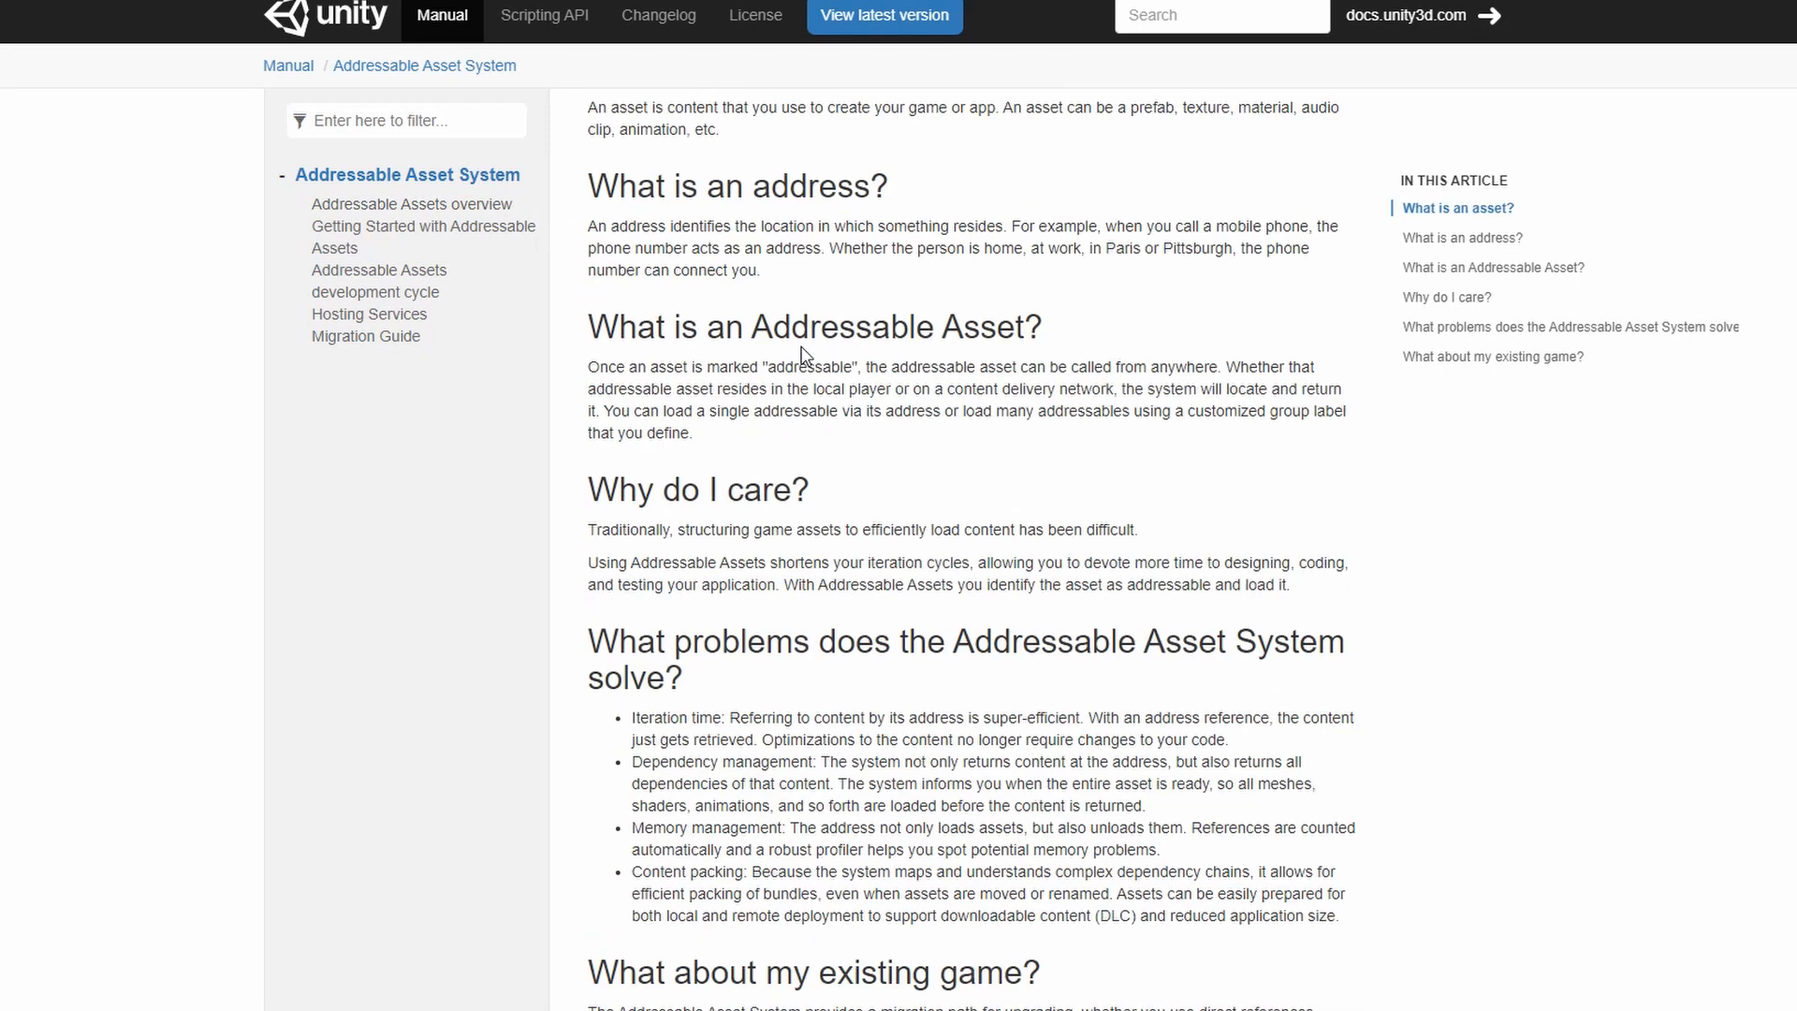
# Step: Reopen the Addressable Assets overview and read the Getting Started with Addressable Assets page
pyautogui.scroll(-3)
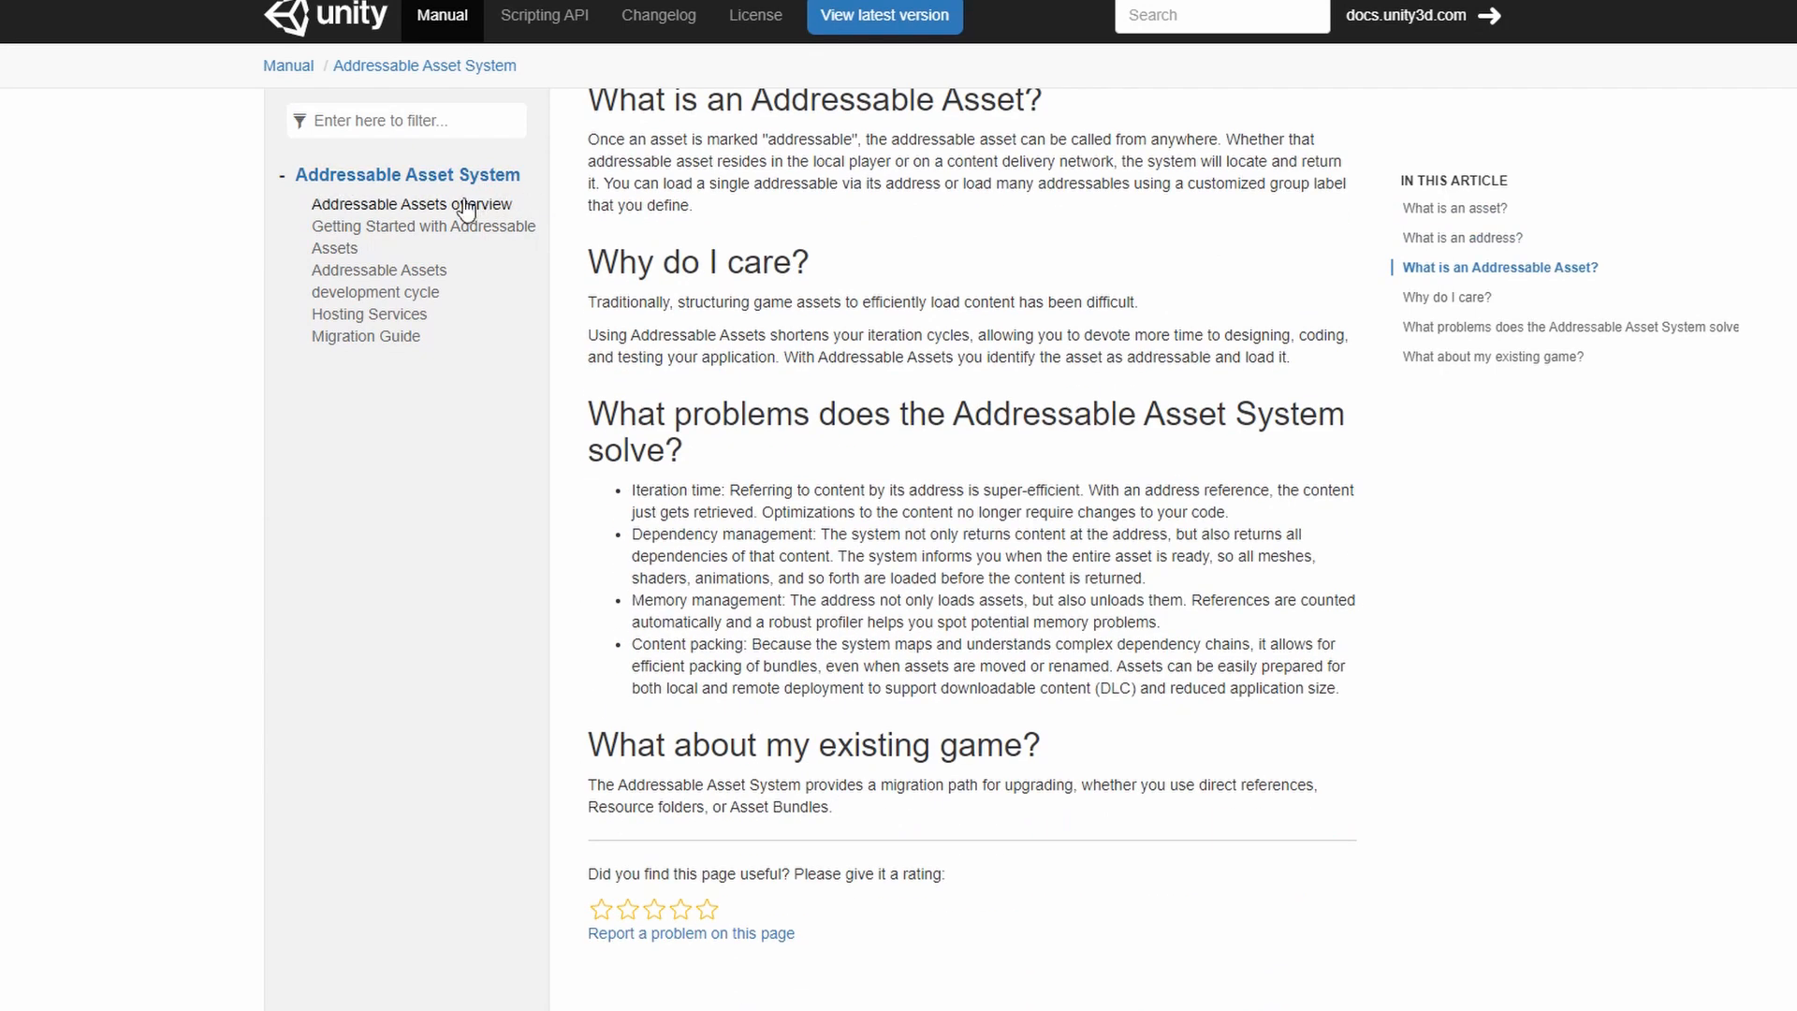
pyautogui.click(409, 204)
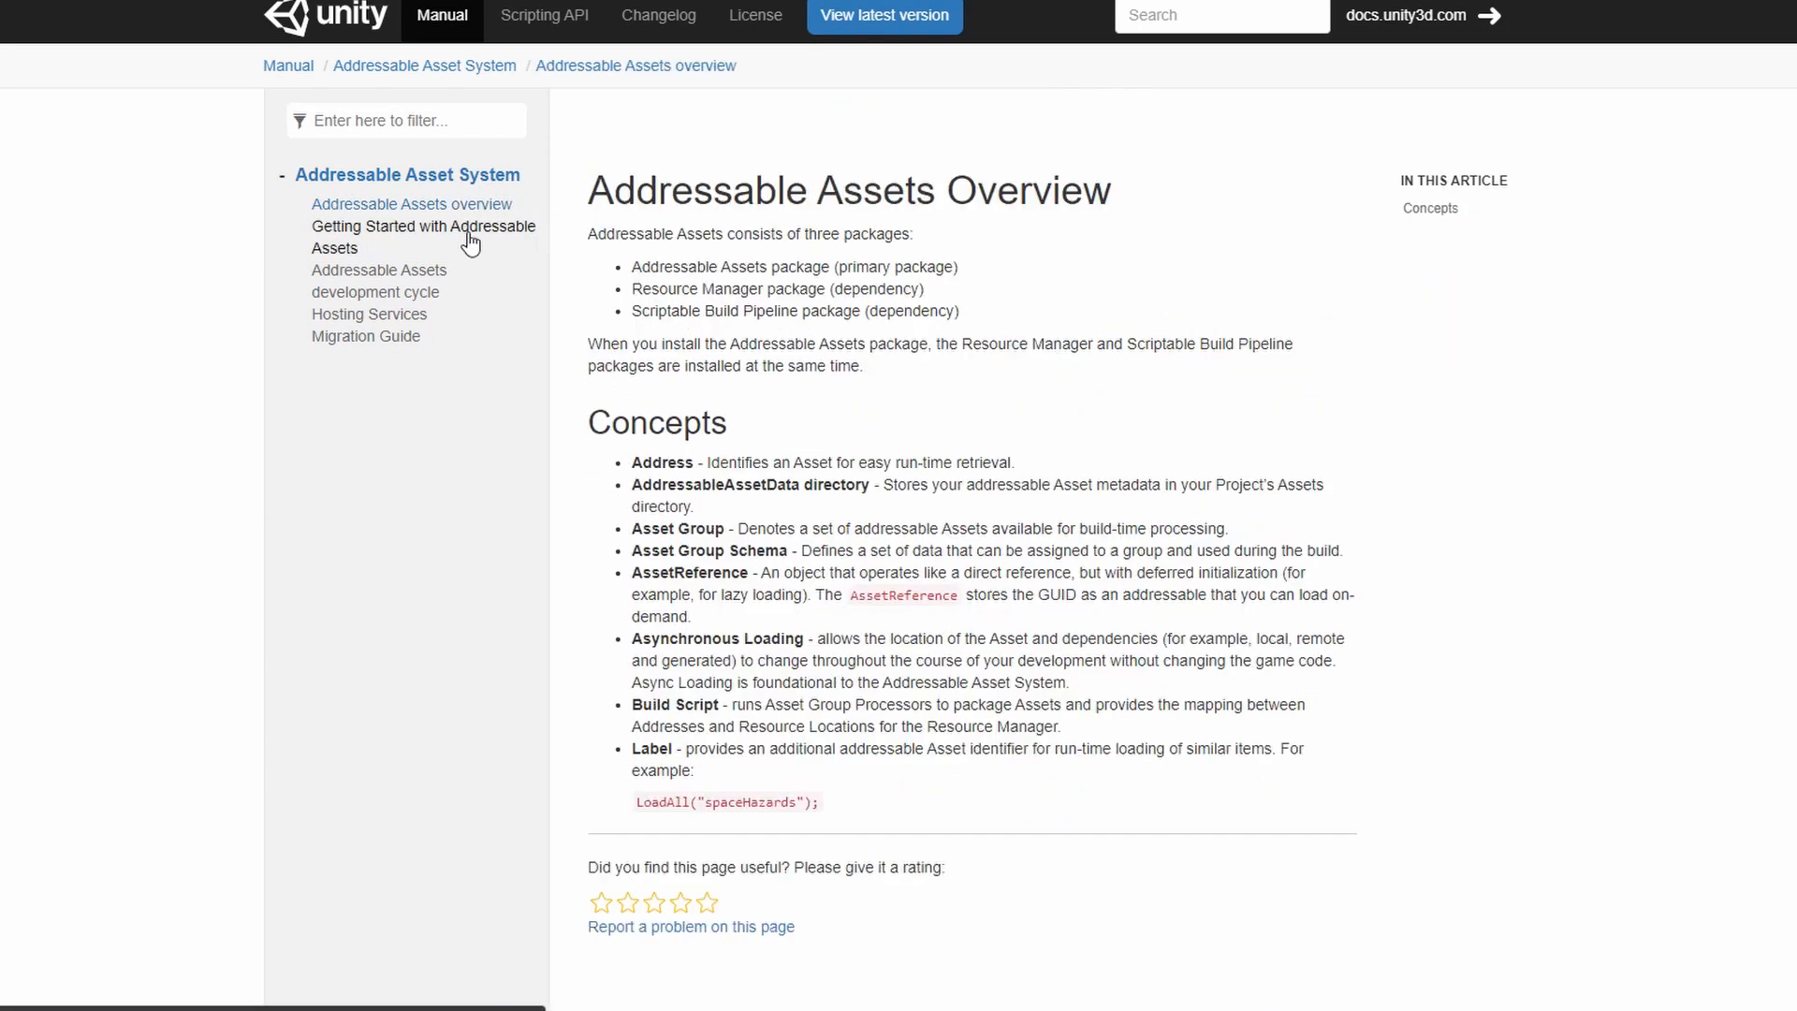
pyautogui.click(423, 226)
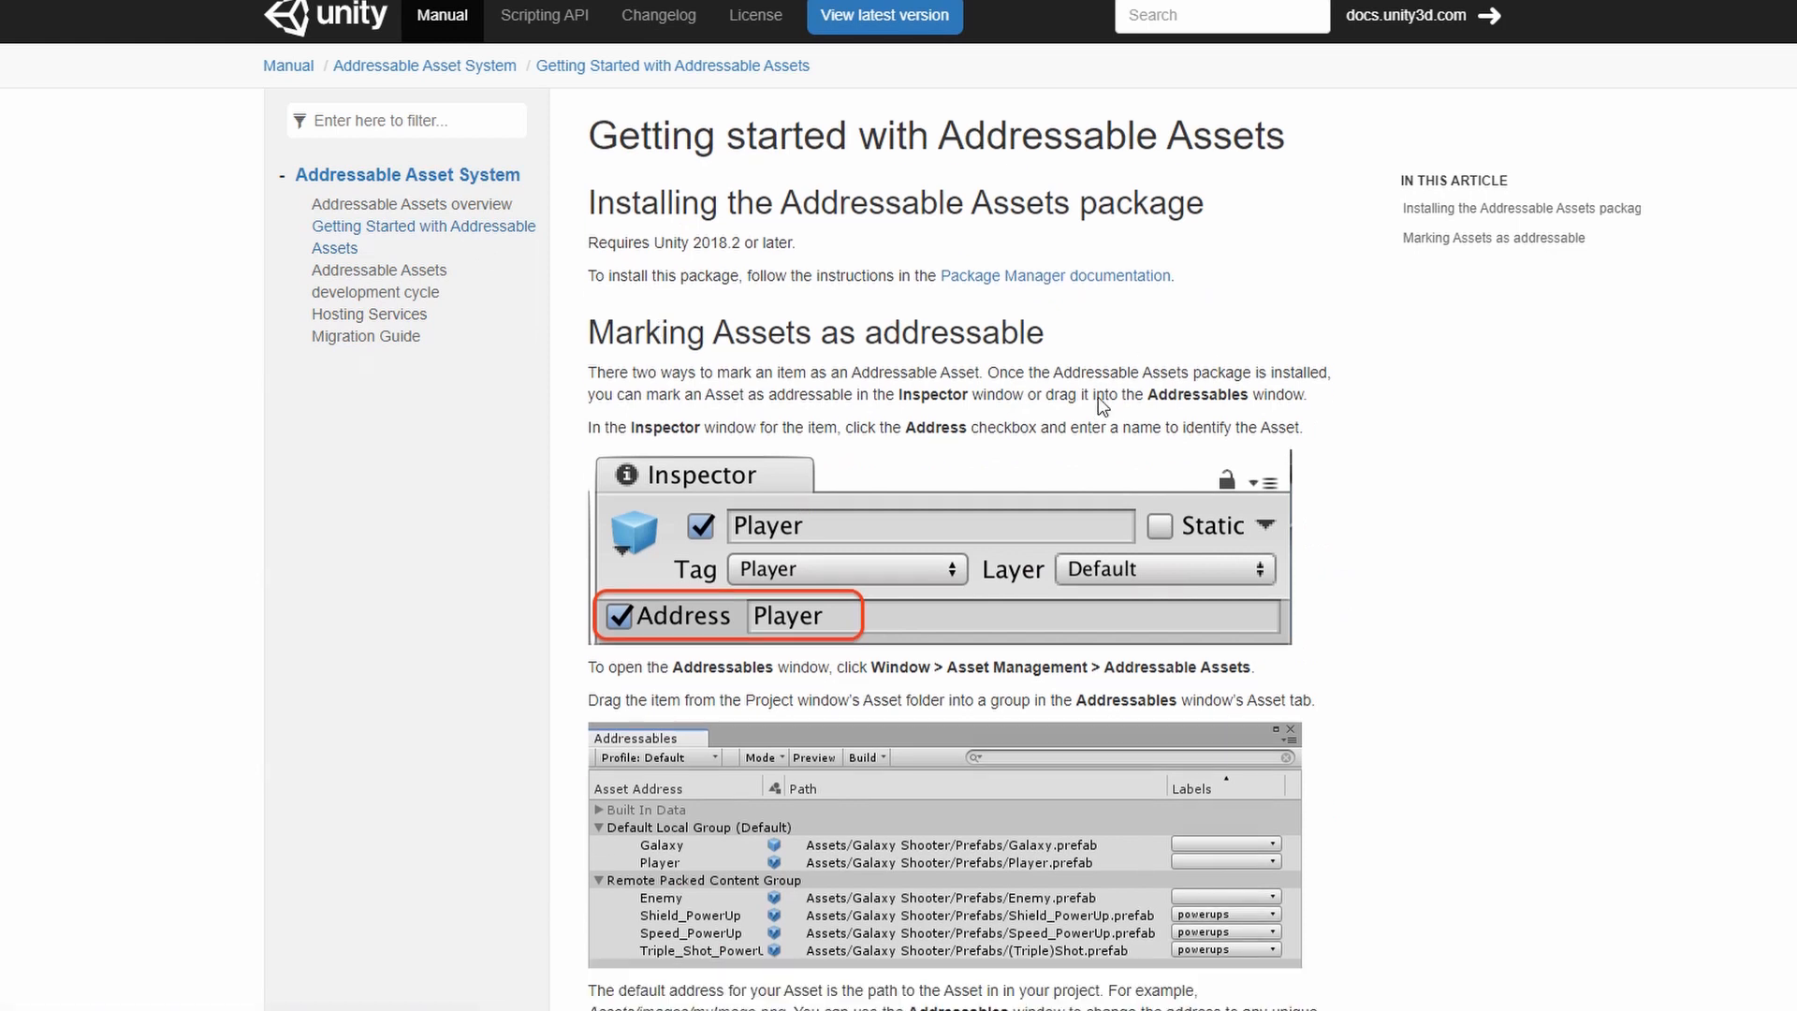
pyautogui.scroll(-3)
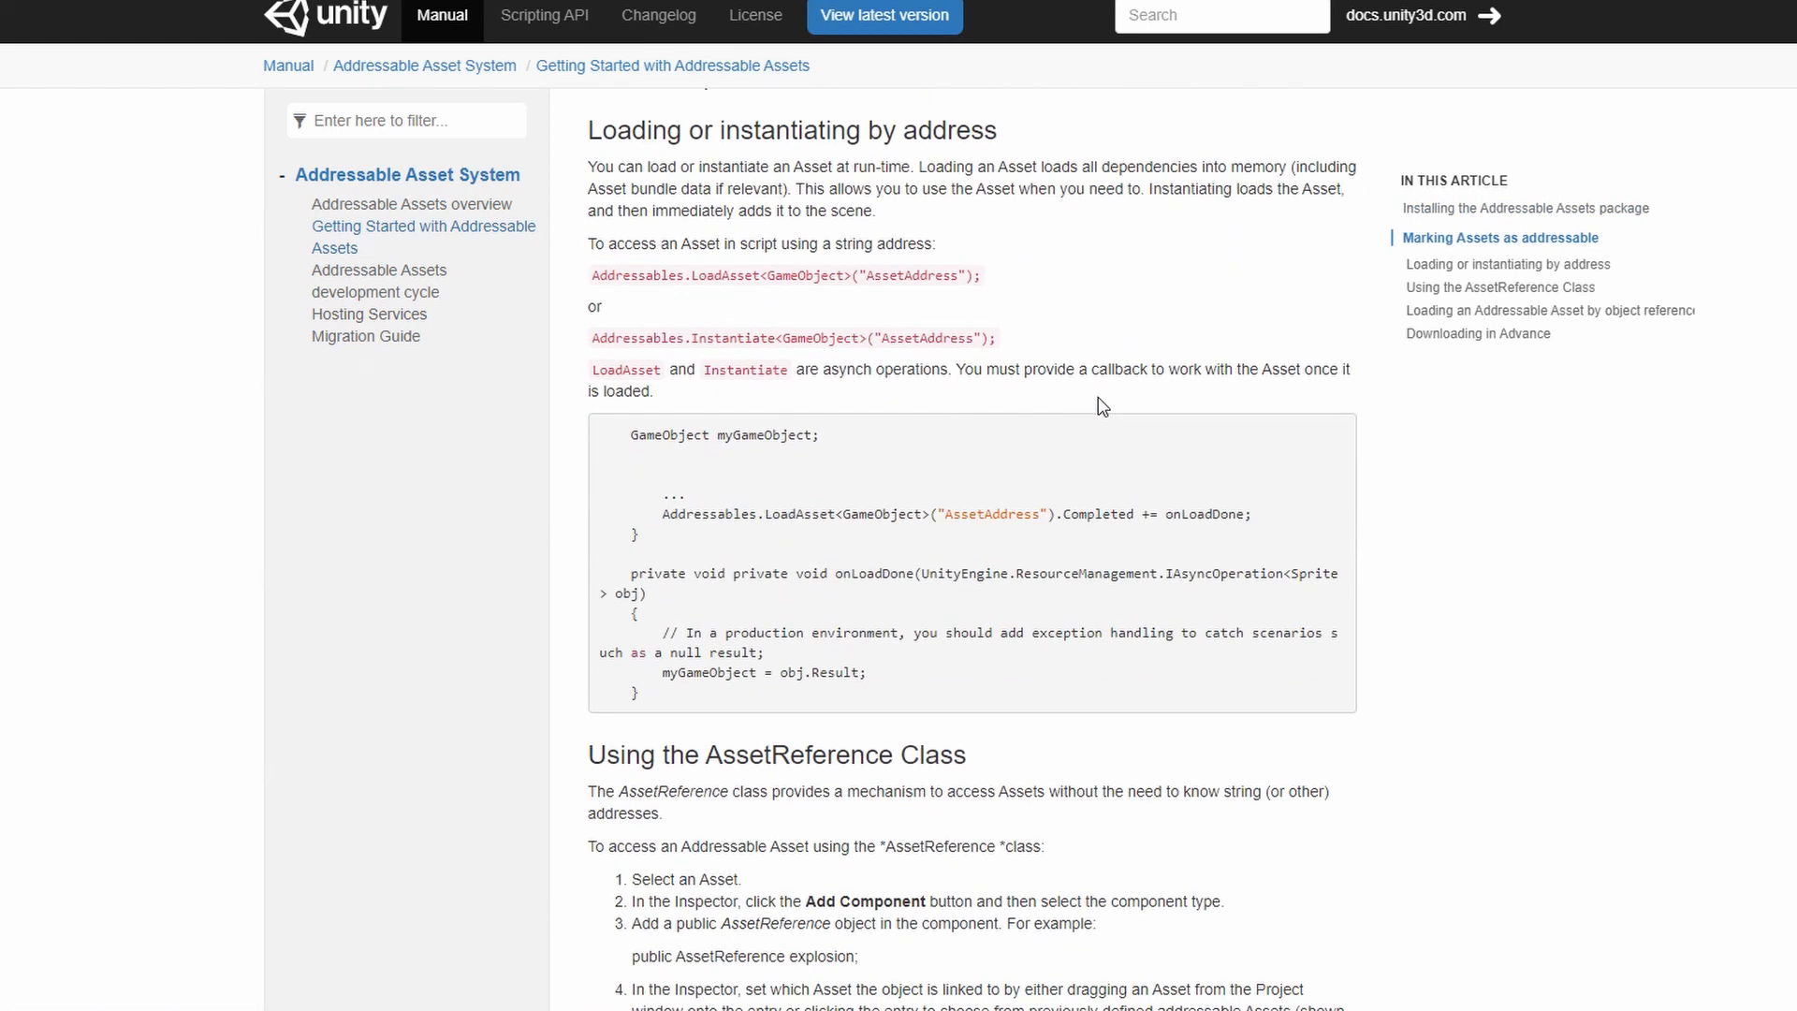
pyautogui.scroll(-3)
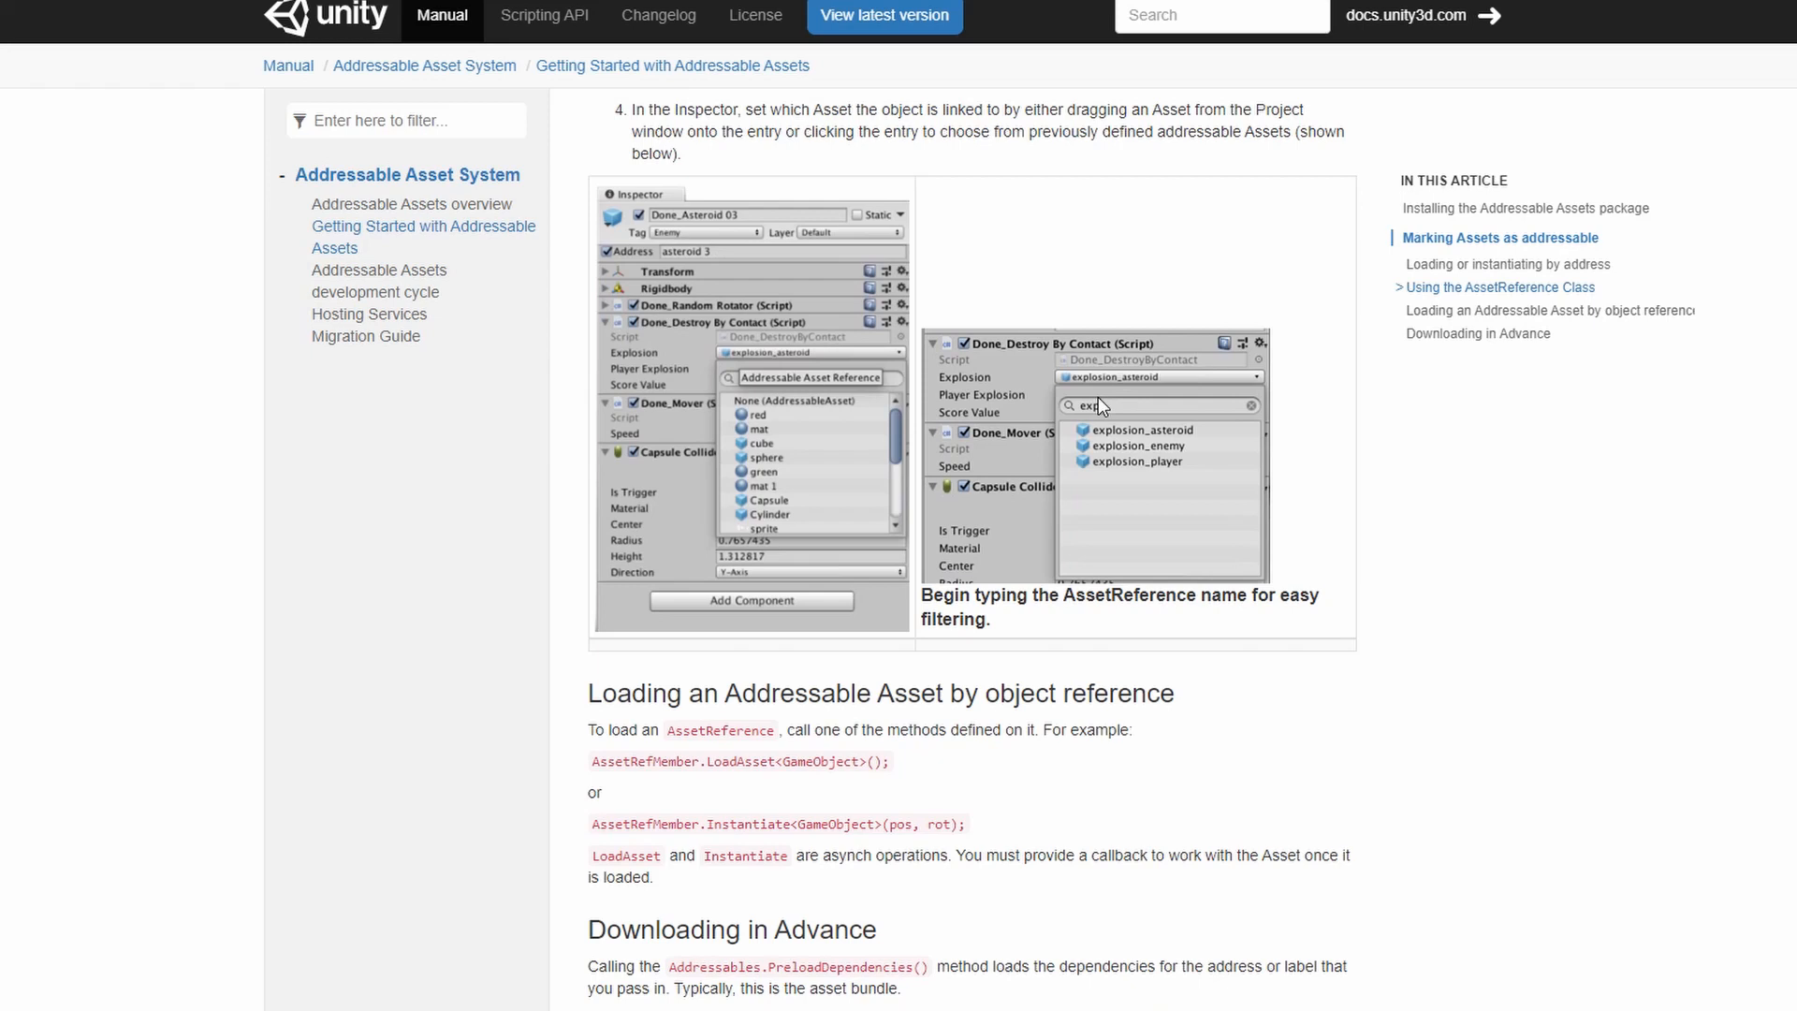
pyautogui.scroll(-3)
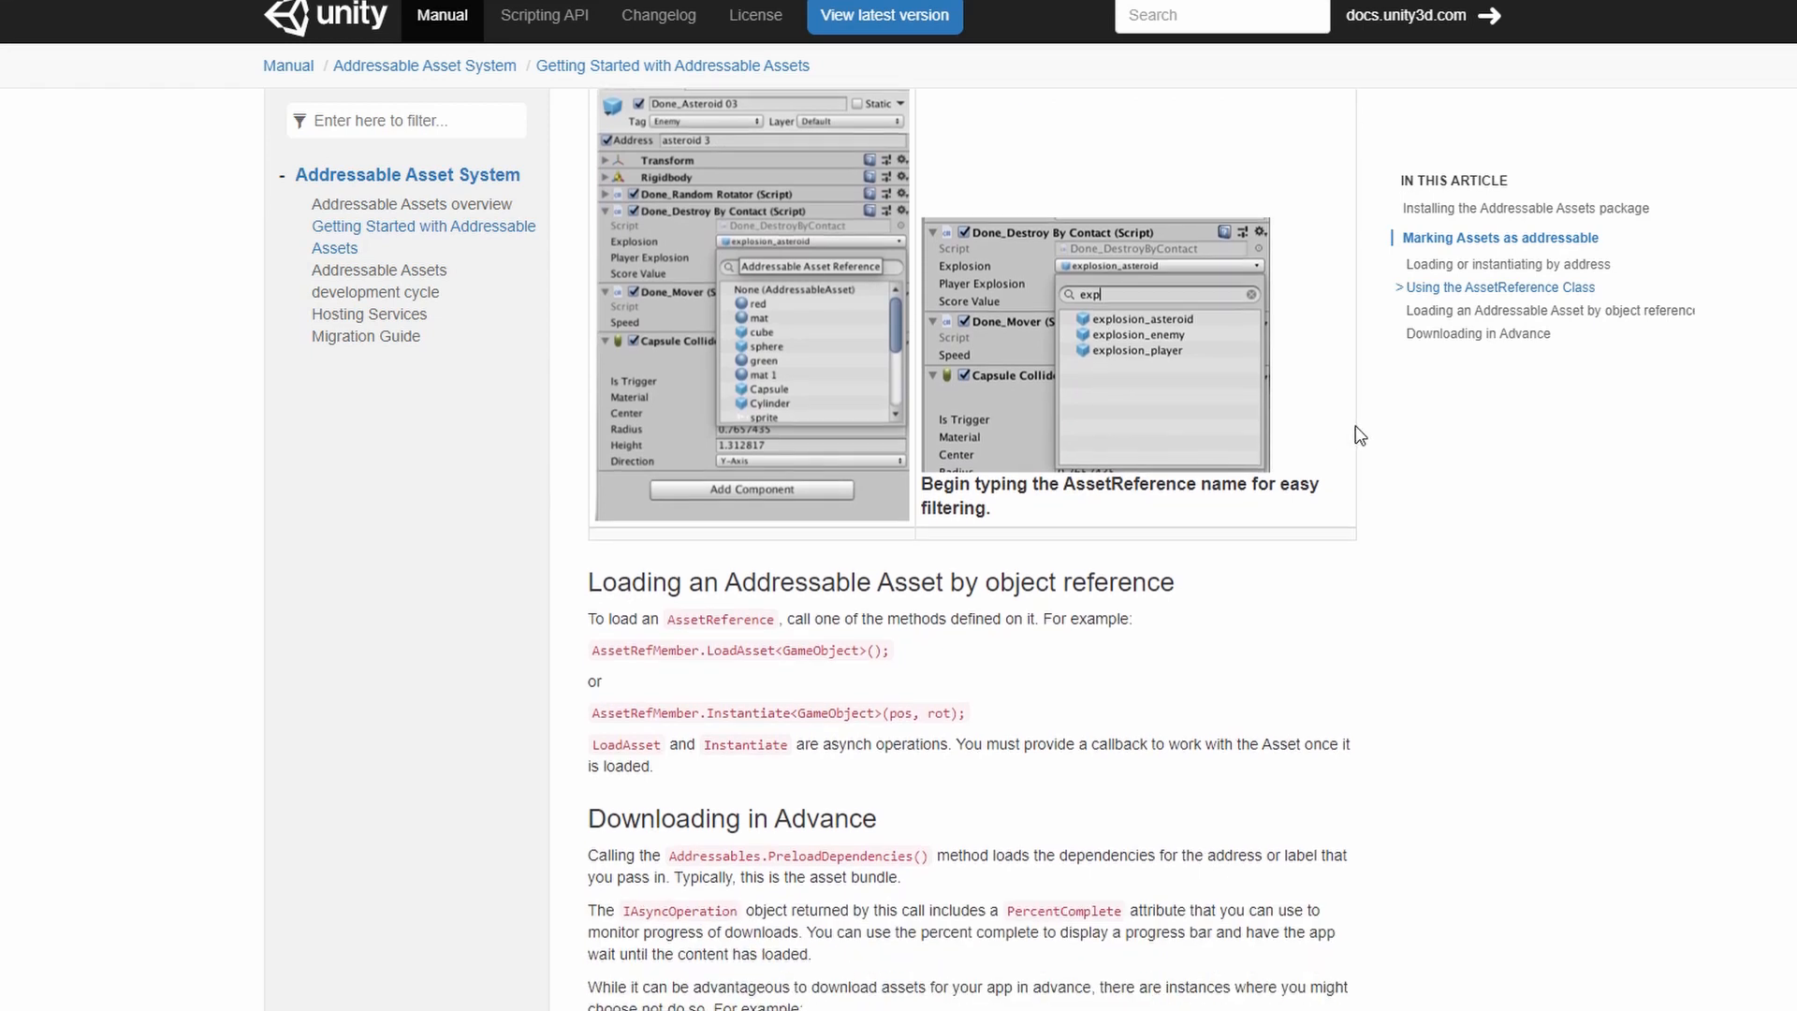
pyautogui.scroll(-3)
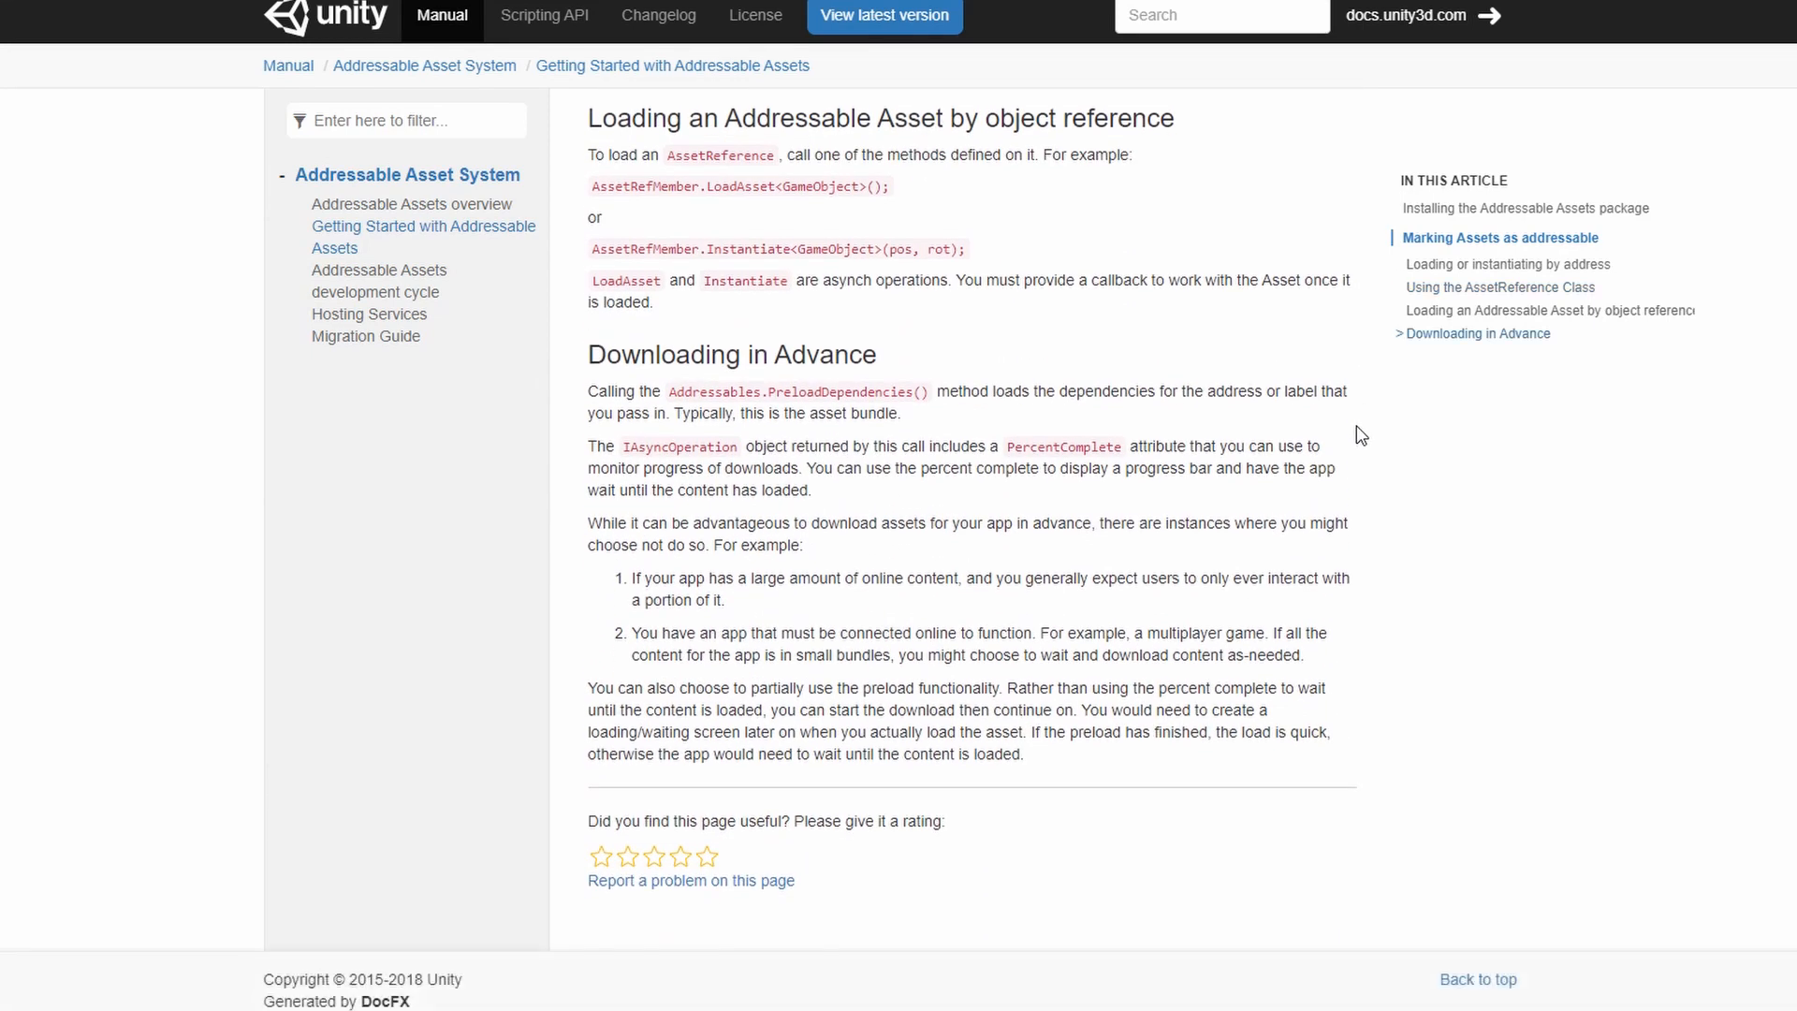
# Step: Scroll through the Hosting Services documentation page
pyautogui.click(368, 314)
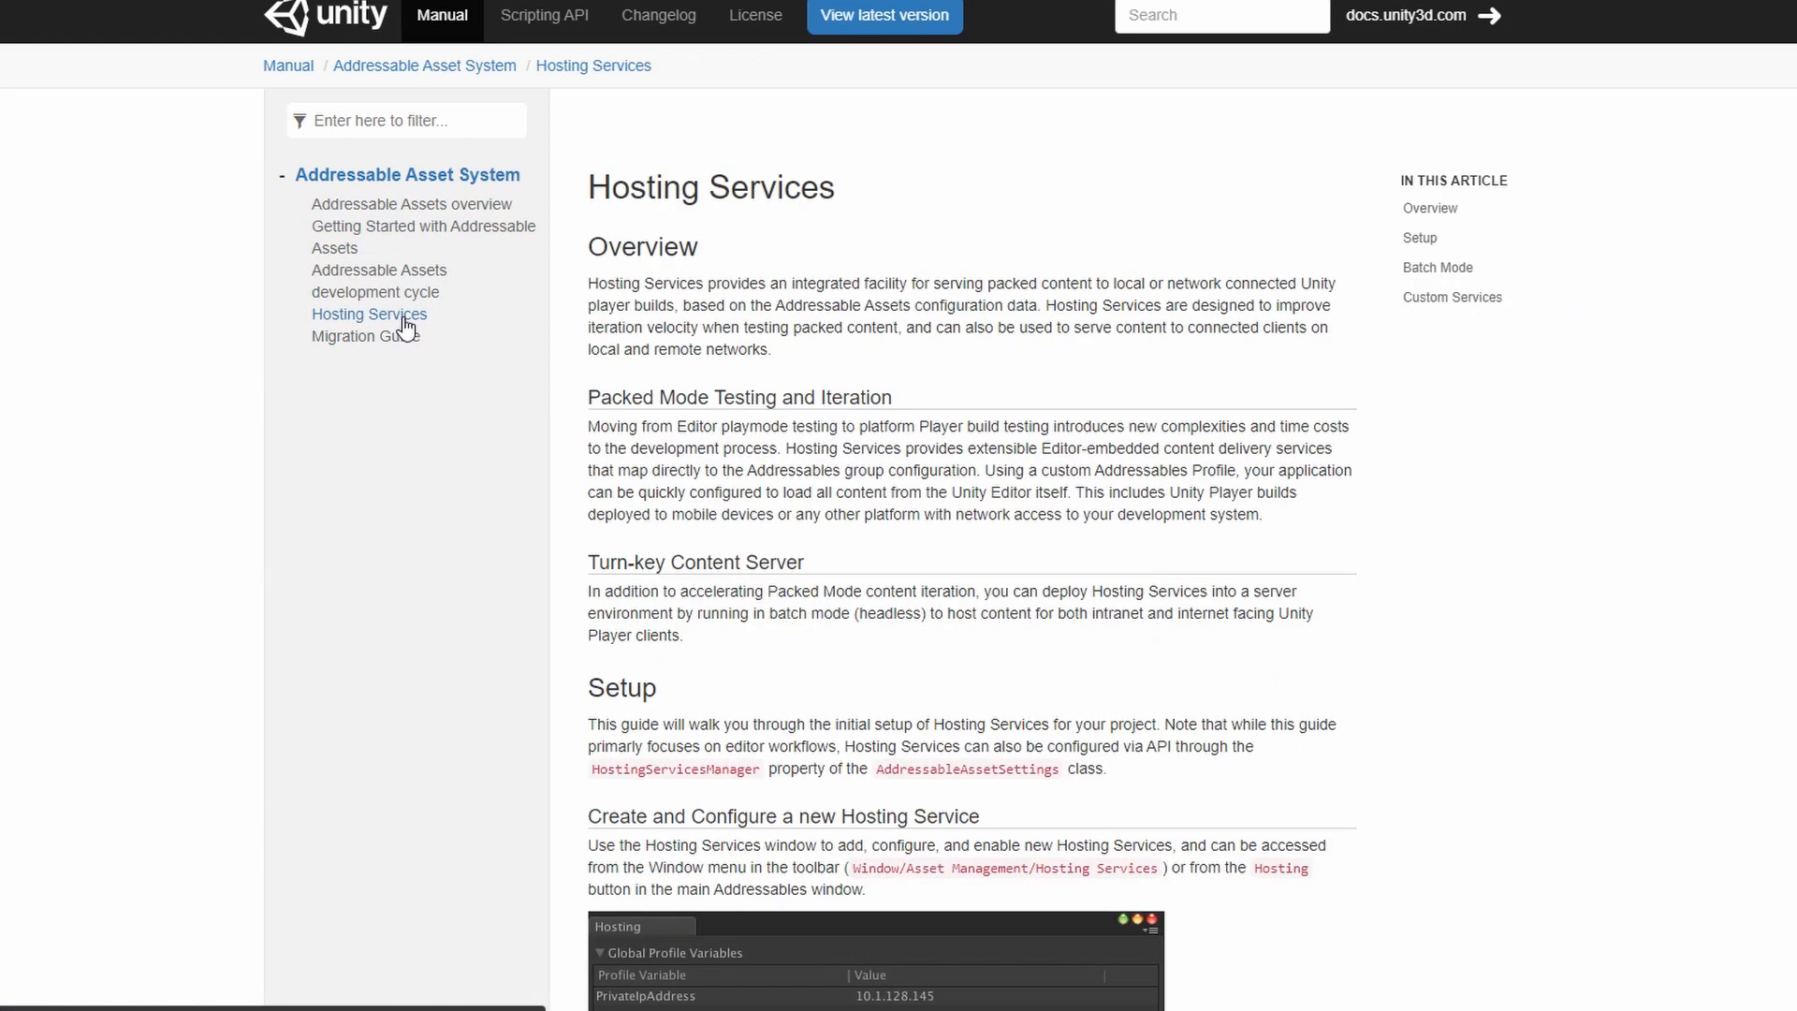
pyautogui.scroll(-3)
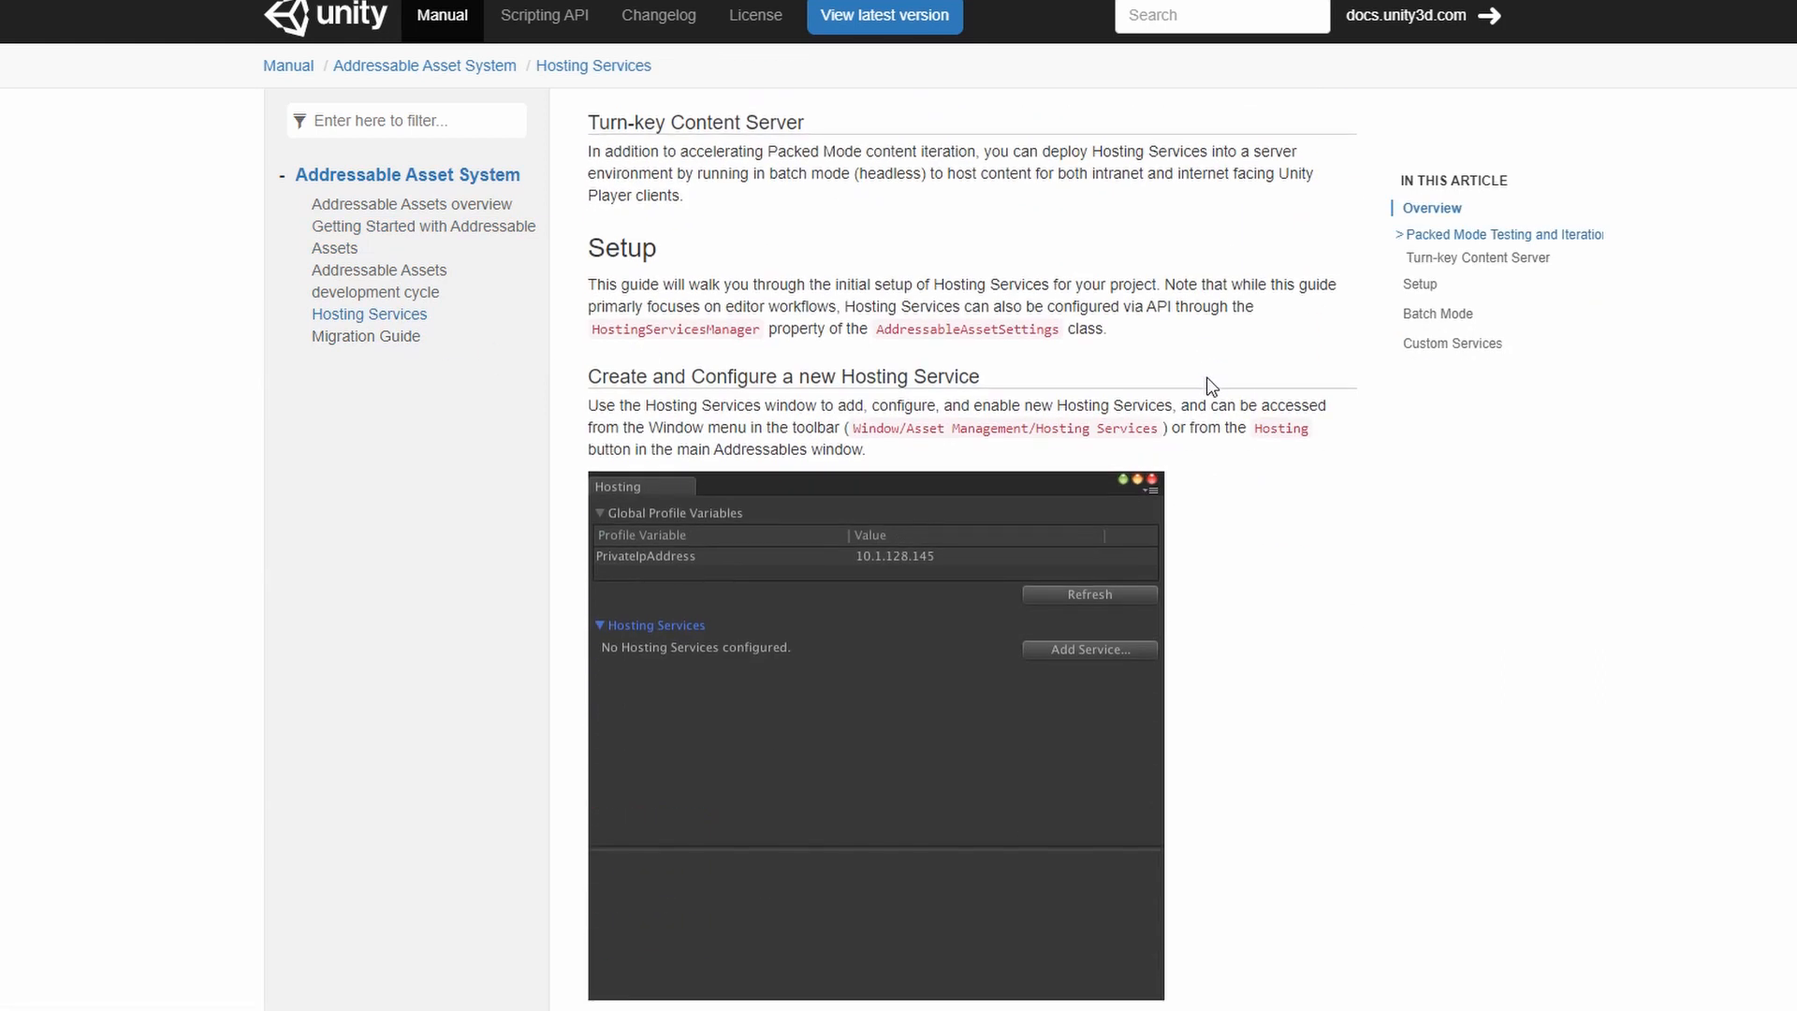
pyautogui.scroll(-3)
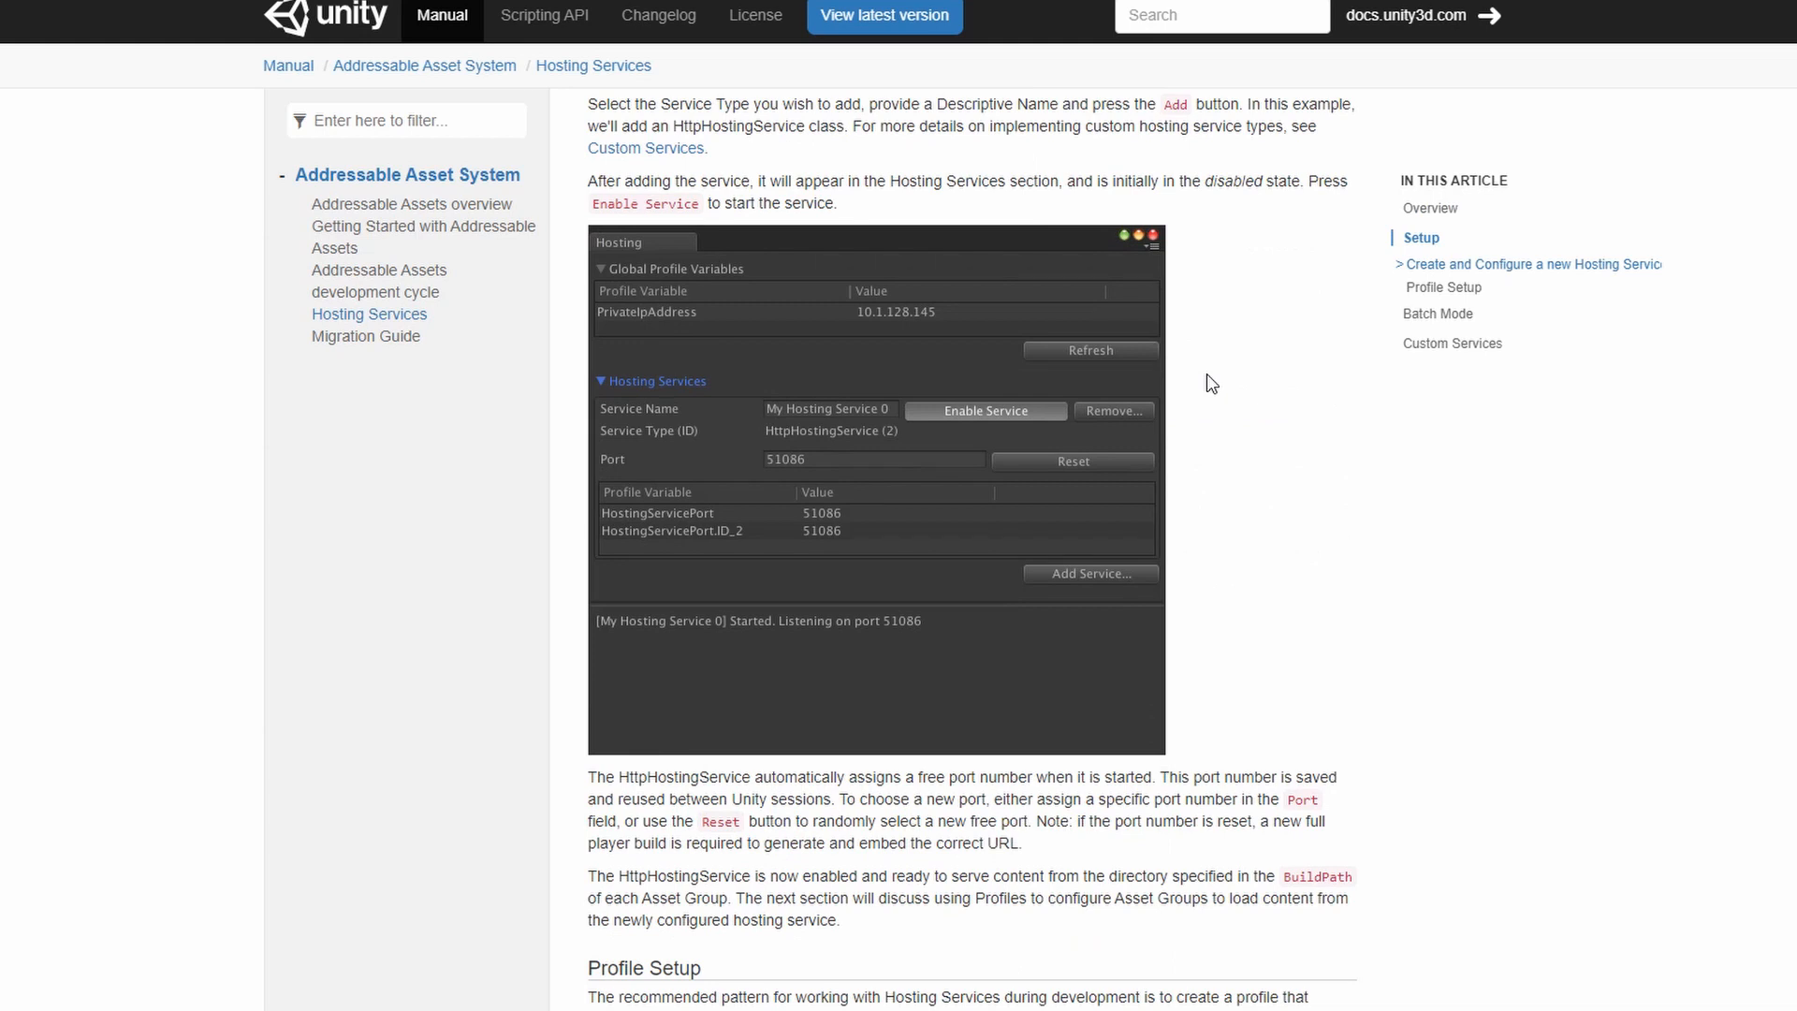
pyautogui.moveTo(1062, 604)
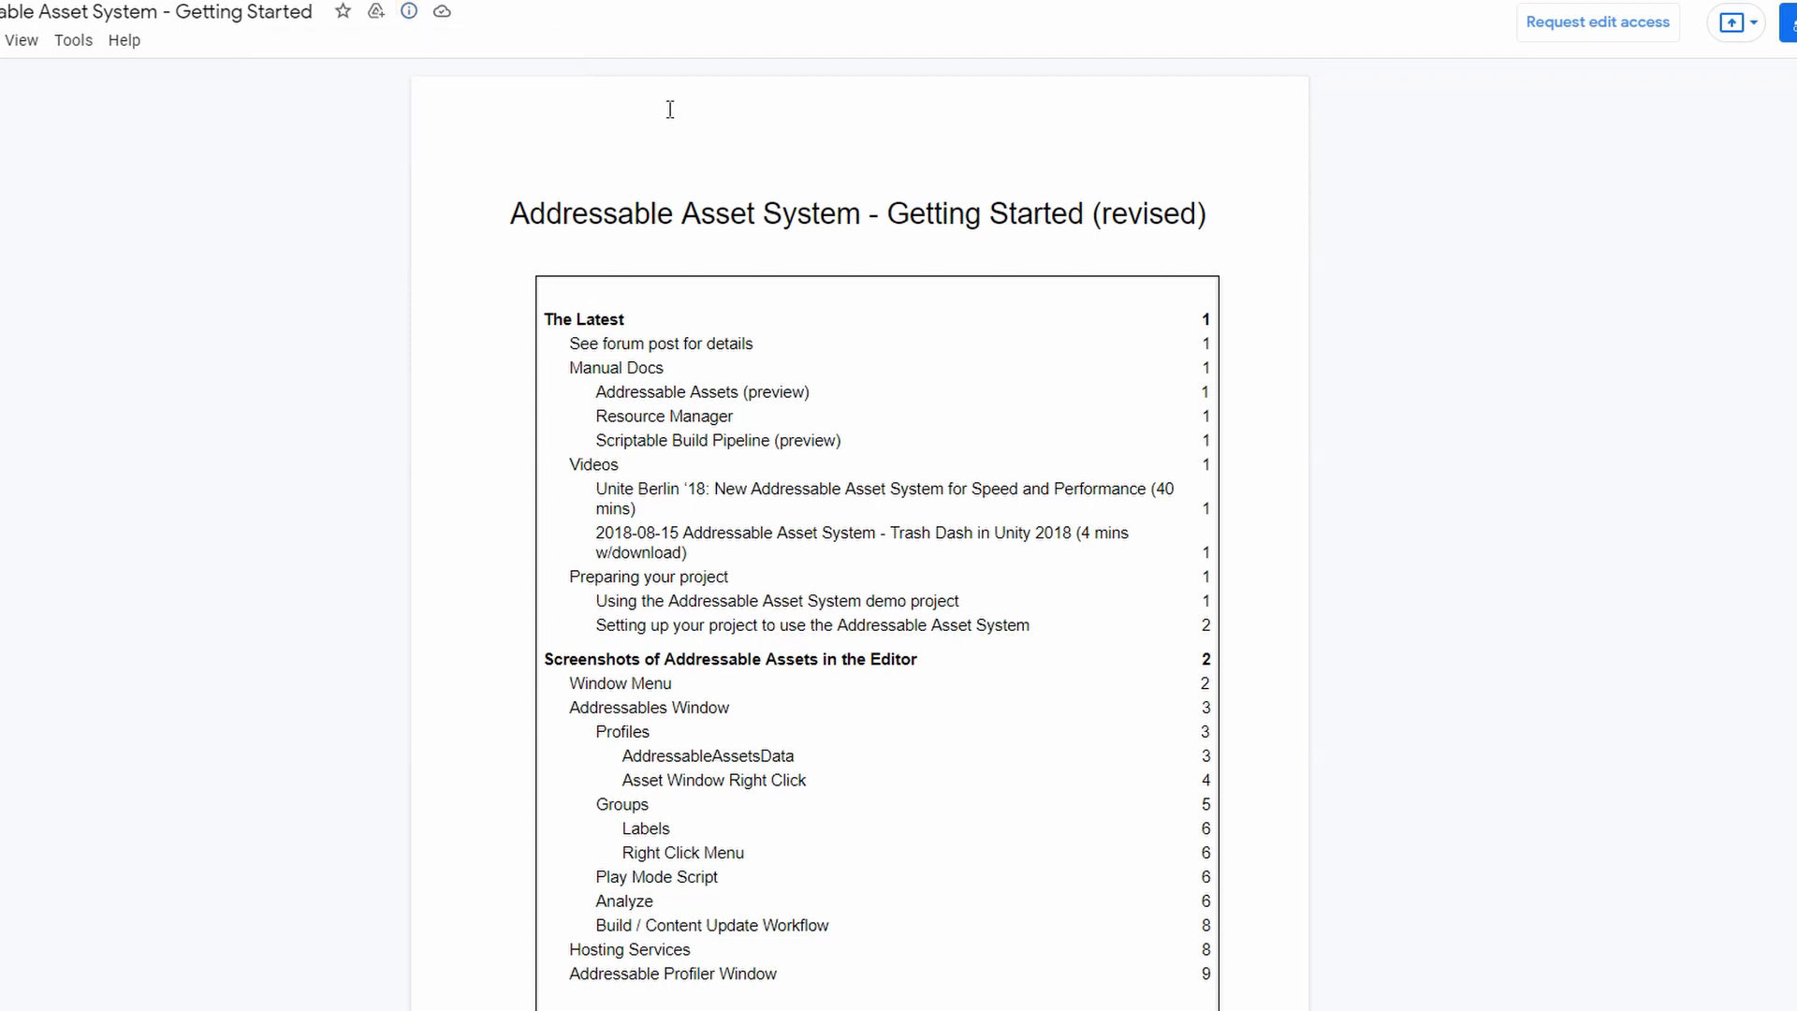
# Step: Scroll the Getting Started Google Doc past the contents to The Latest section
pyautogui.scroll(-3)
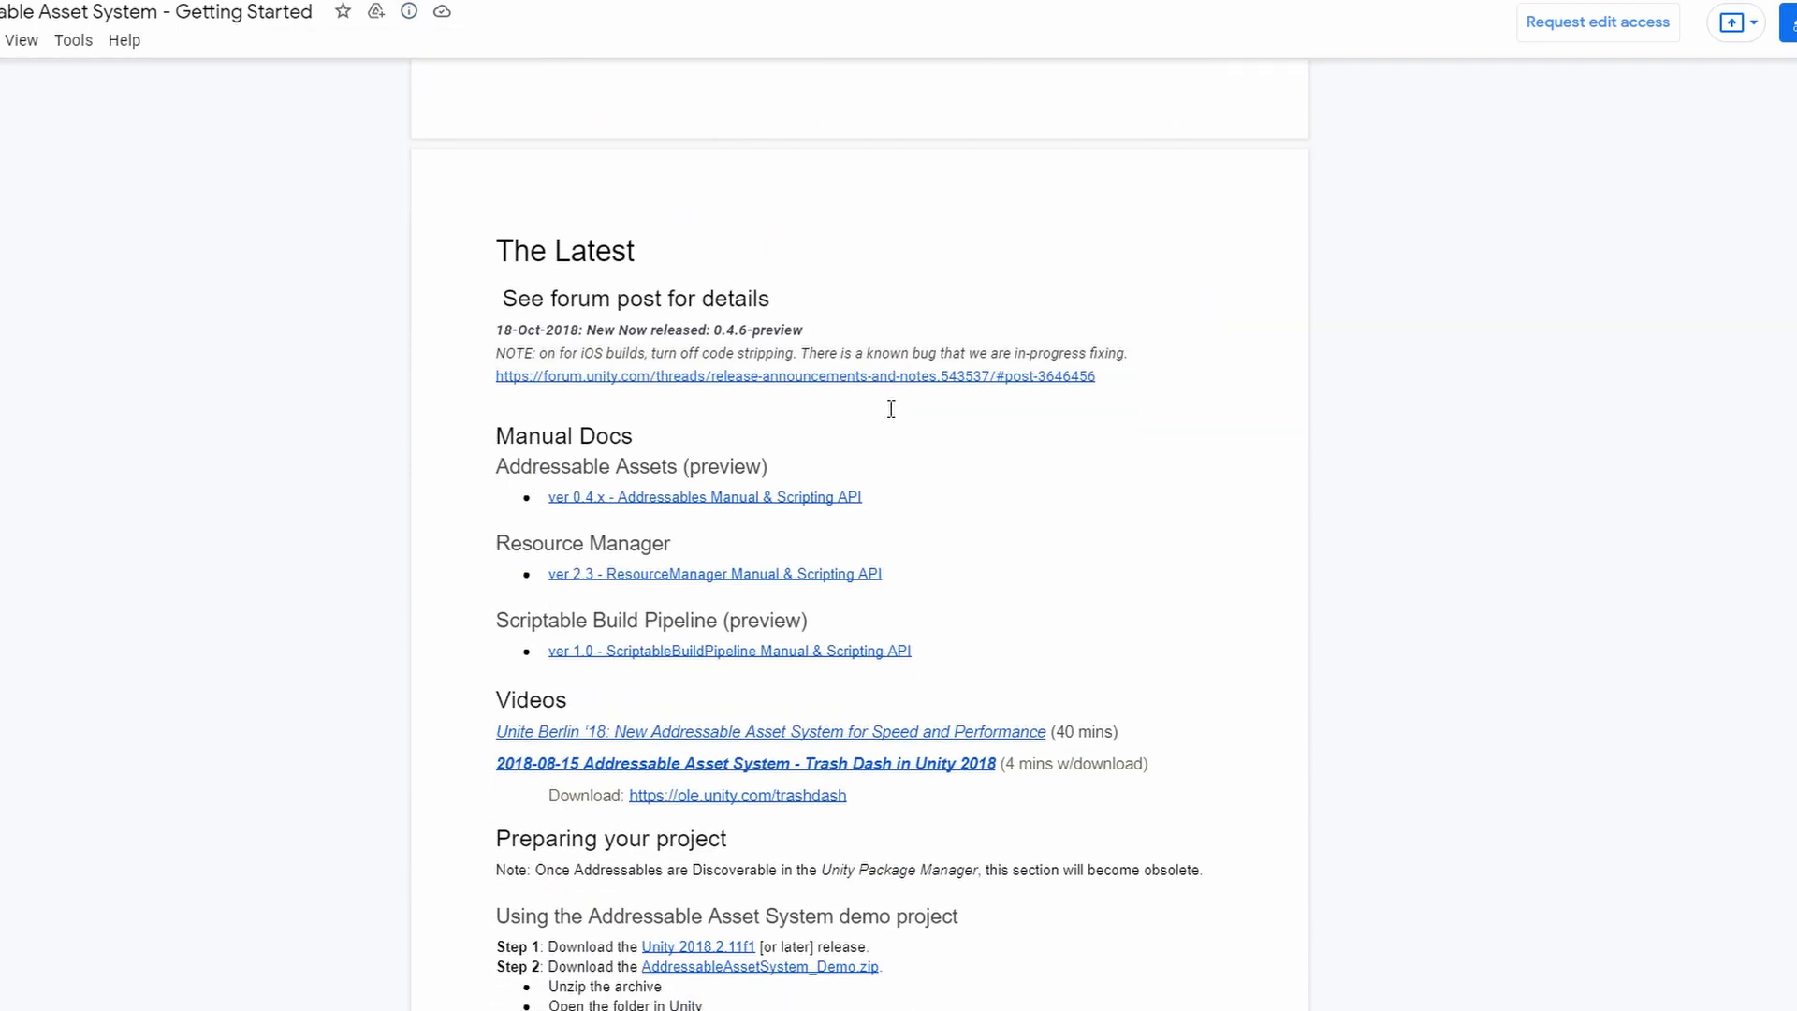
pyautogui.scroll(-3)
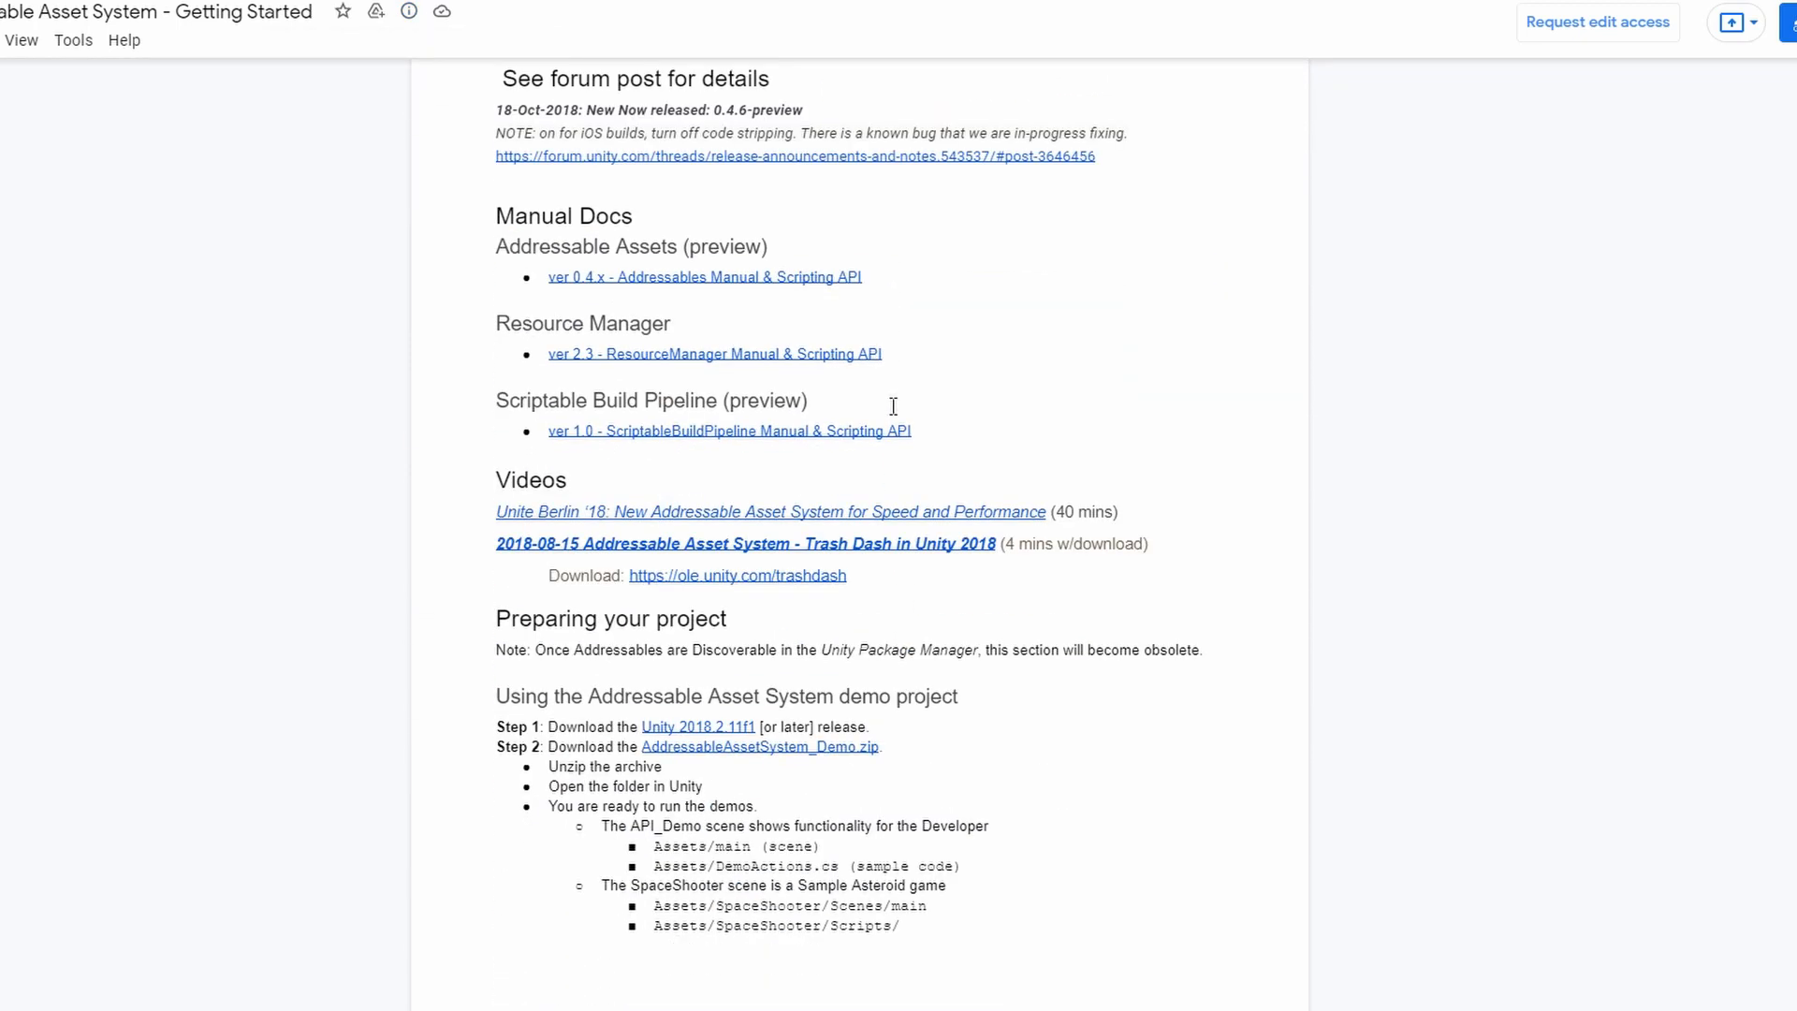
pyautogui.scroll(-3)
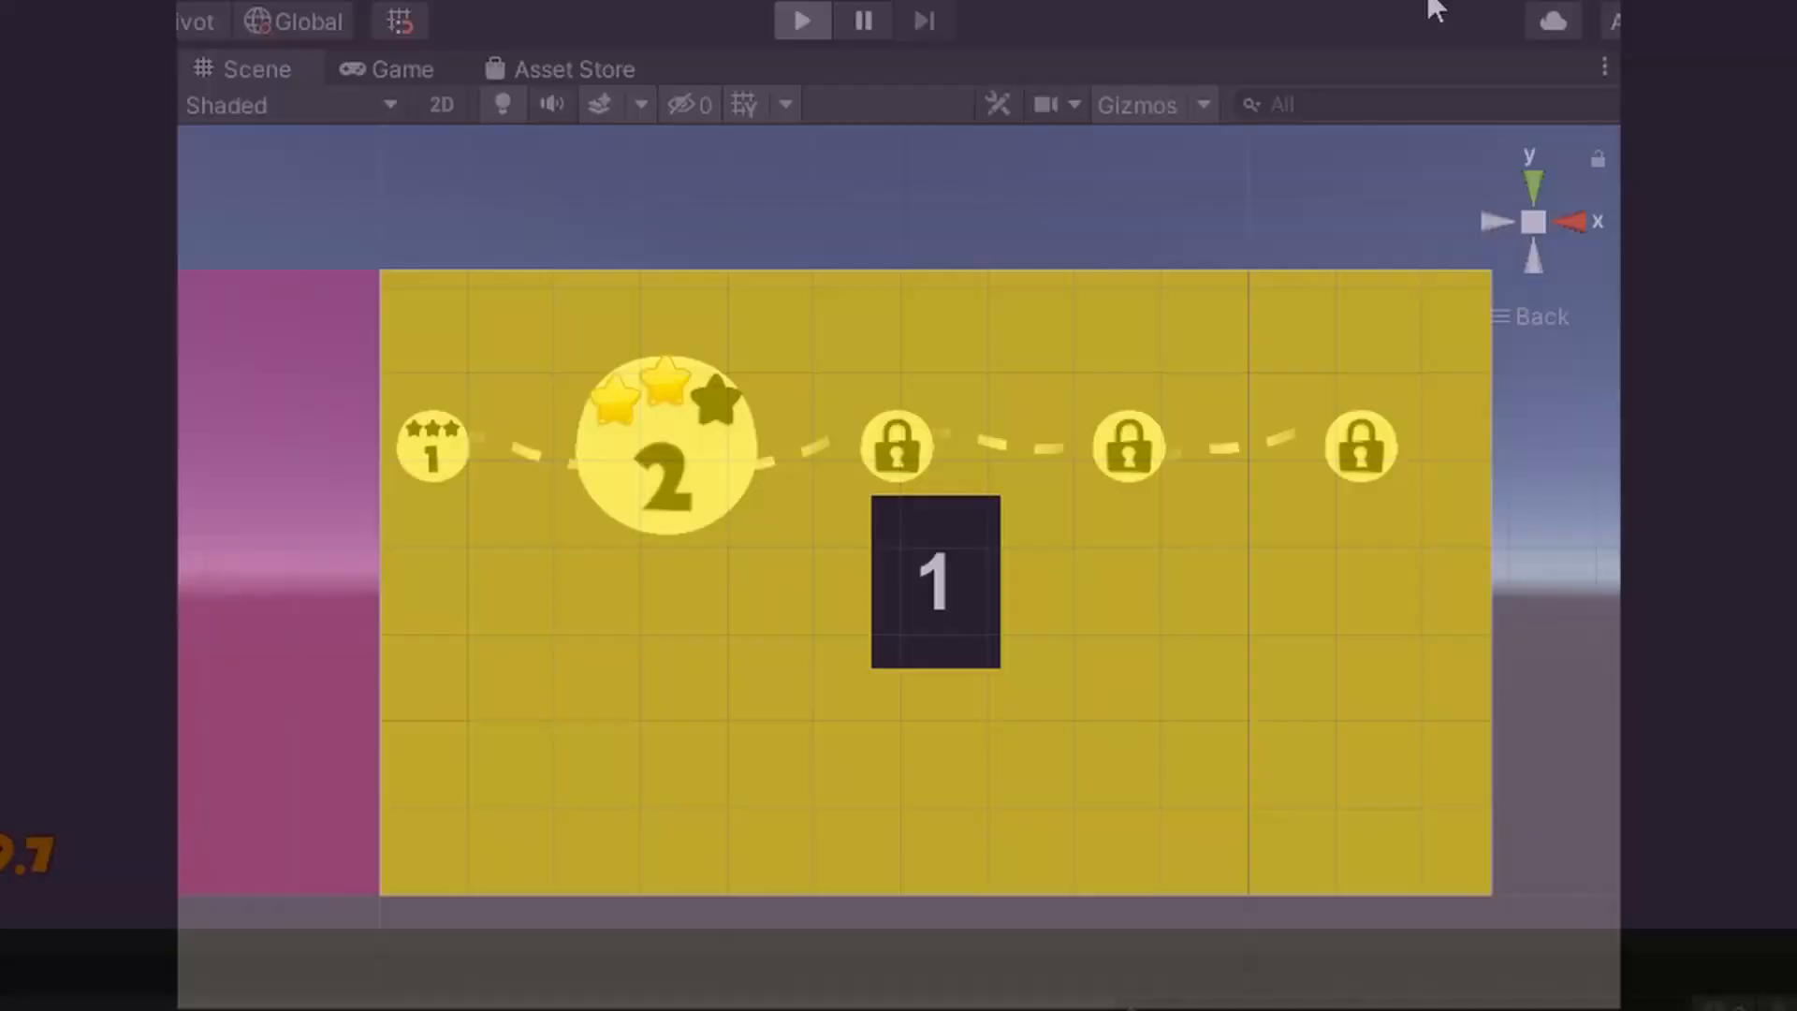
# Step: Enter Play mode to preview the level 1 card on the yellow level-select screen
pyautogui.click(388, 68)
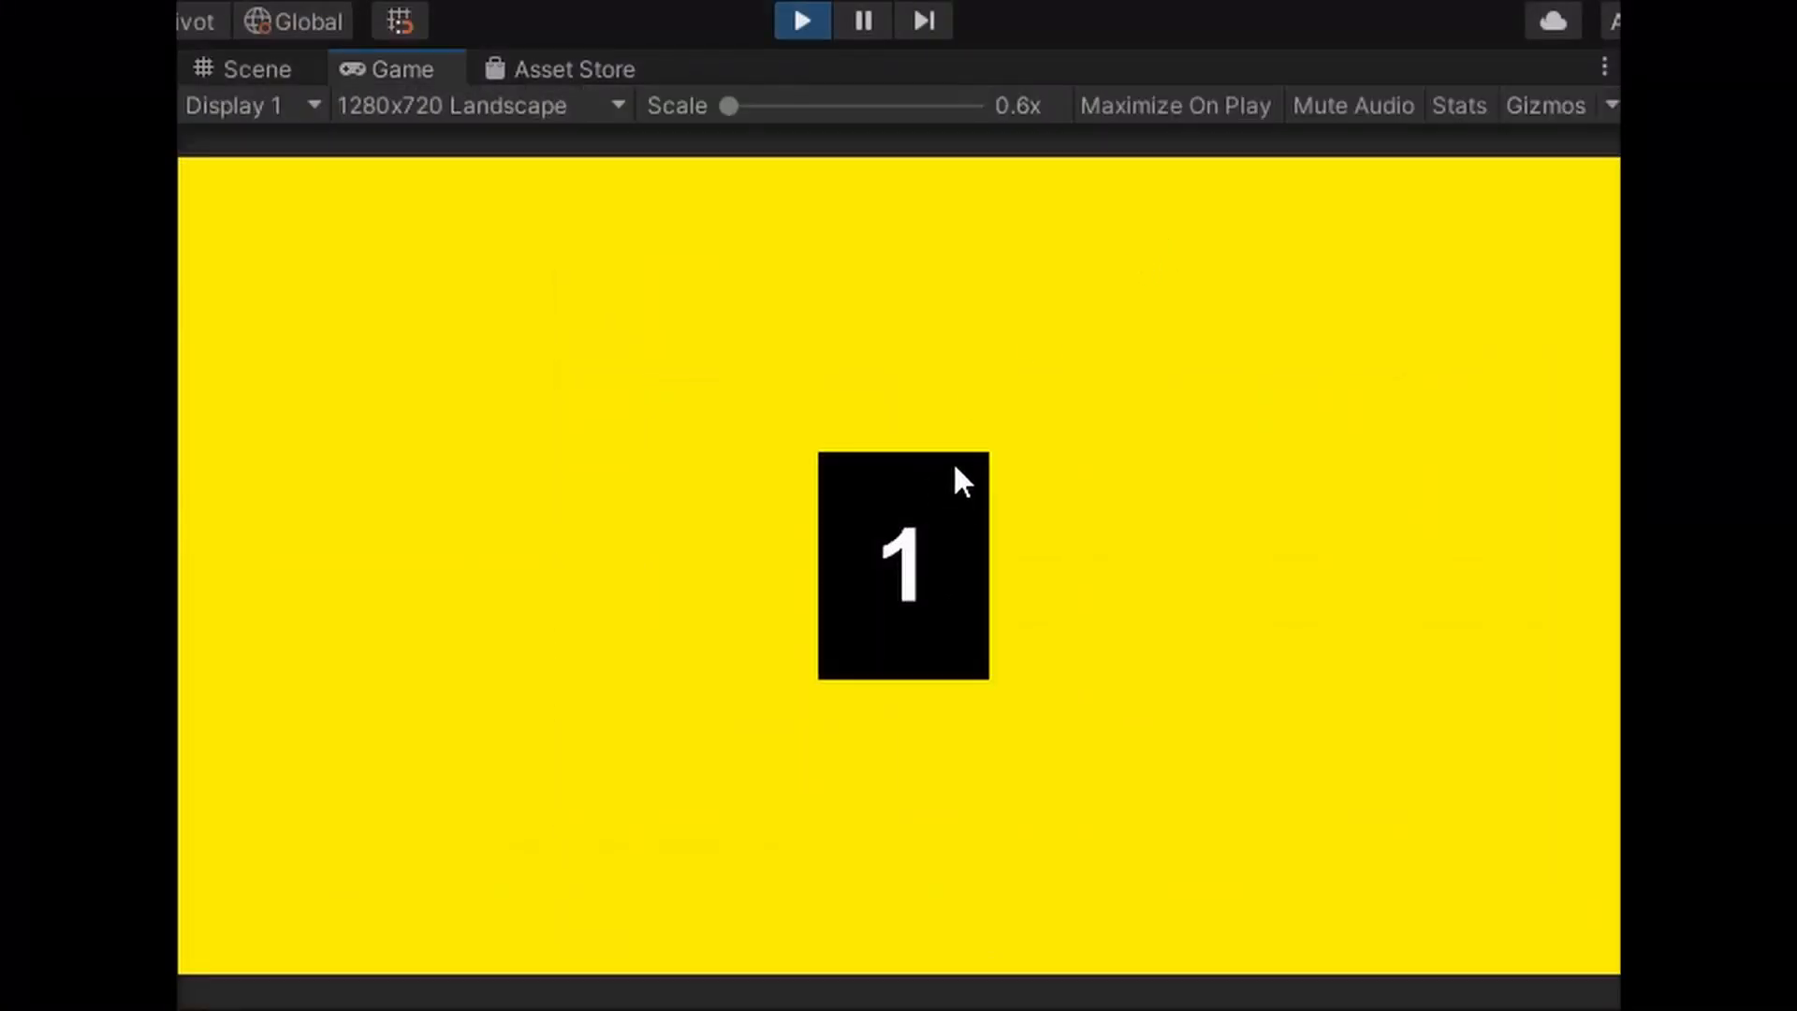